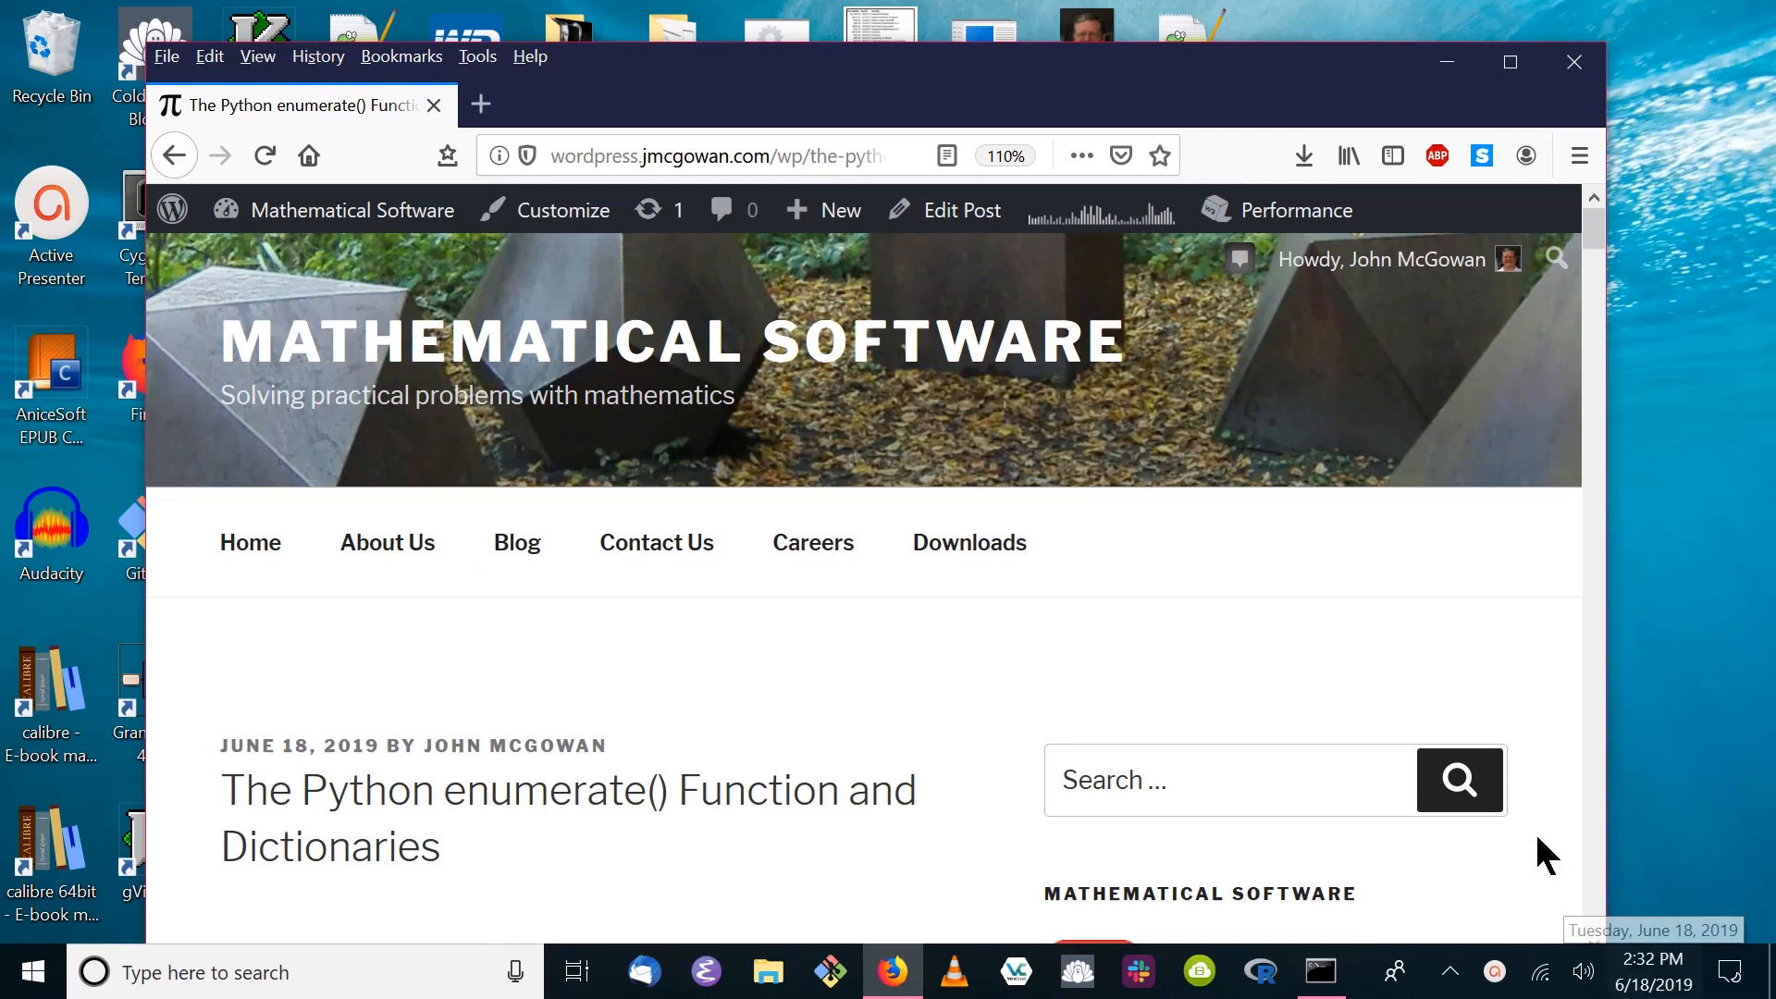
mouse_move(1094, 592)
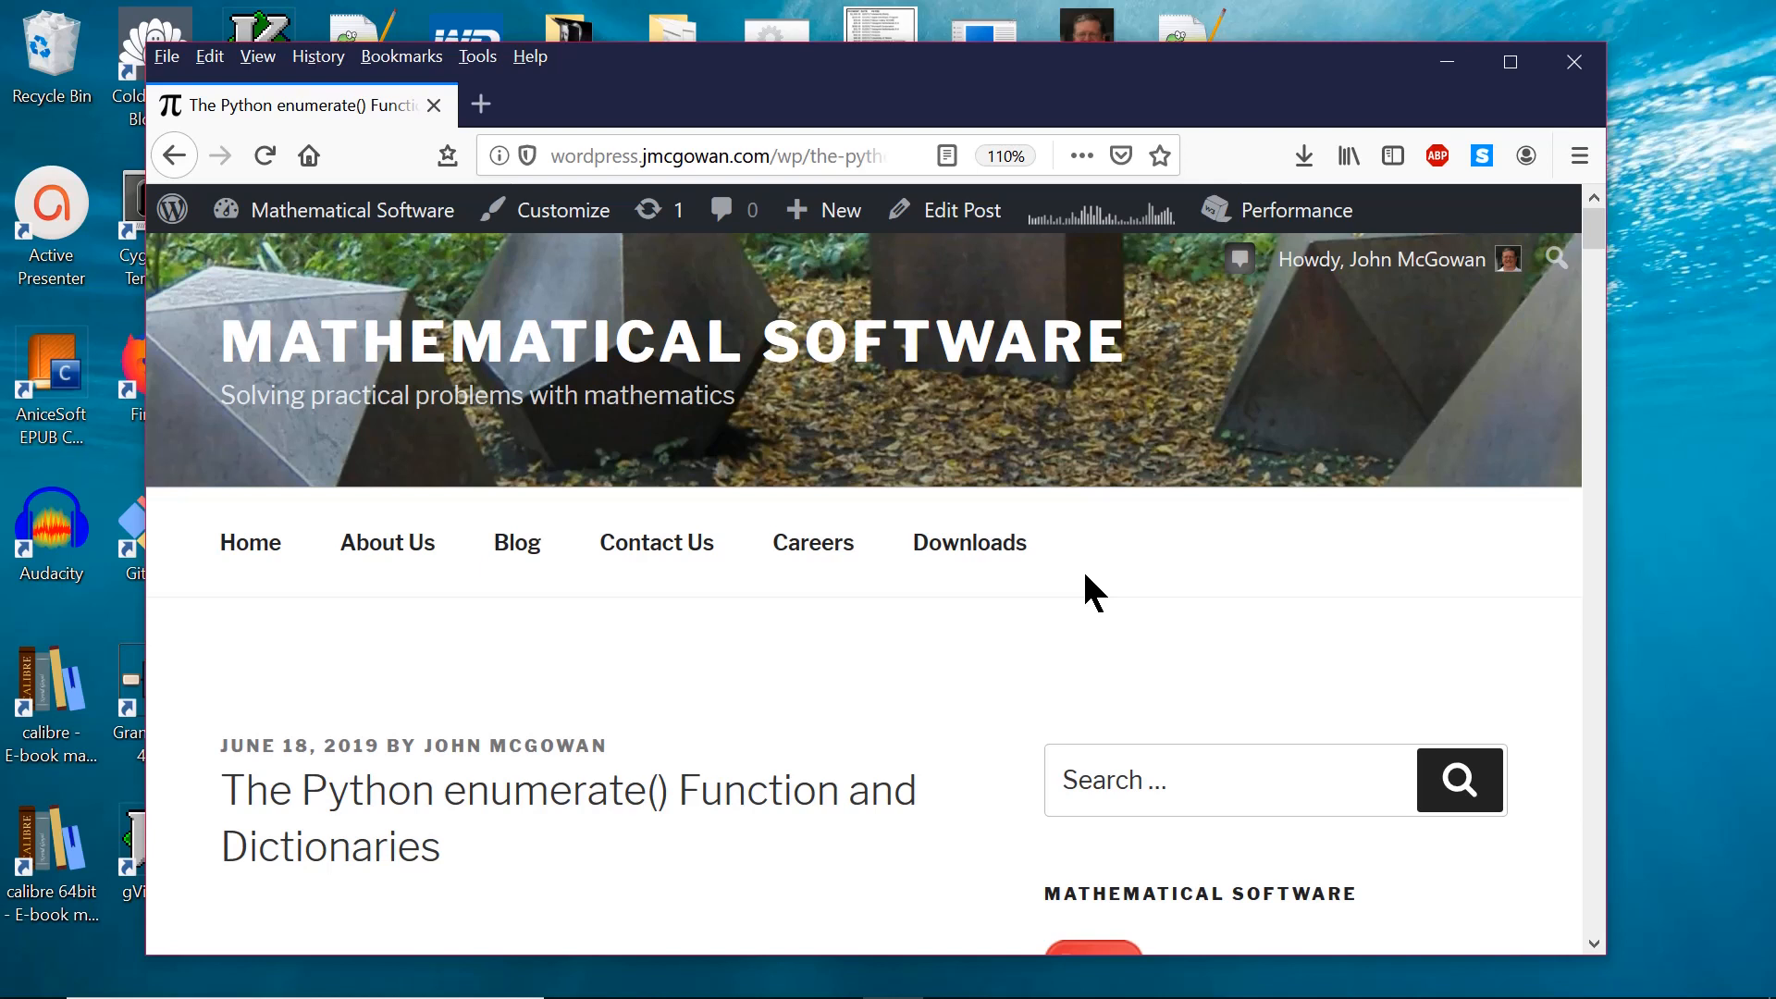
mouse_move(1019, 542)
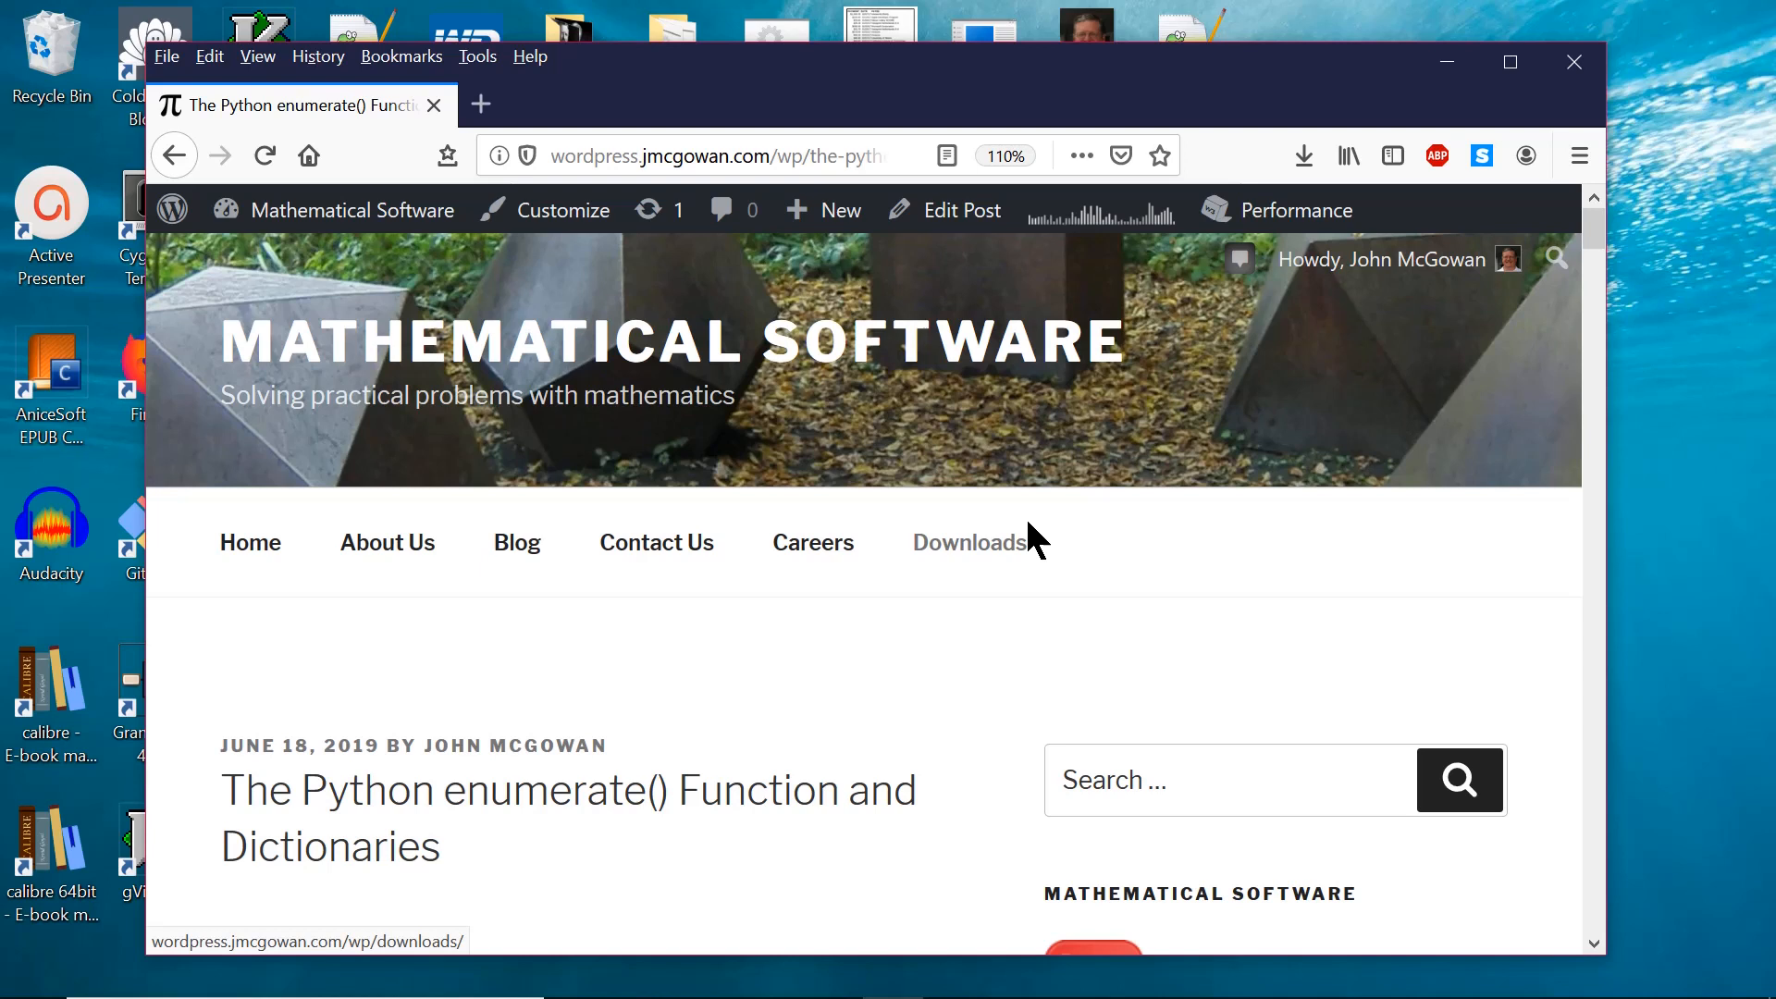
mouse_move(843, 522)
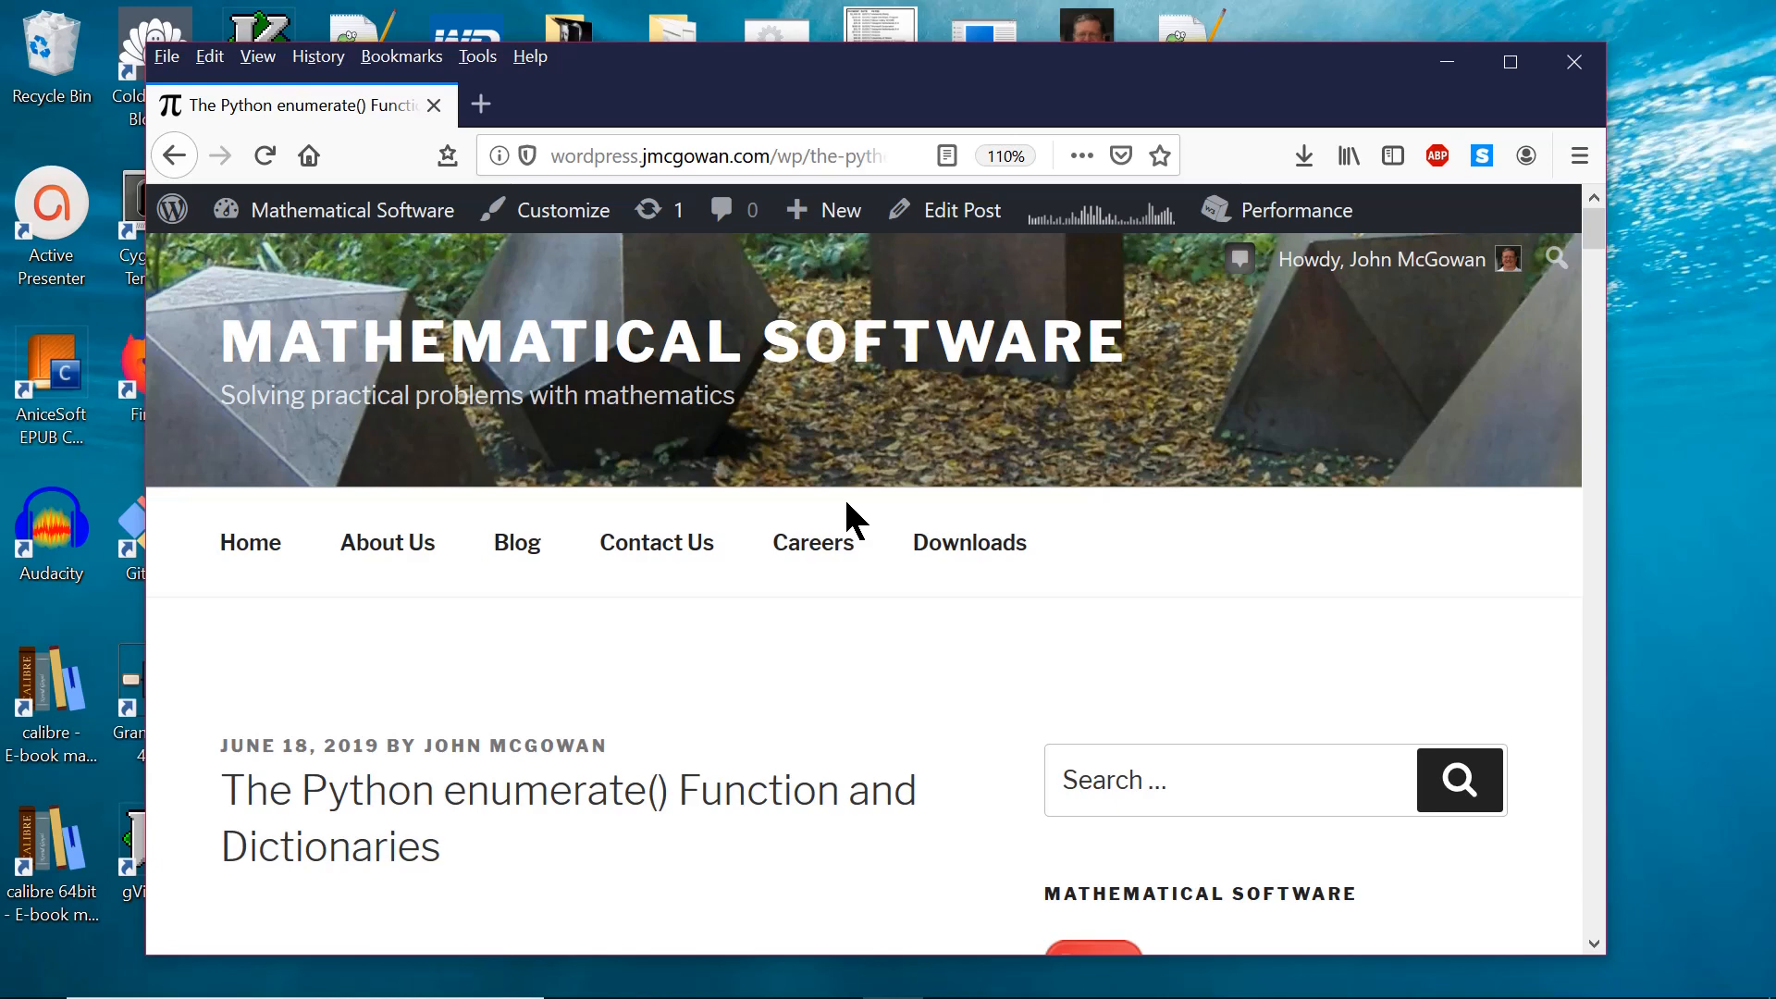
Scroll the enumerate() article down to its introduction and the pets tuple example.
scroll("down", 3)
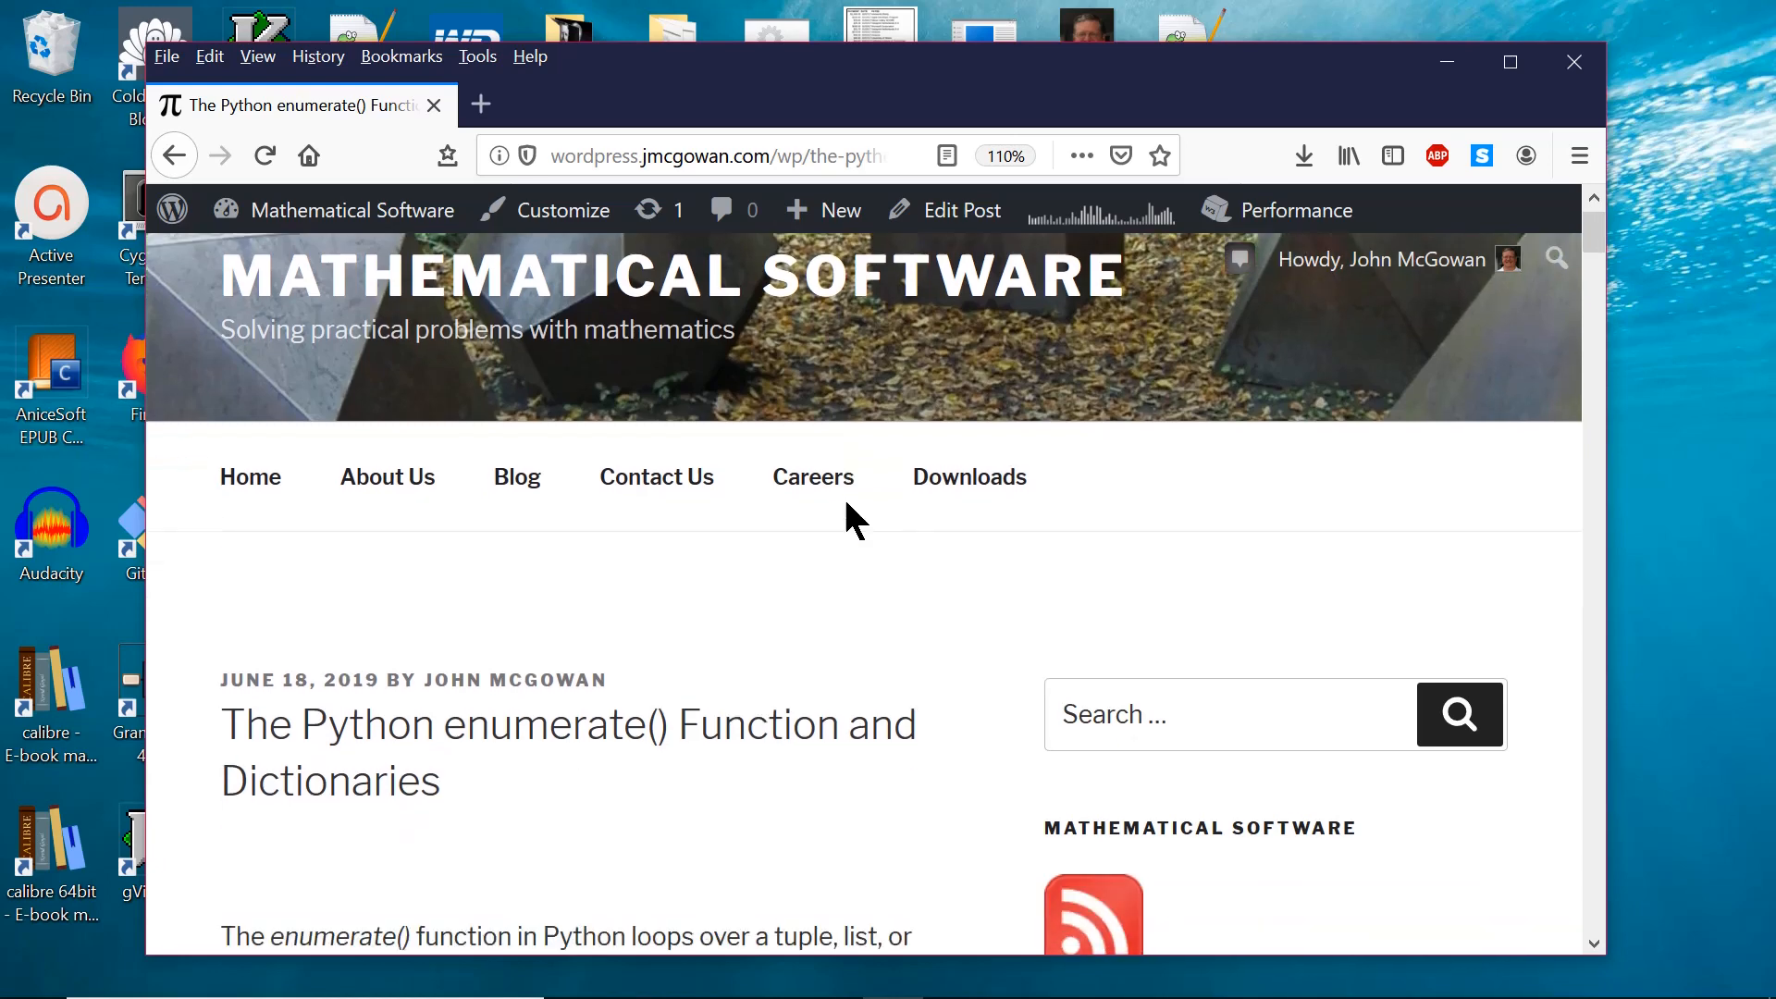
scroll("down", 3)
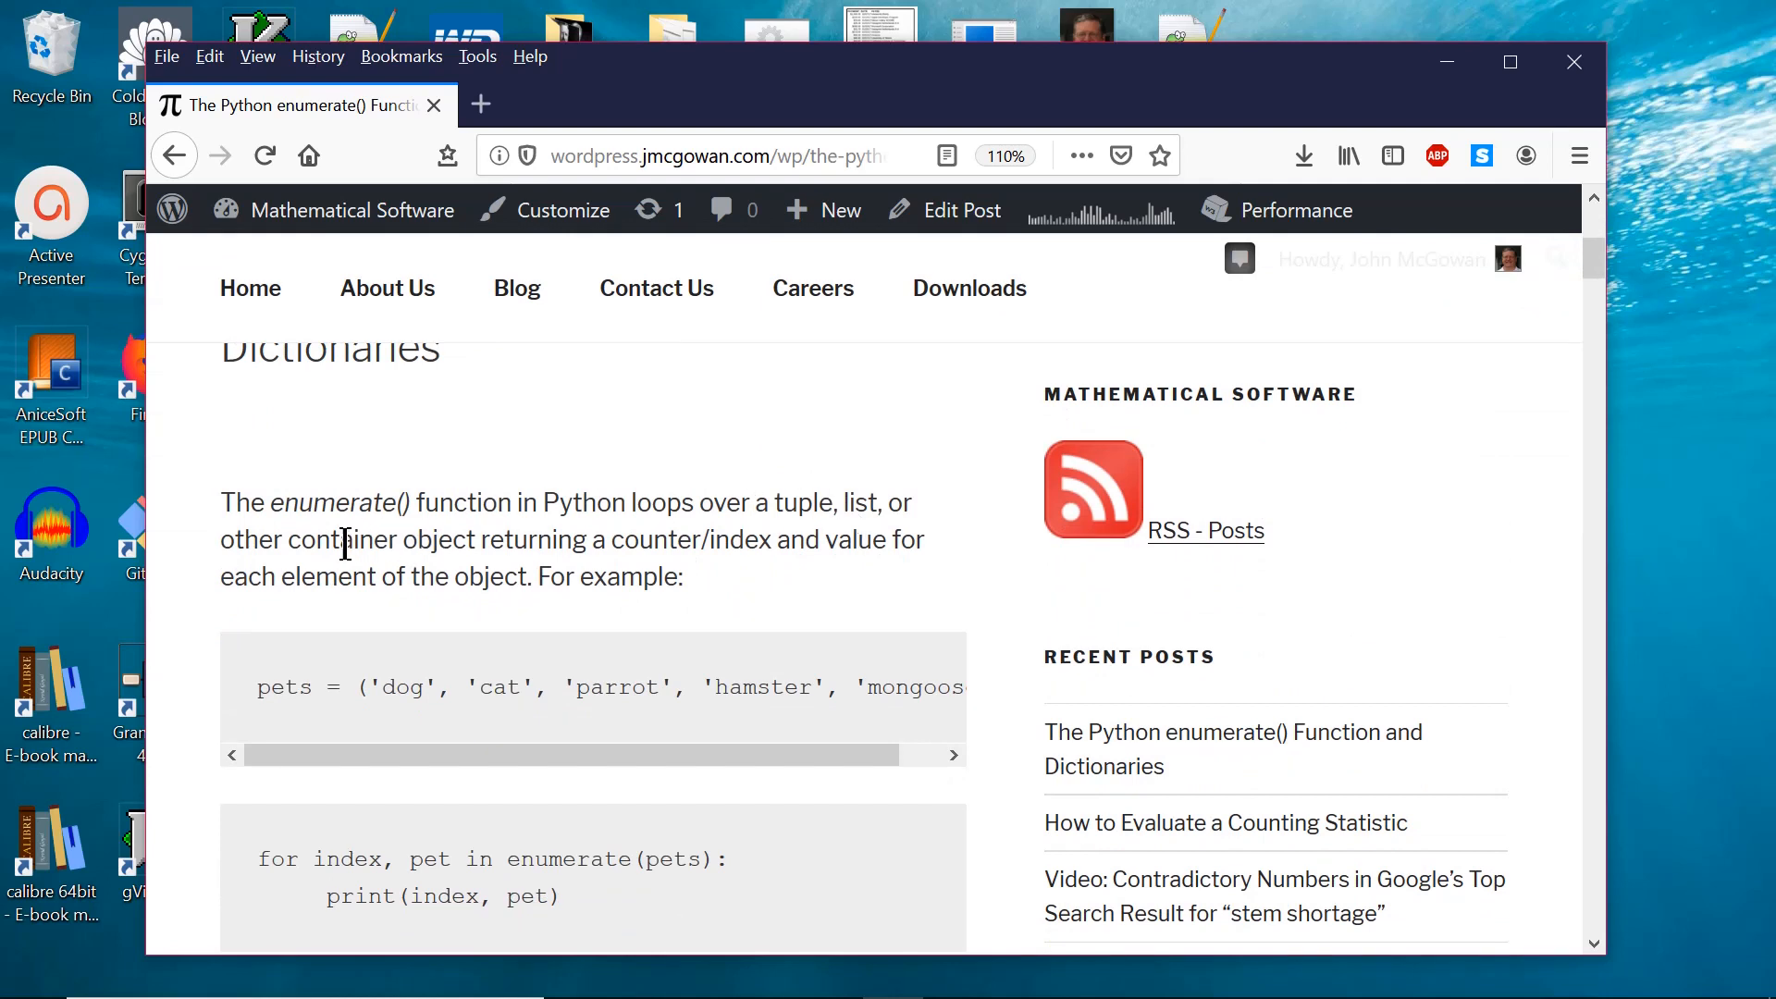
mouse_move(756, 446)
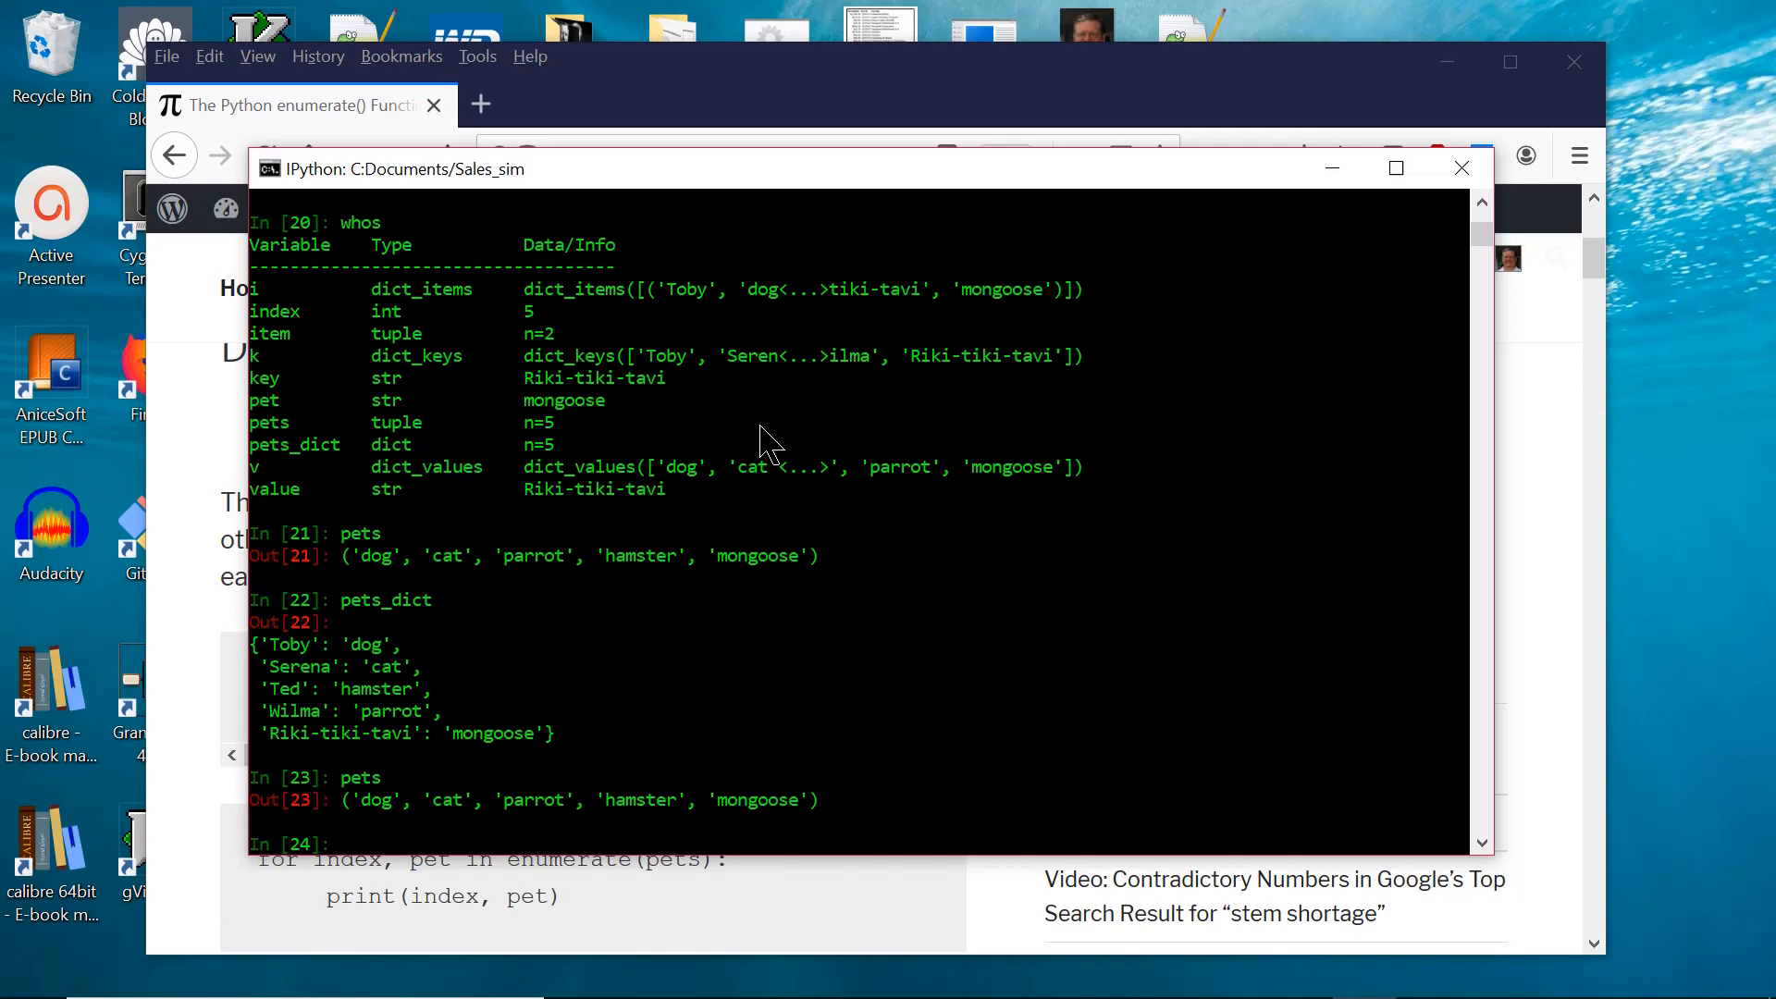
Run for pet in pets: print(pet) to print dog, cat, parrot, hamster and mongoose.
type("for")
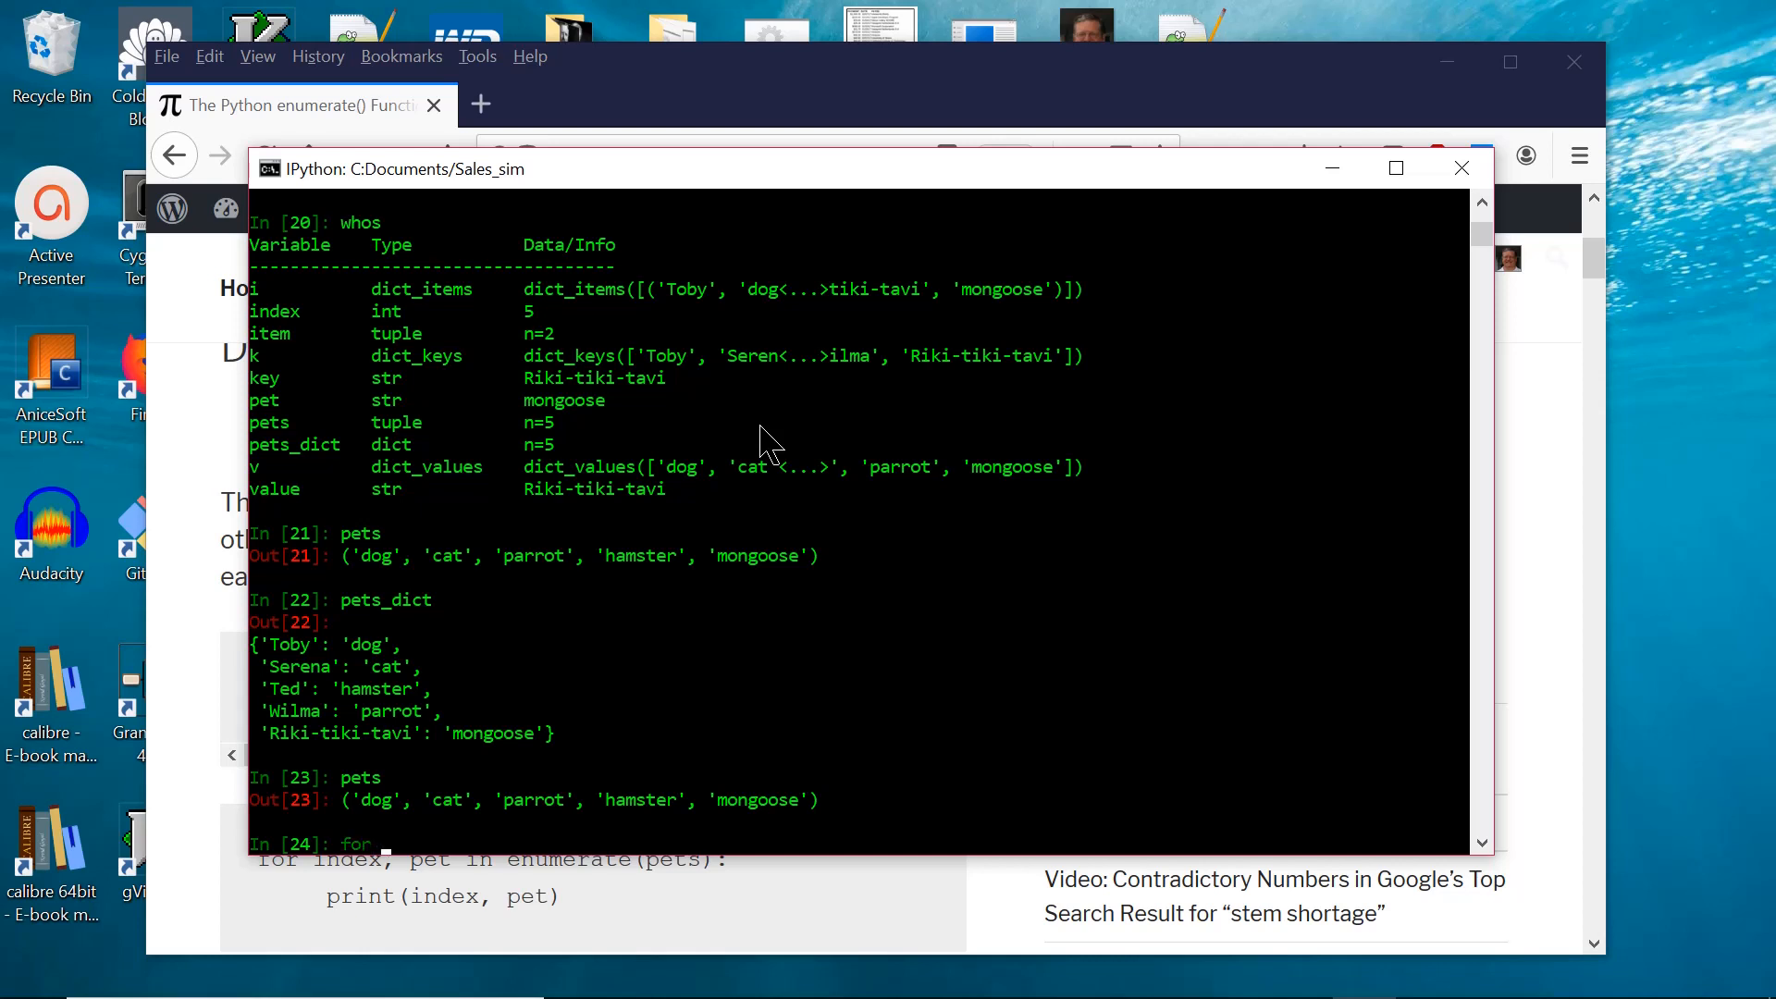
type("pet")
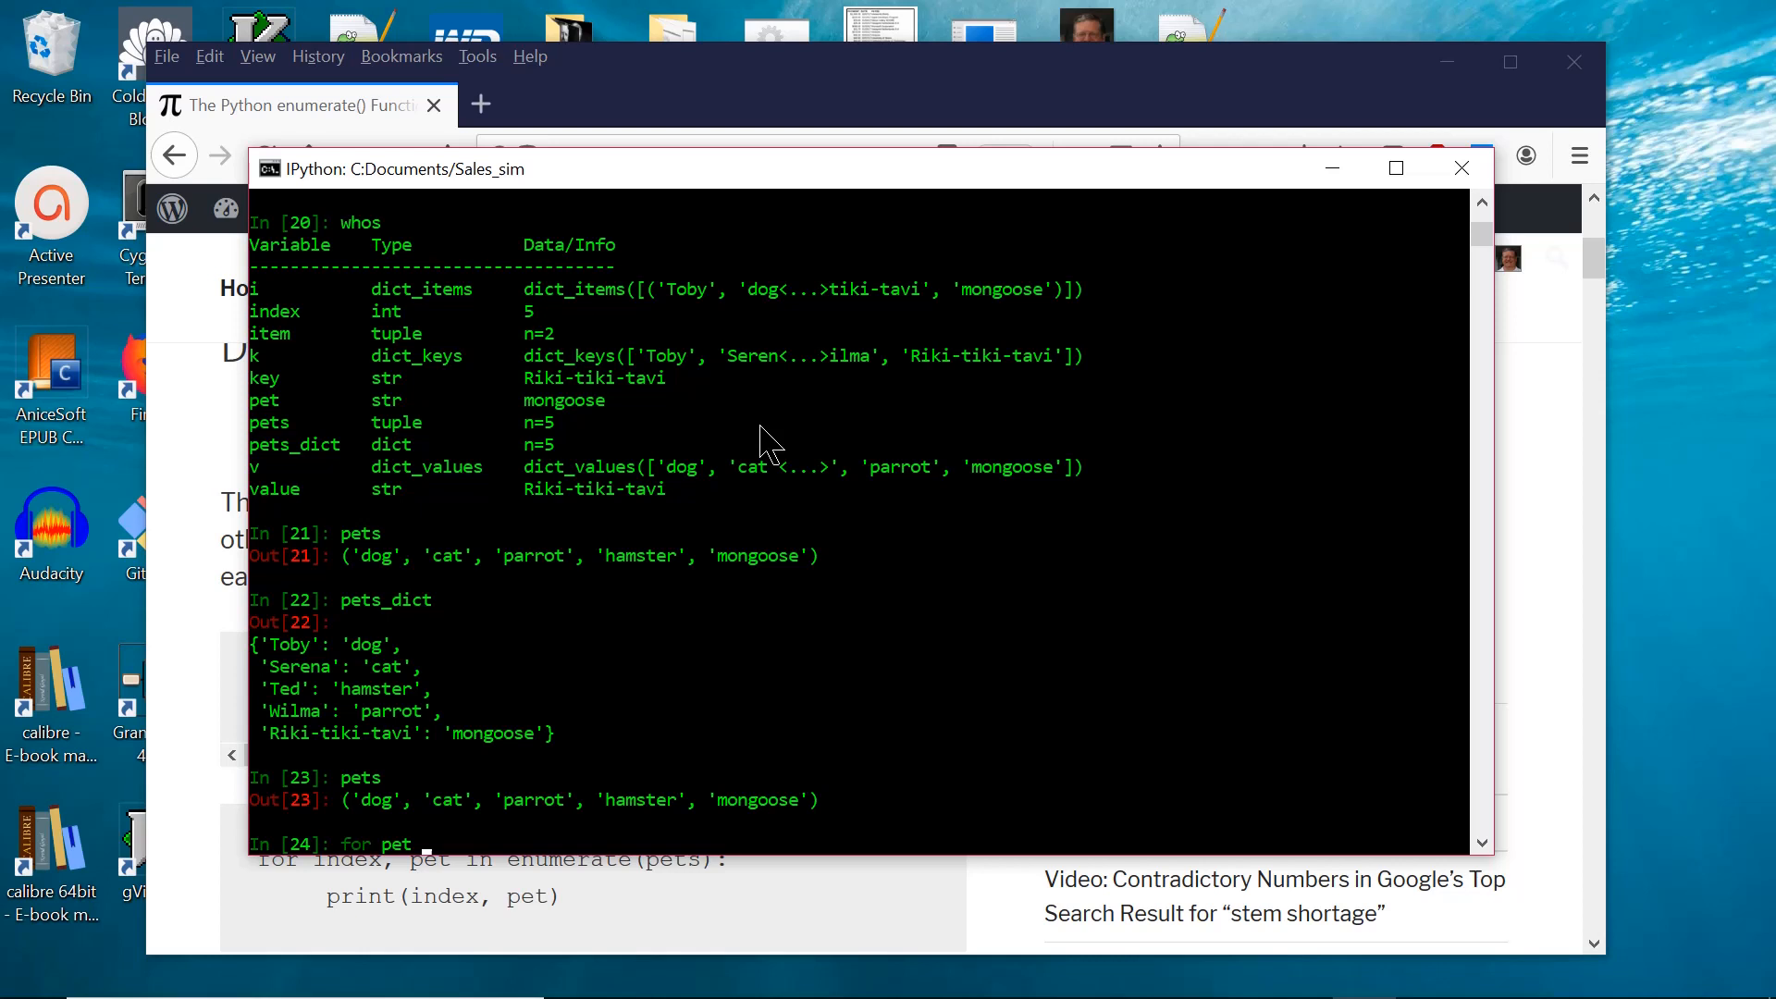
type("in")
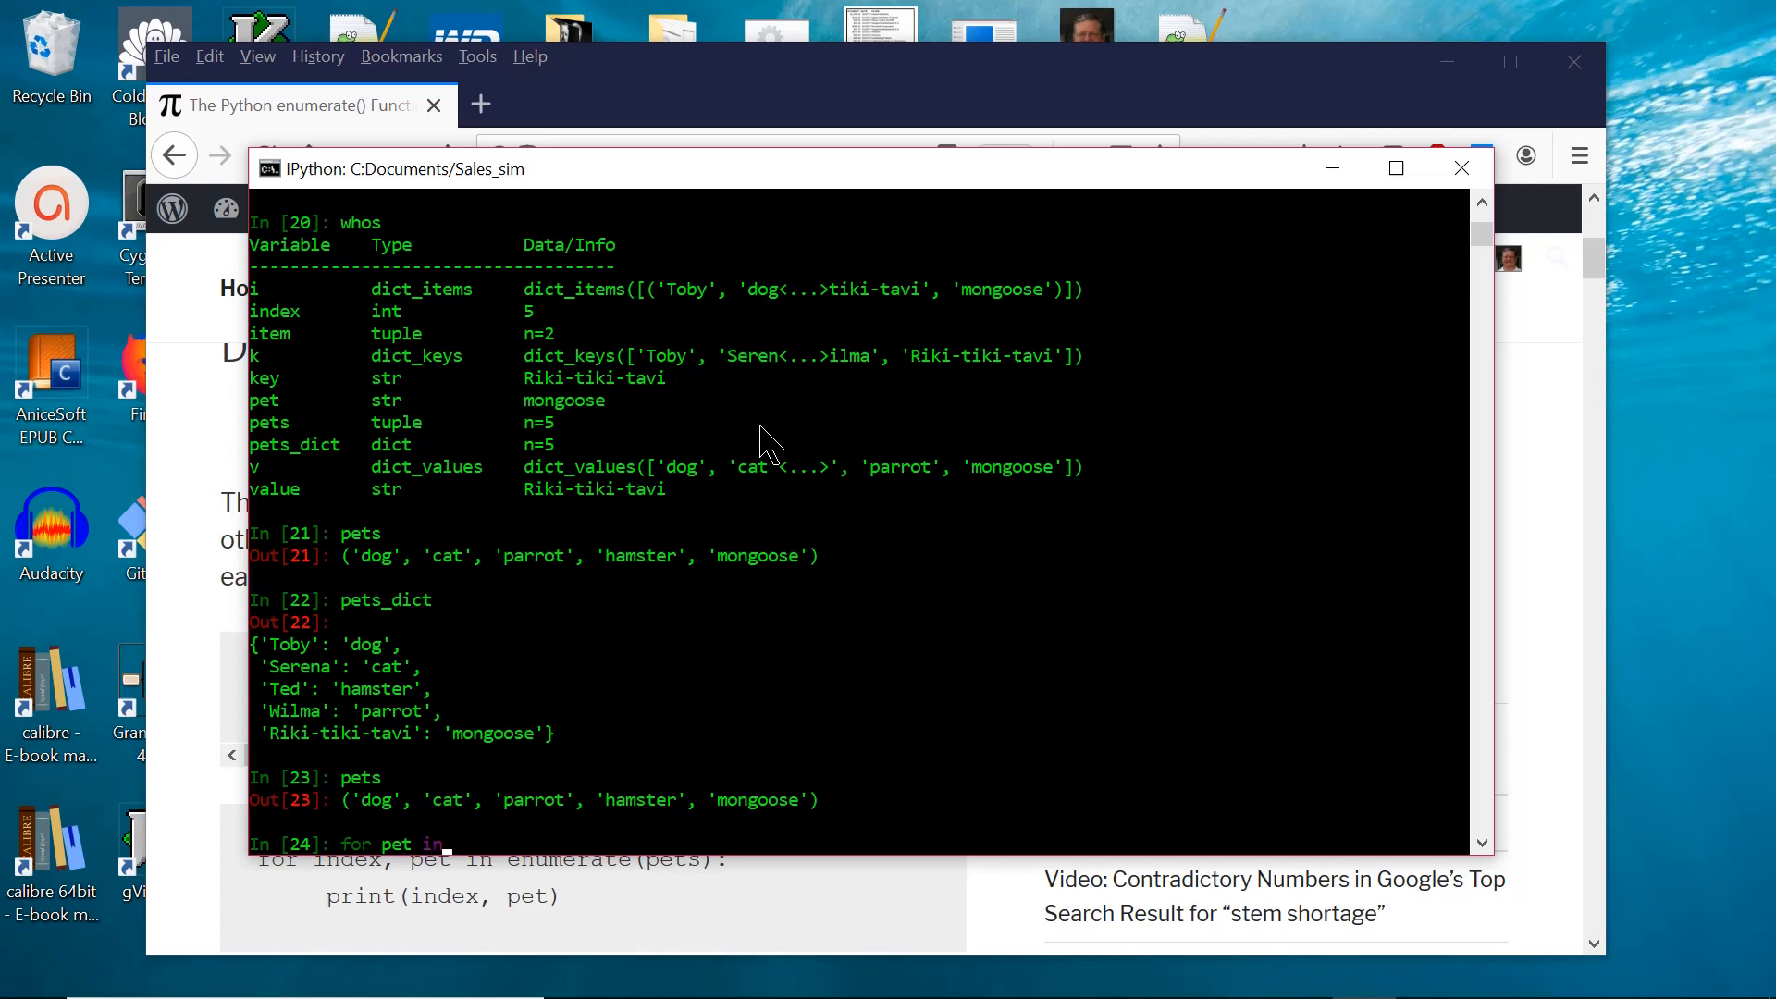
type("pets:")
type("print")
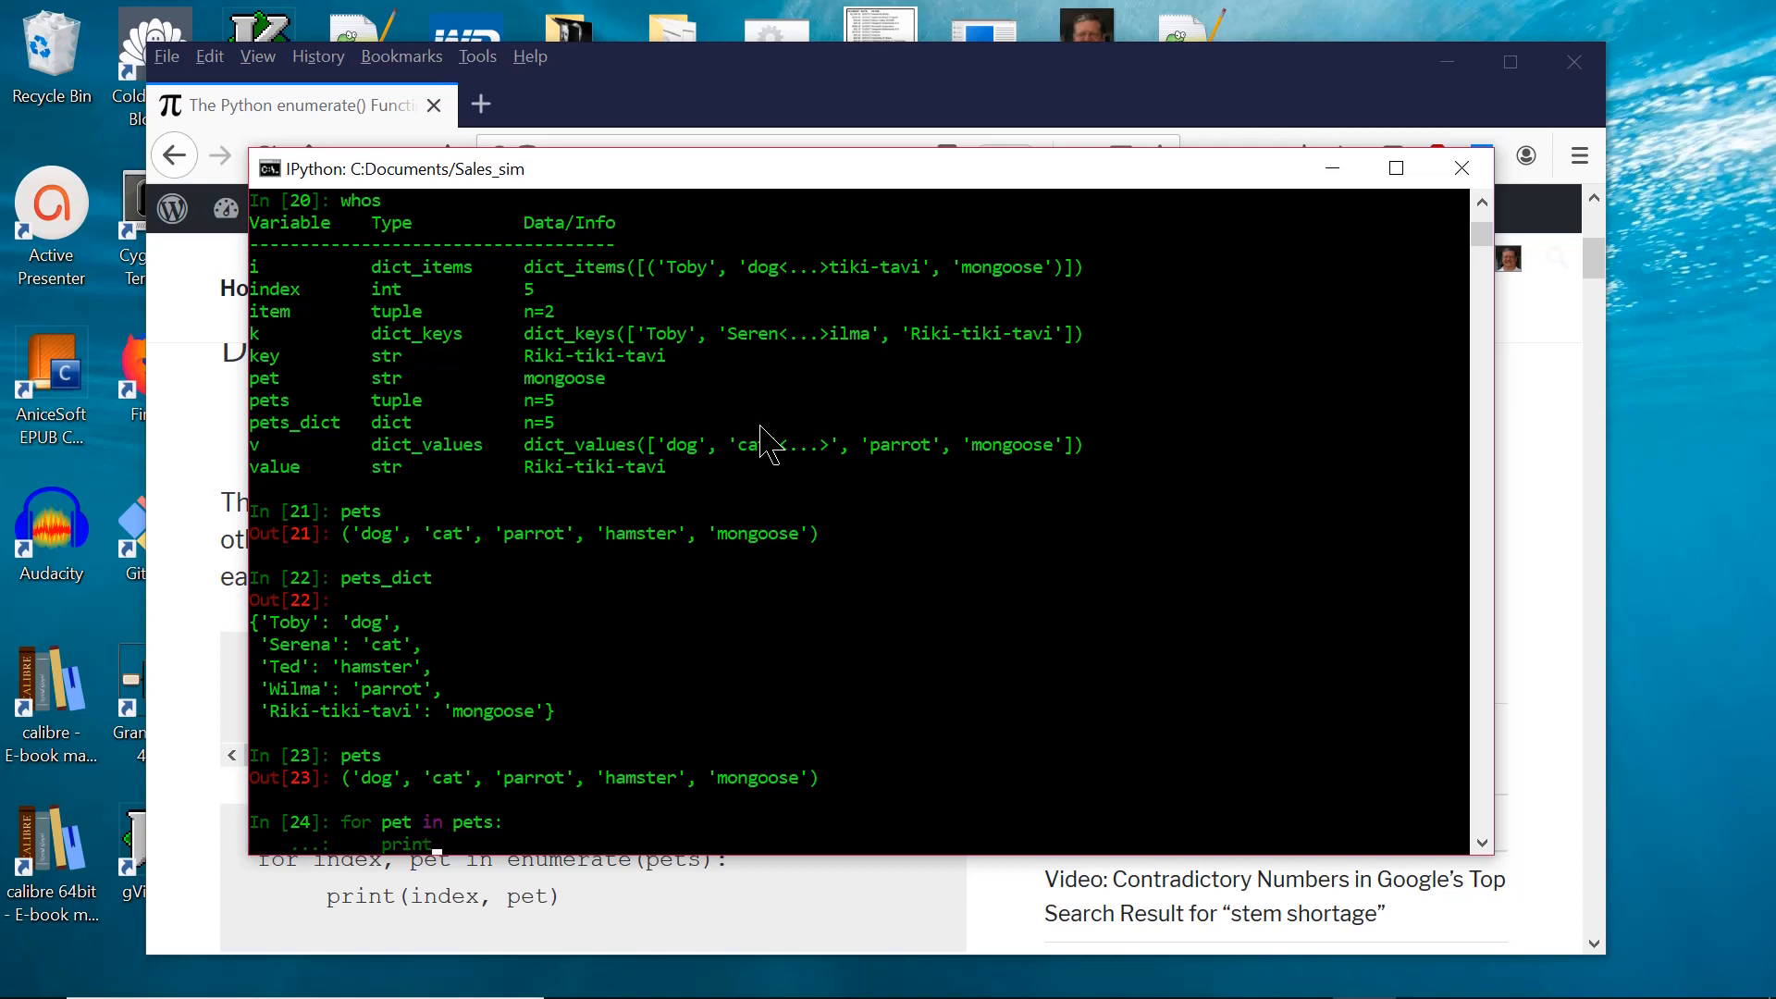
type("(pet")
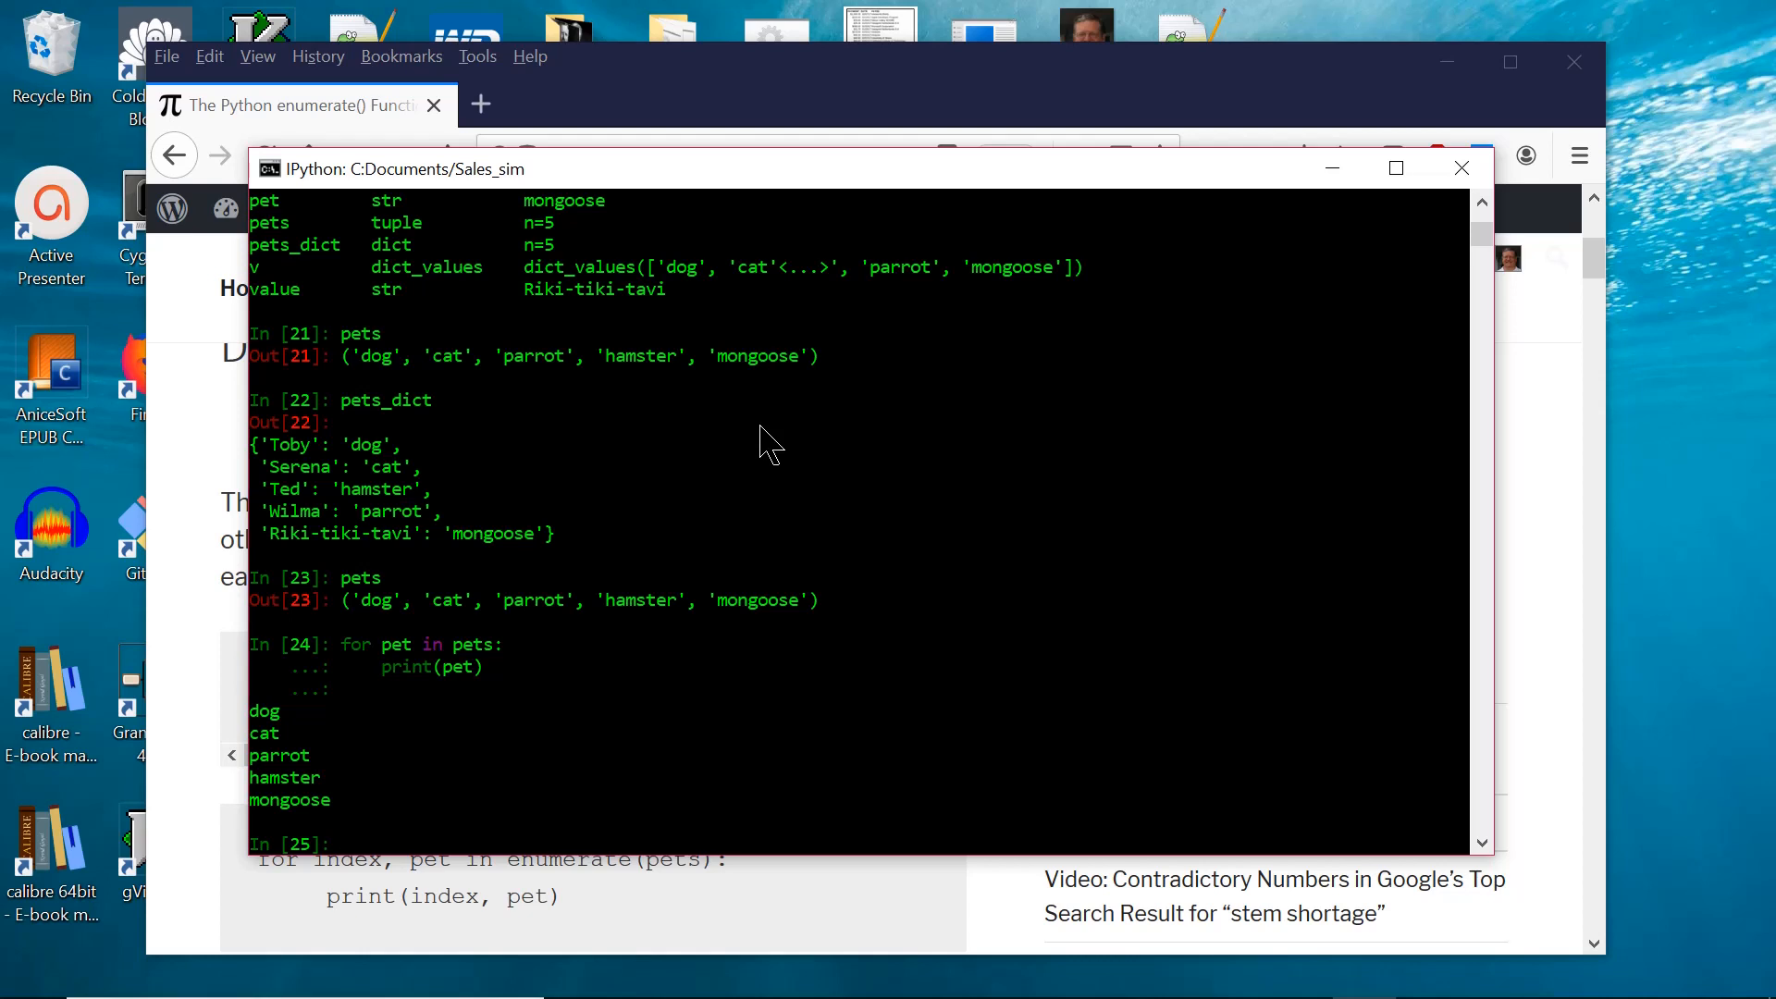
Run a loop with index = 0 and index += 1 printing 0 dog through 4 mongoose.
type("in")
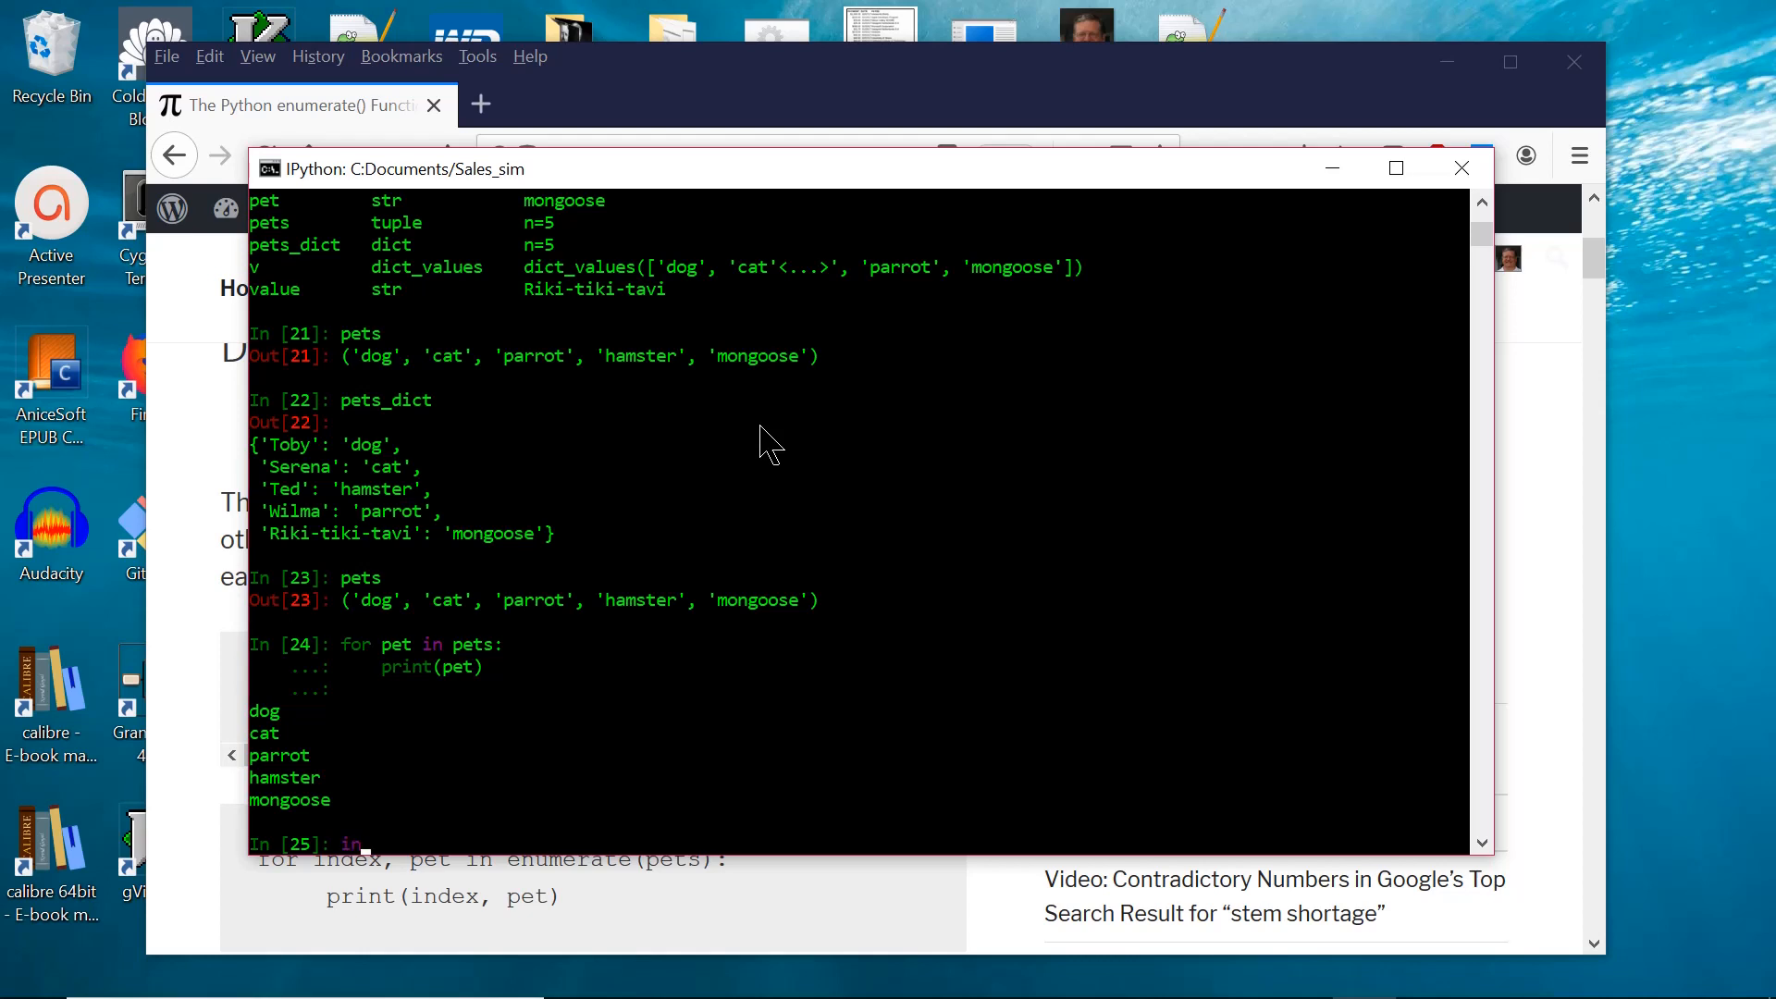
type("index = 0")
type("for")
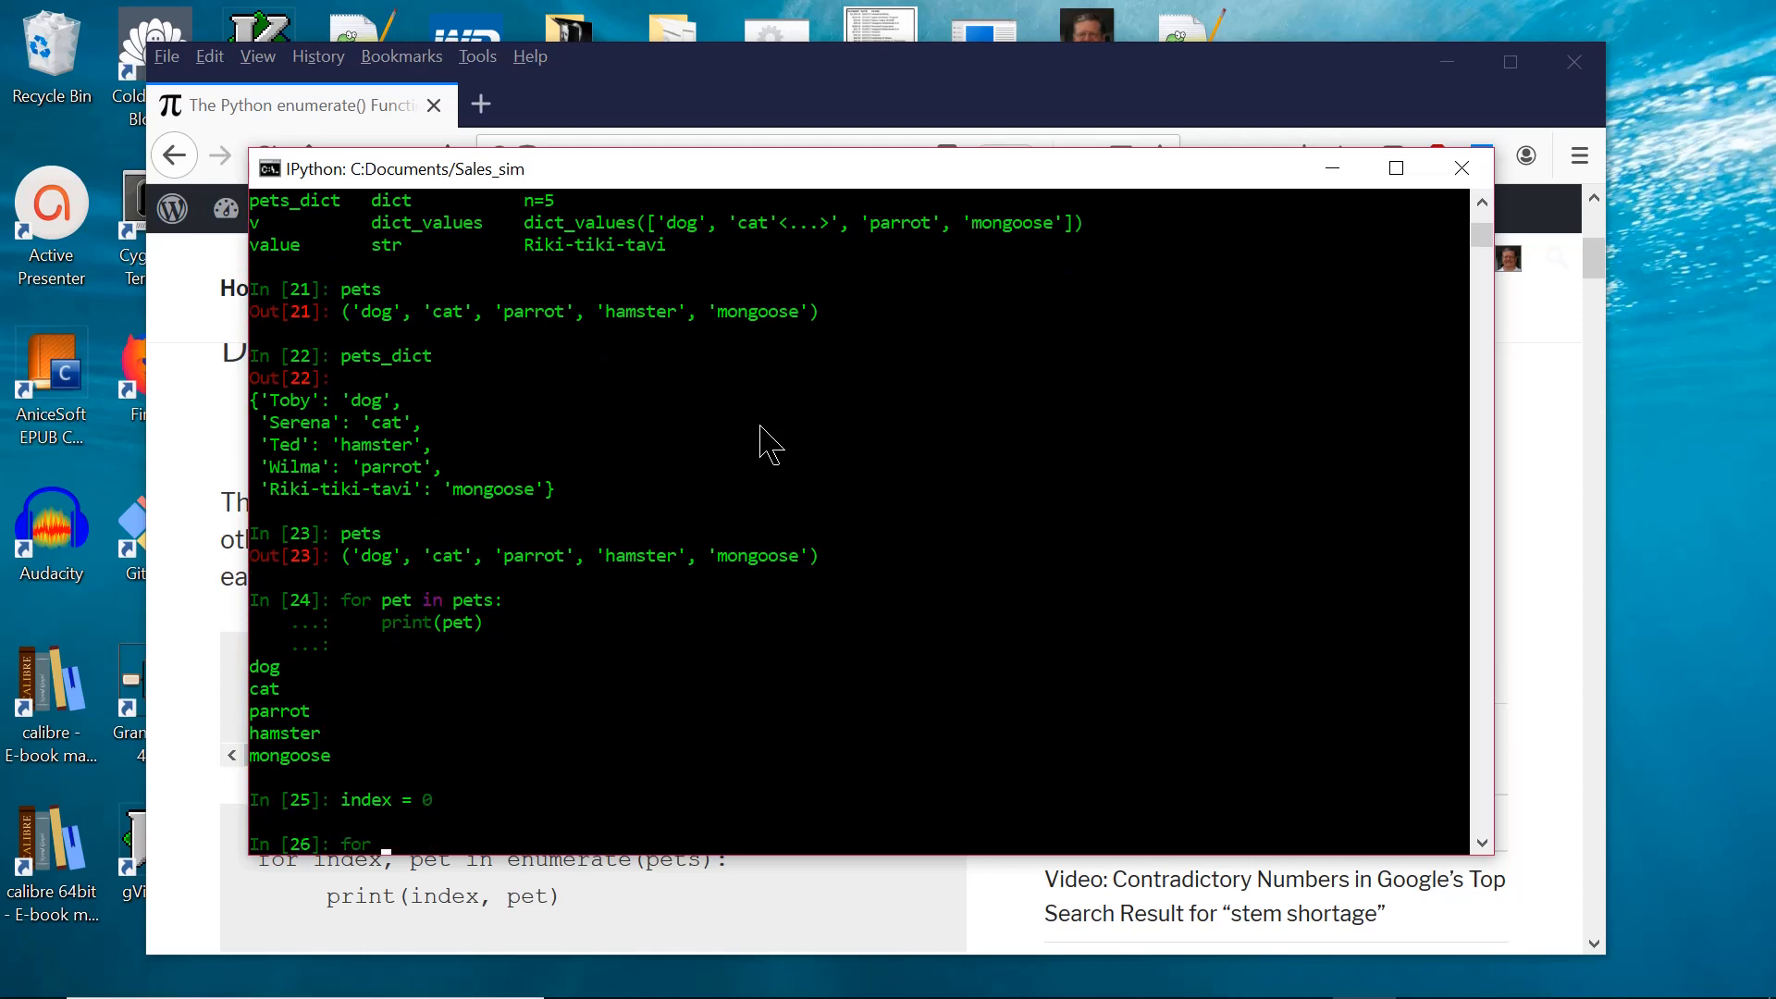
type("pet in pets:")
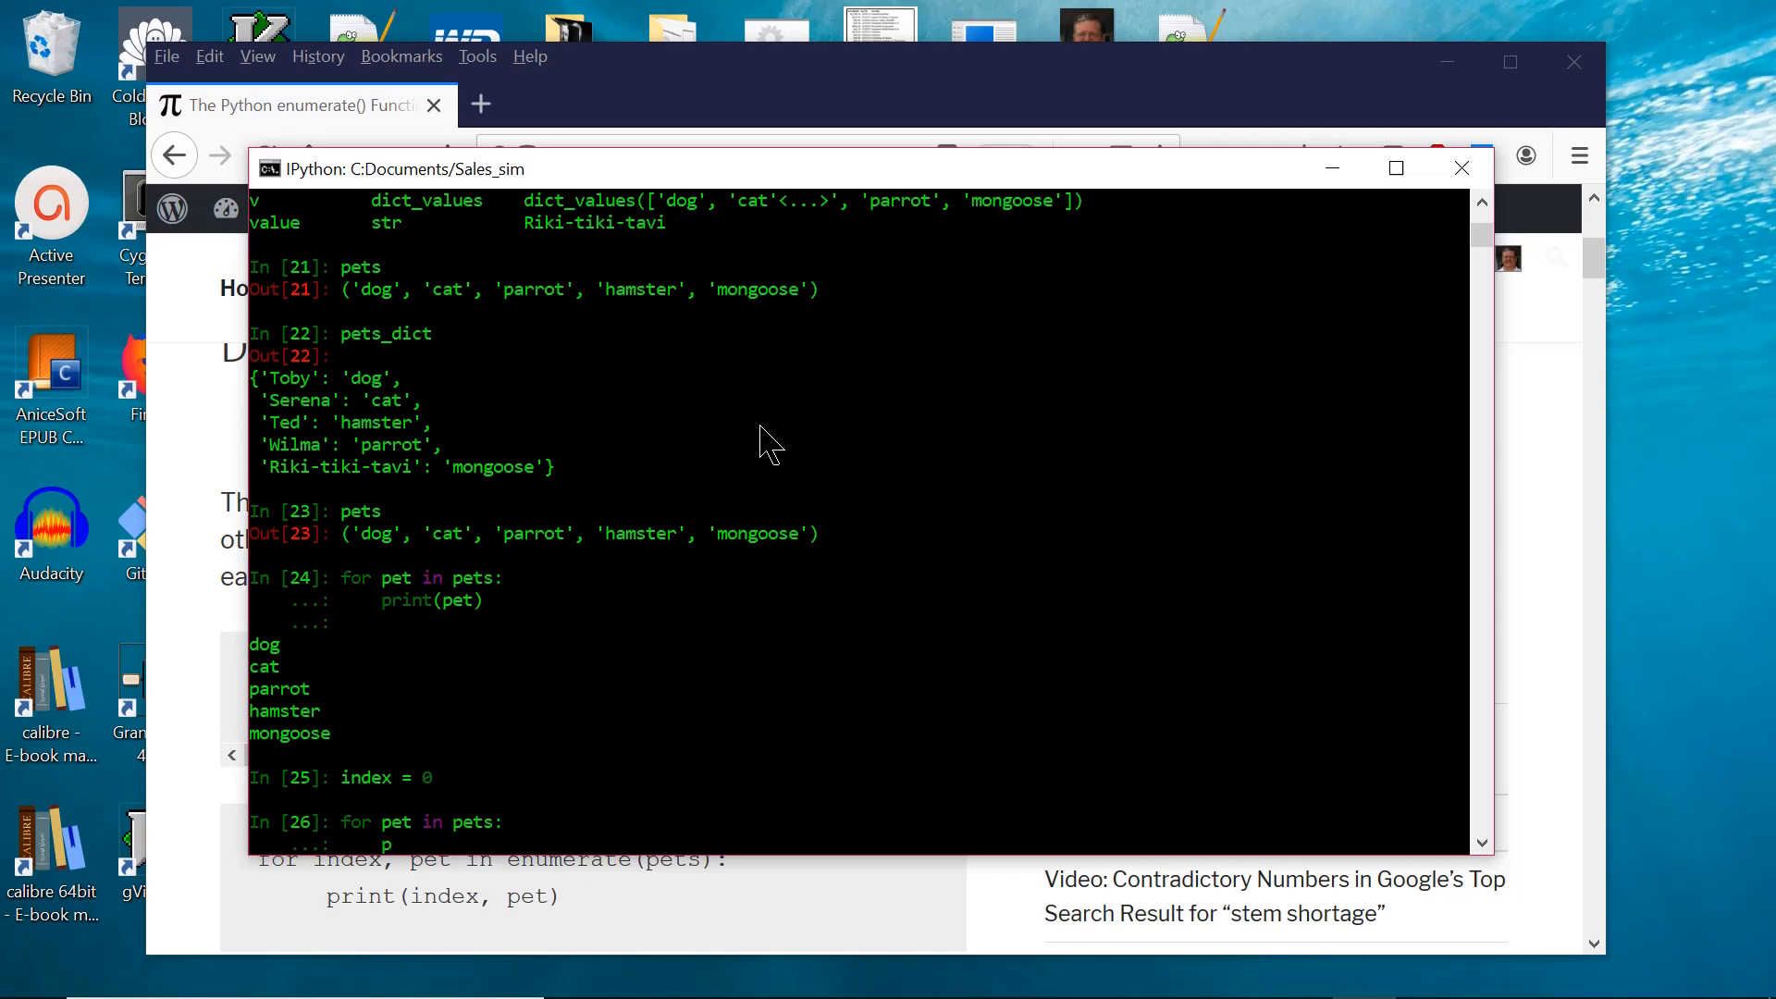
type("print(index, pet")
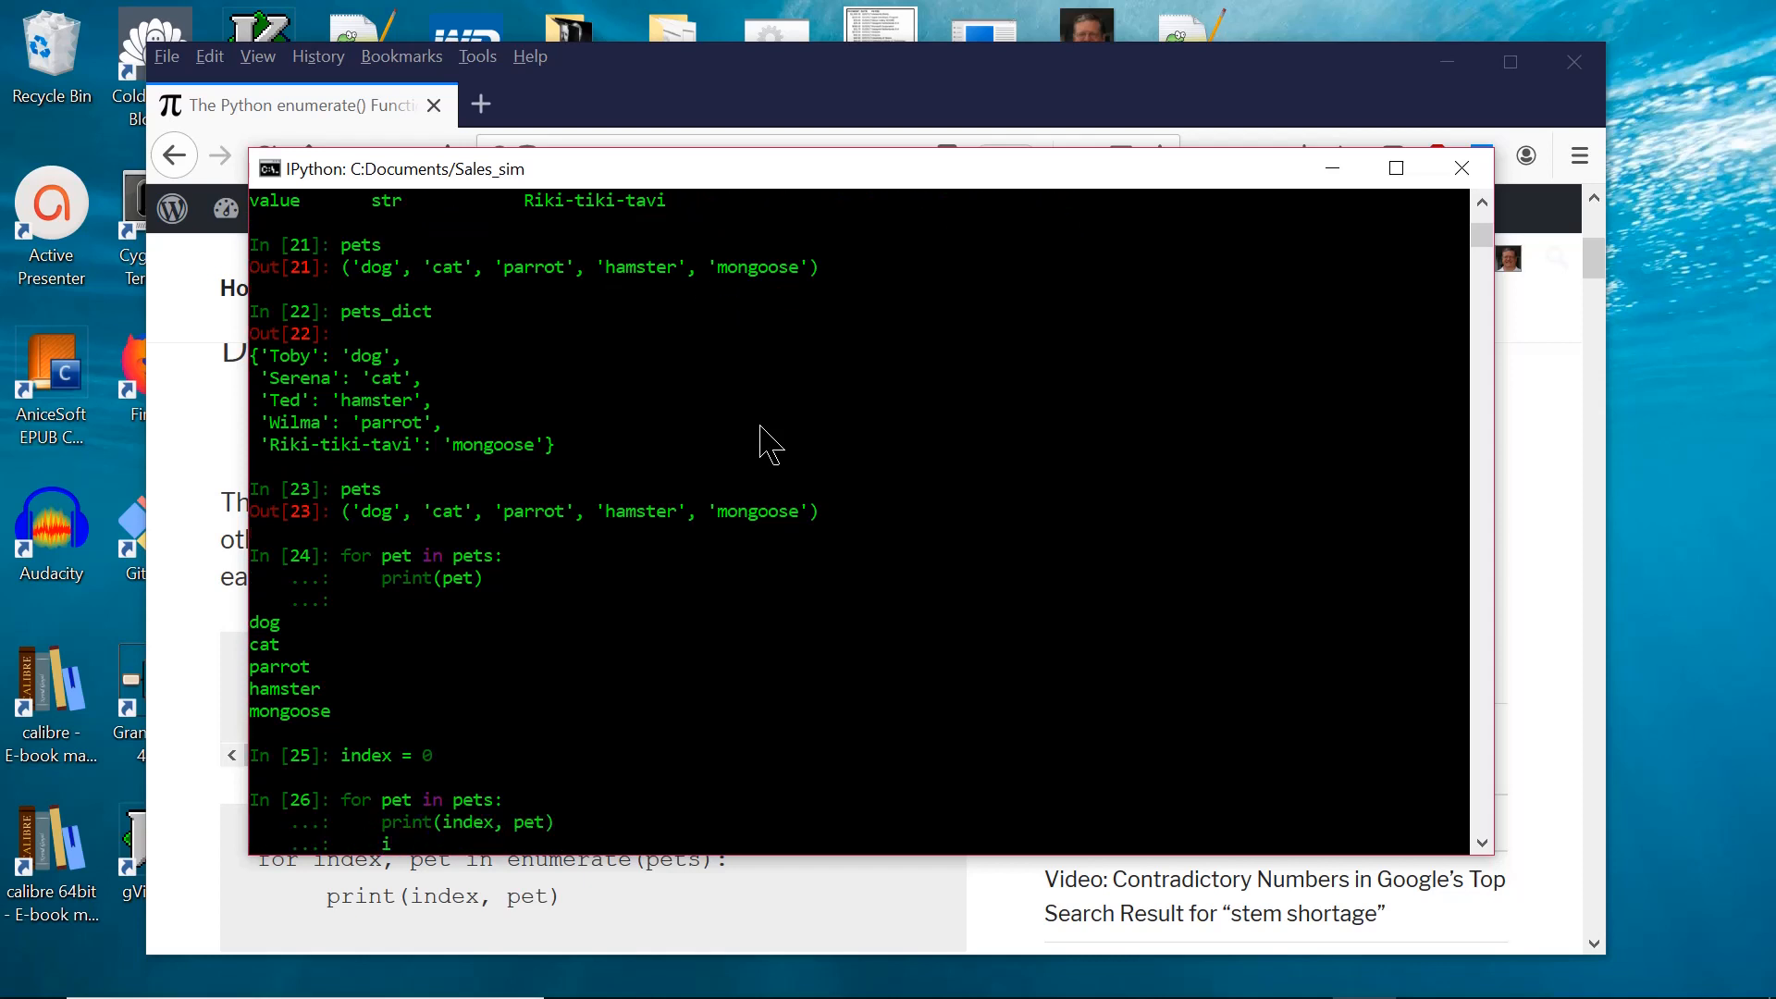
type("index += 1")
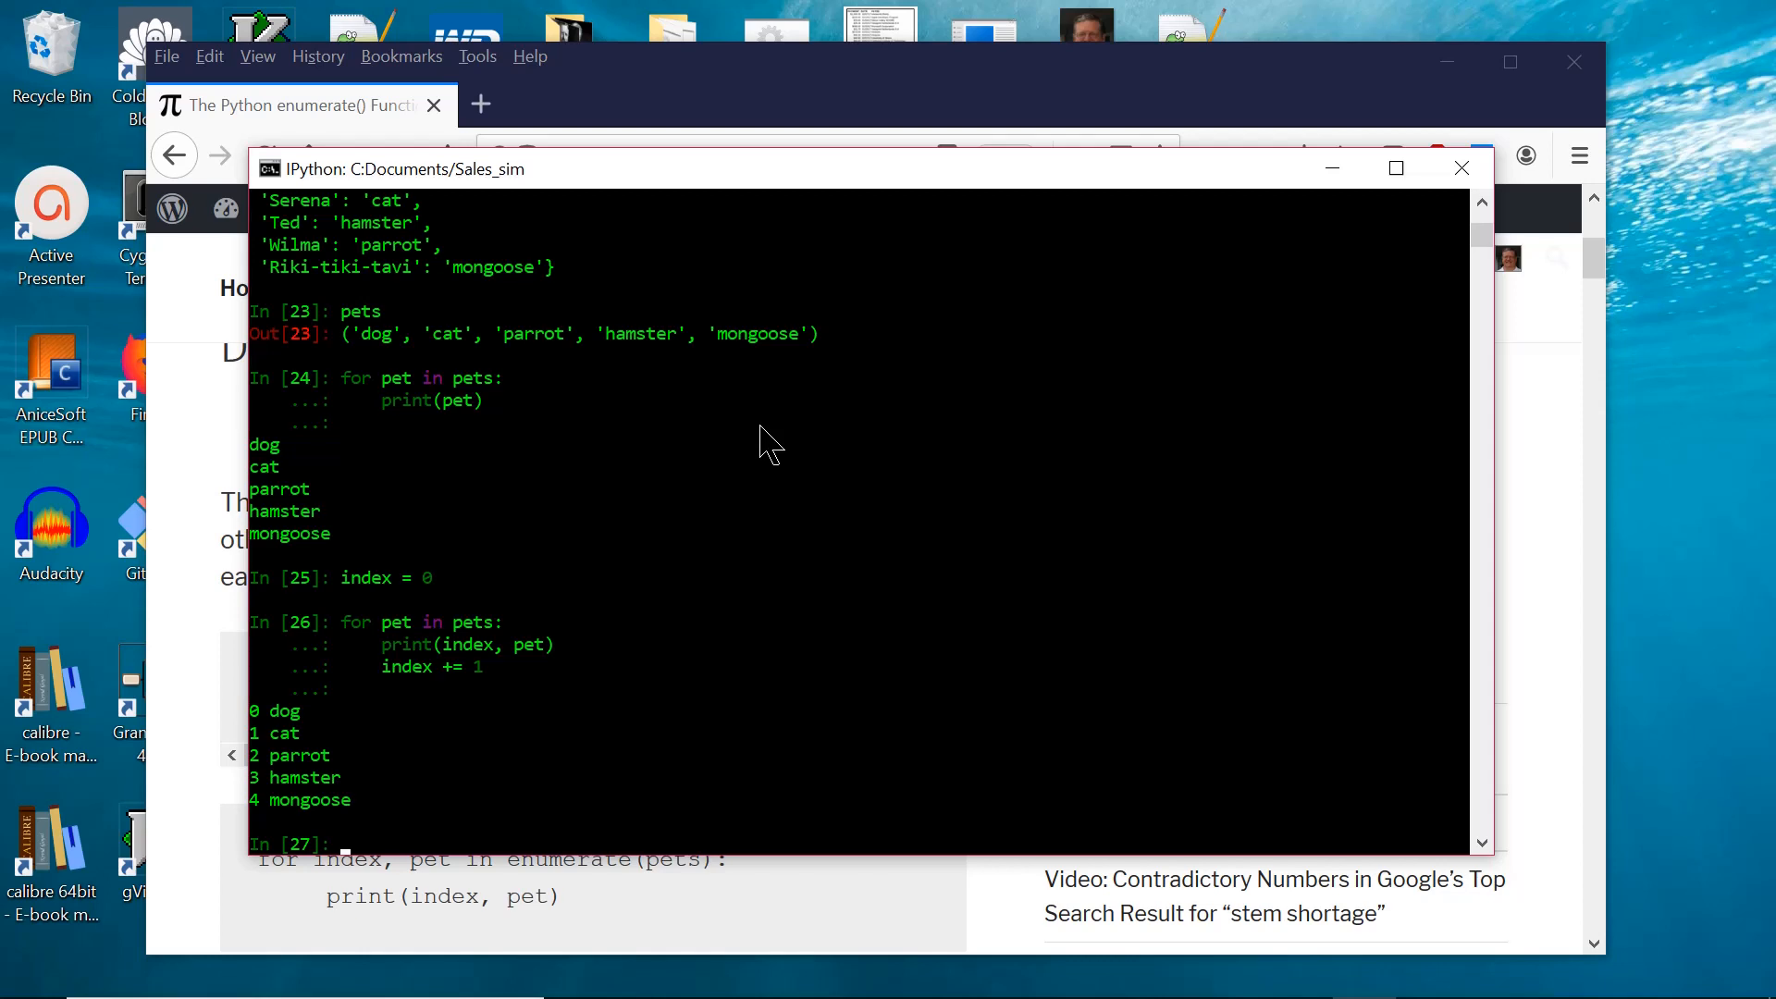
Run for index, pet in enumerate(pets): print(index, pet), then redisplay the pets tuple.
type("for i")
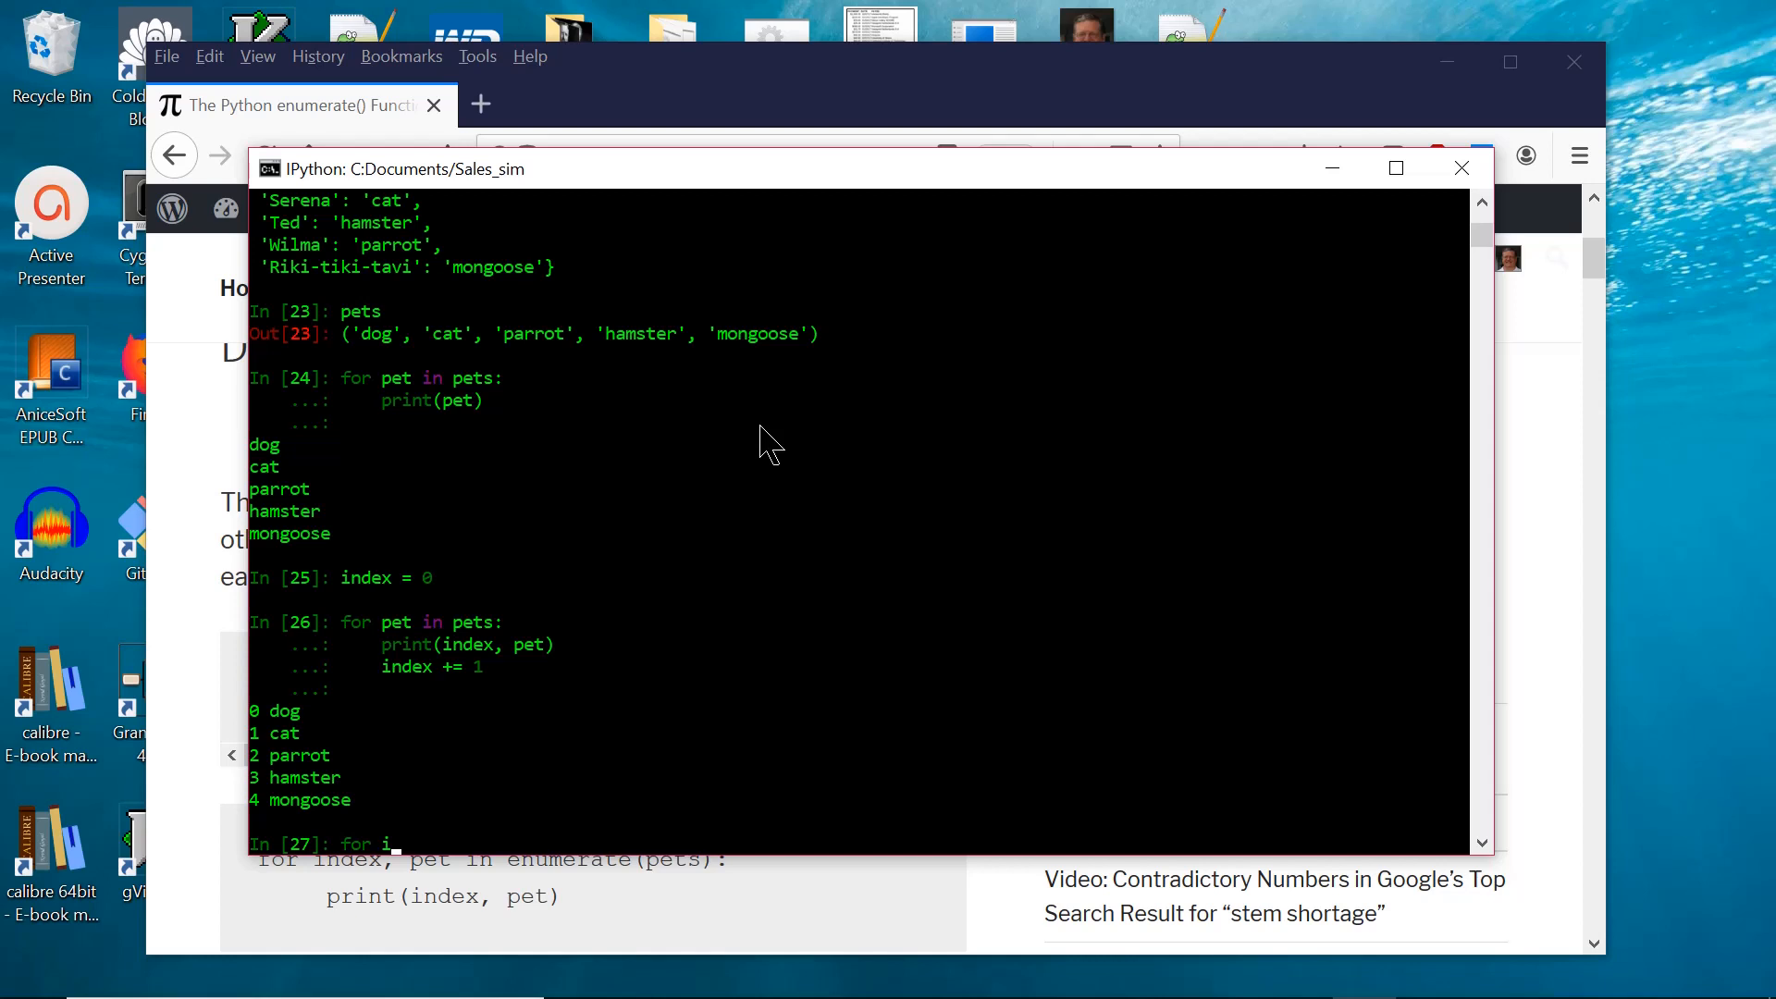
type("index, pet in")
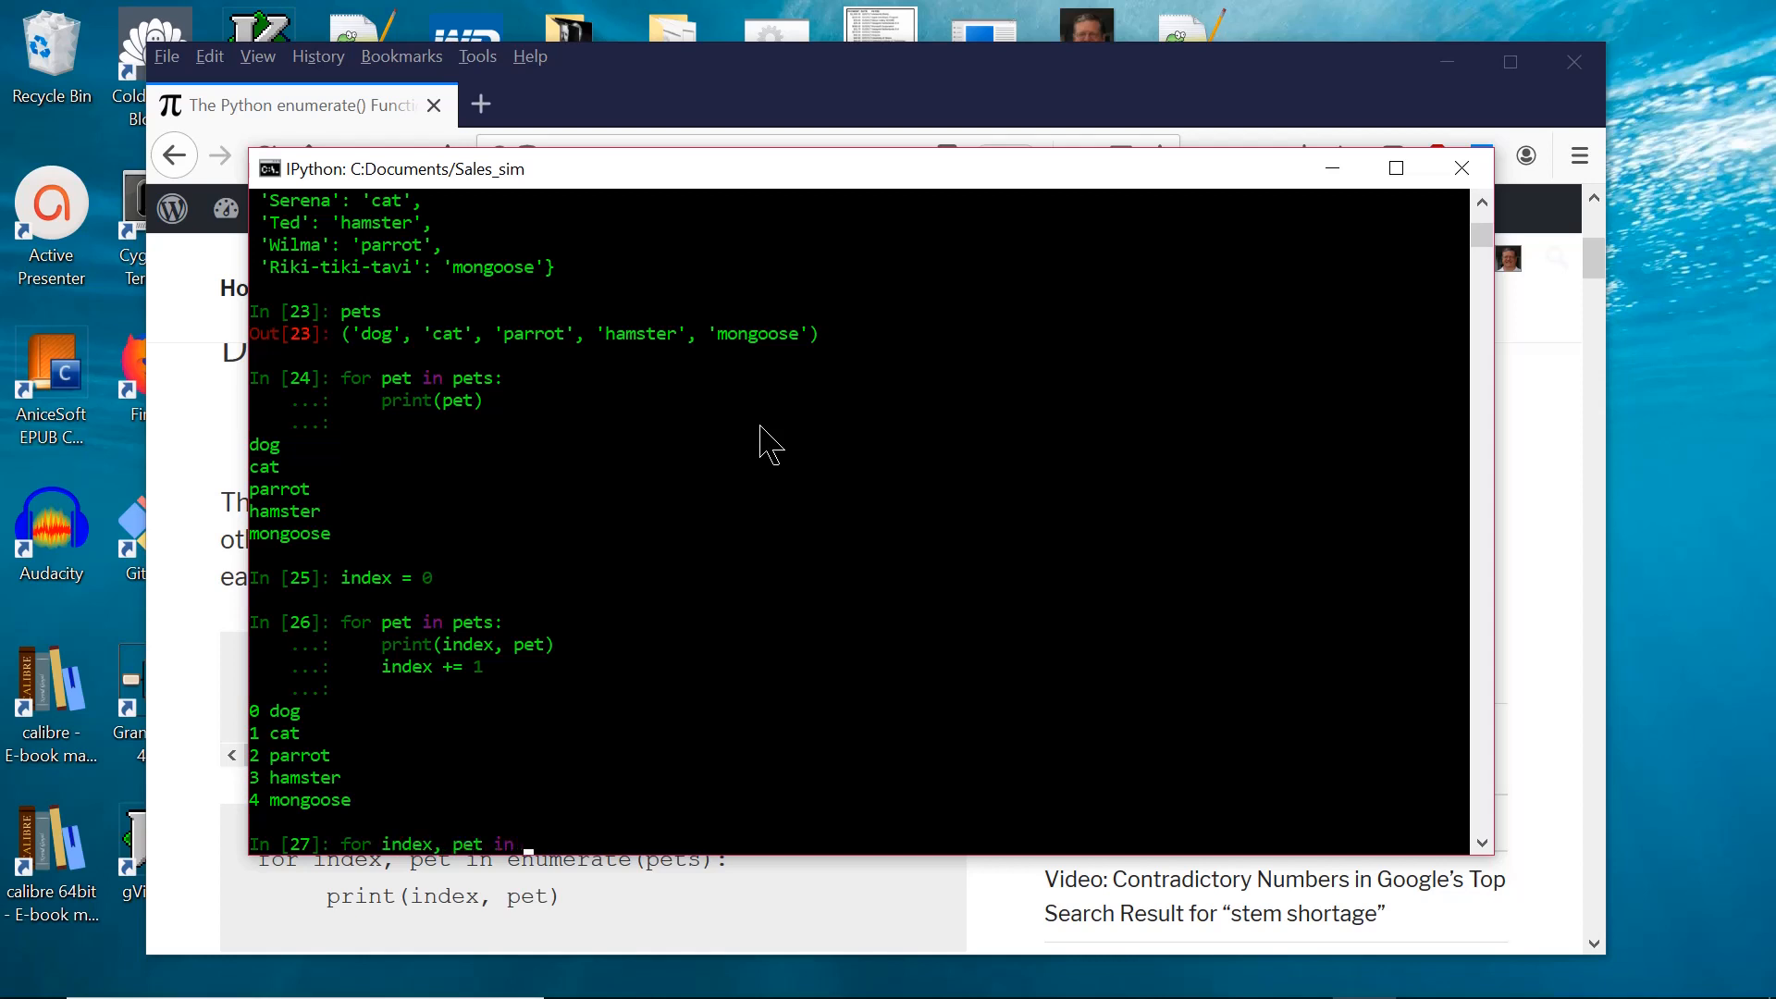
type("enumerate(pets):")
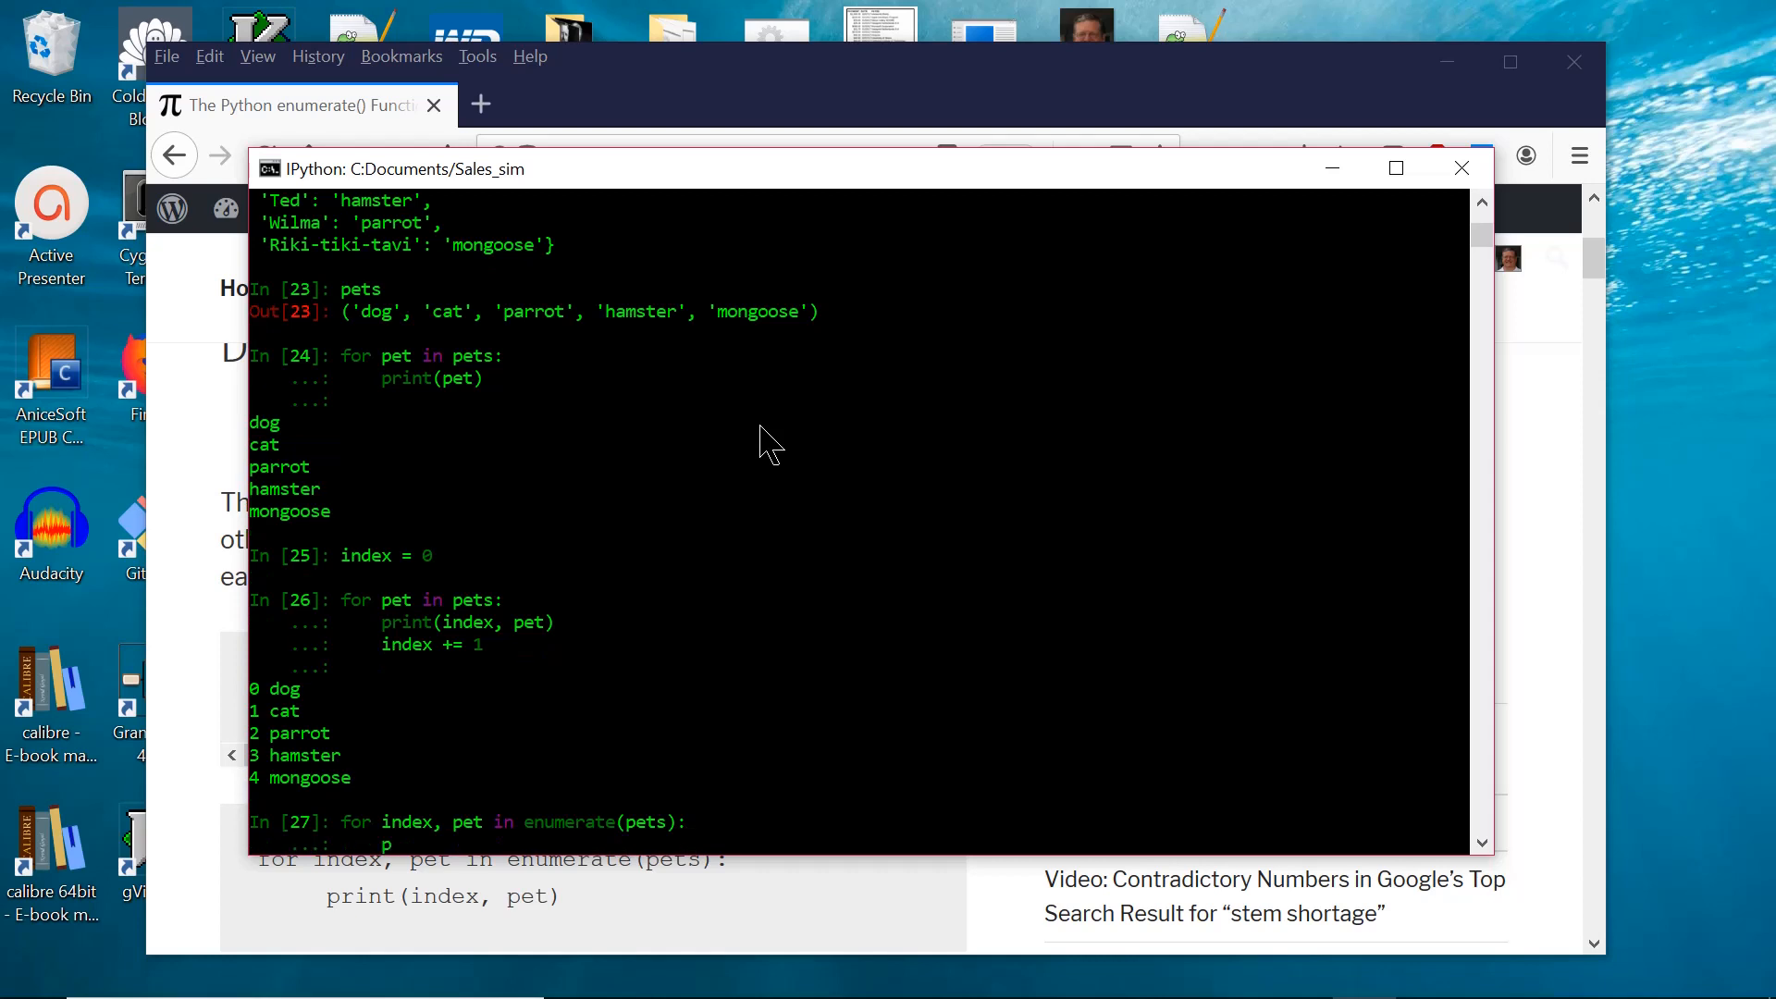
type("print(in")
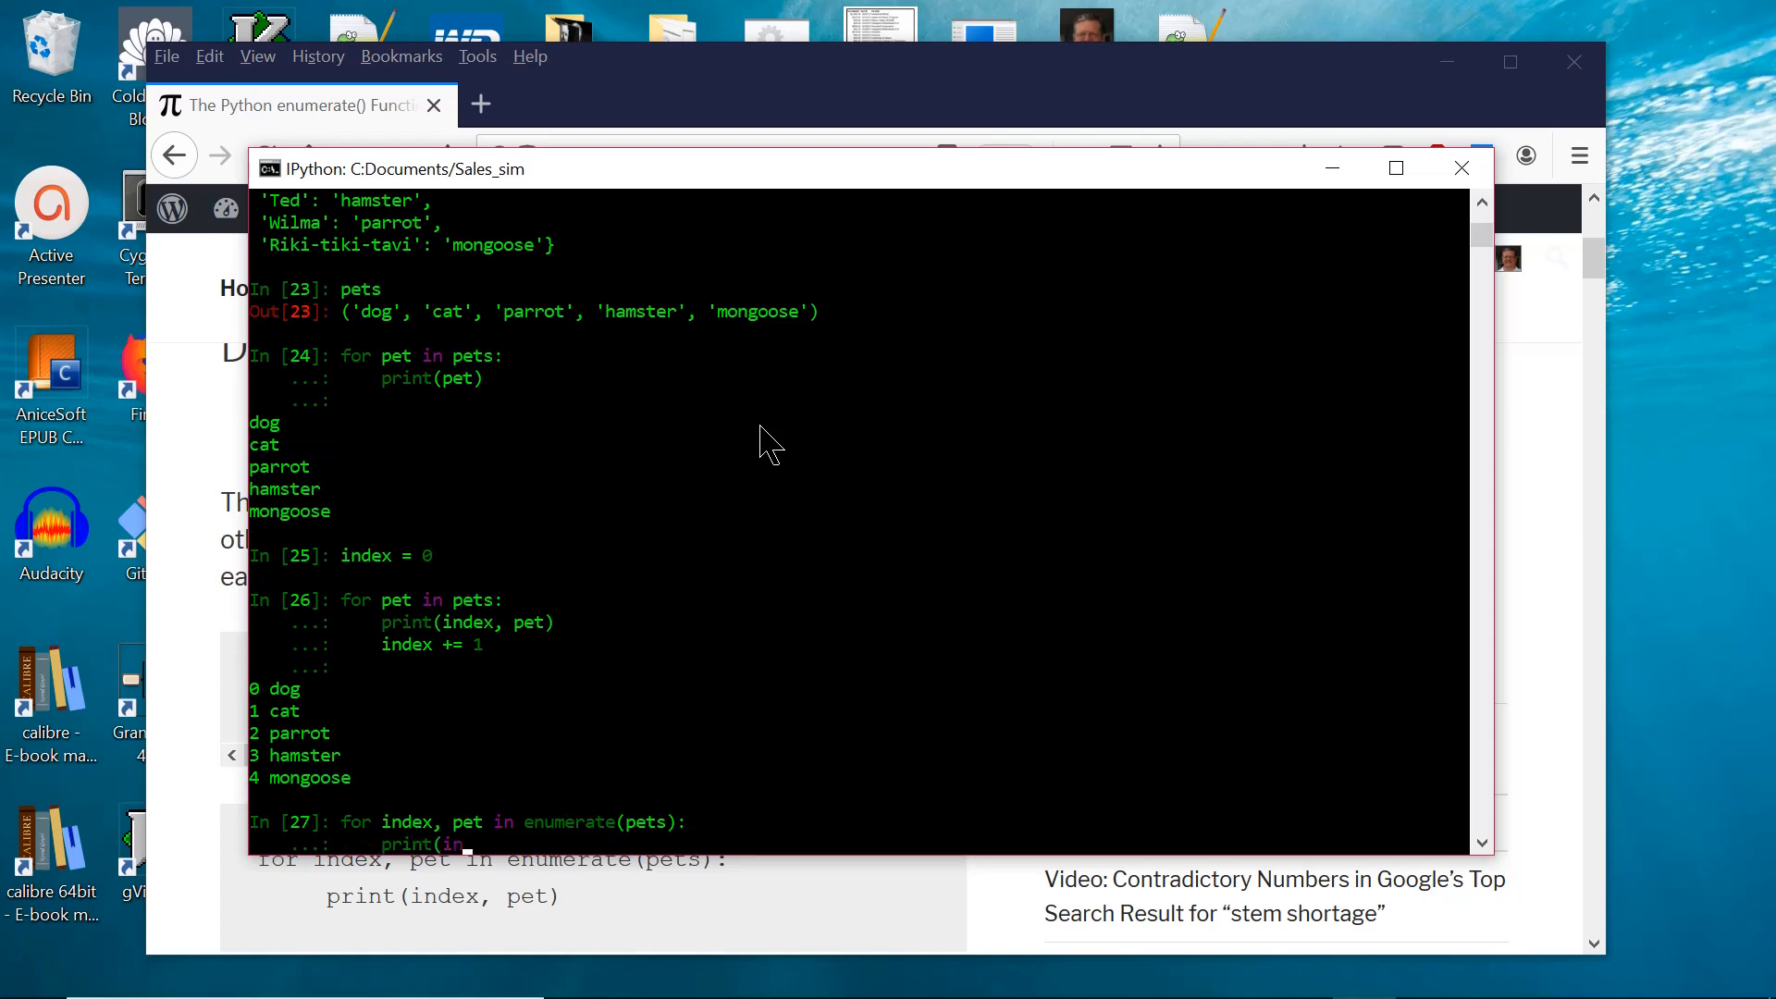
scroll("down", 3)
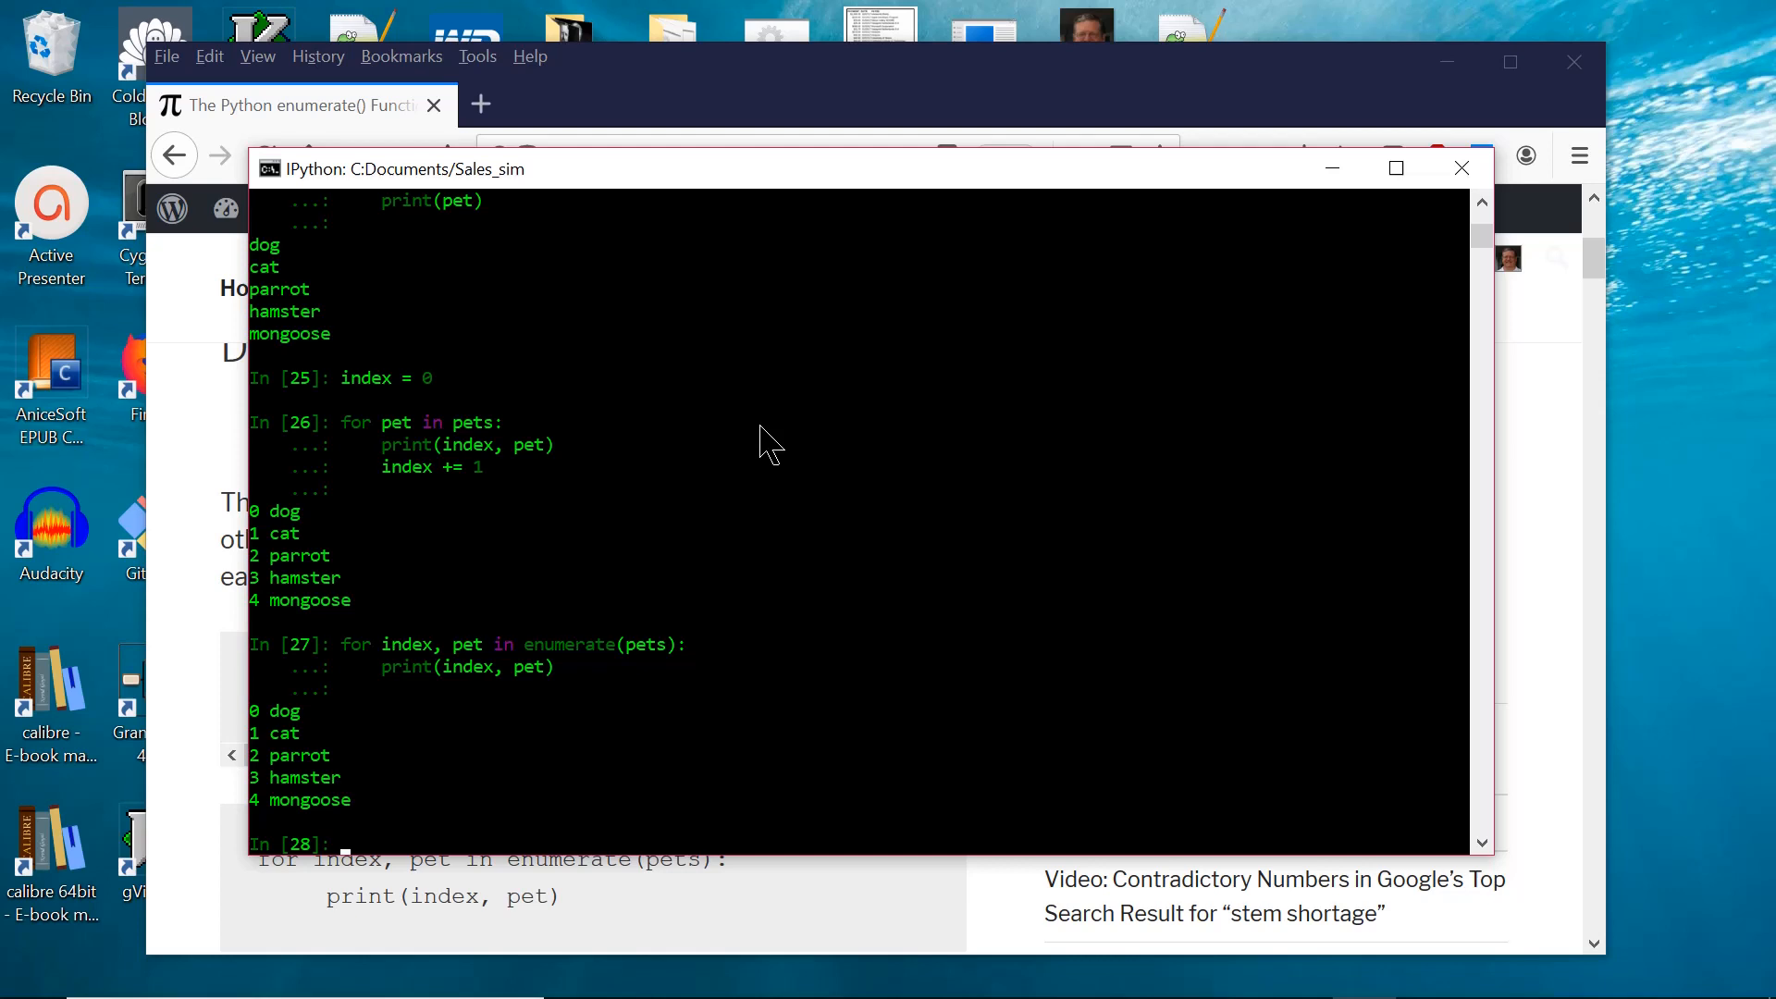
type("pets")
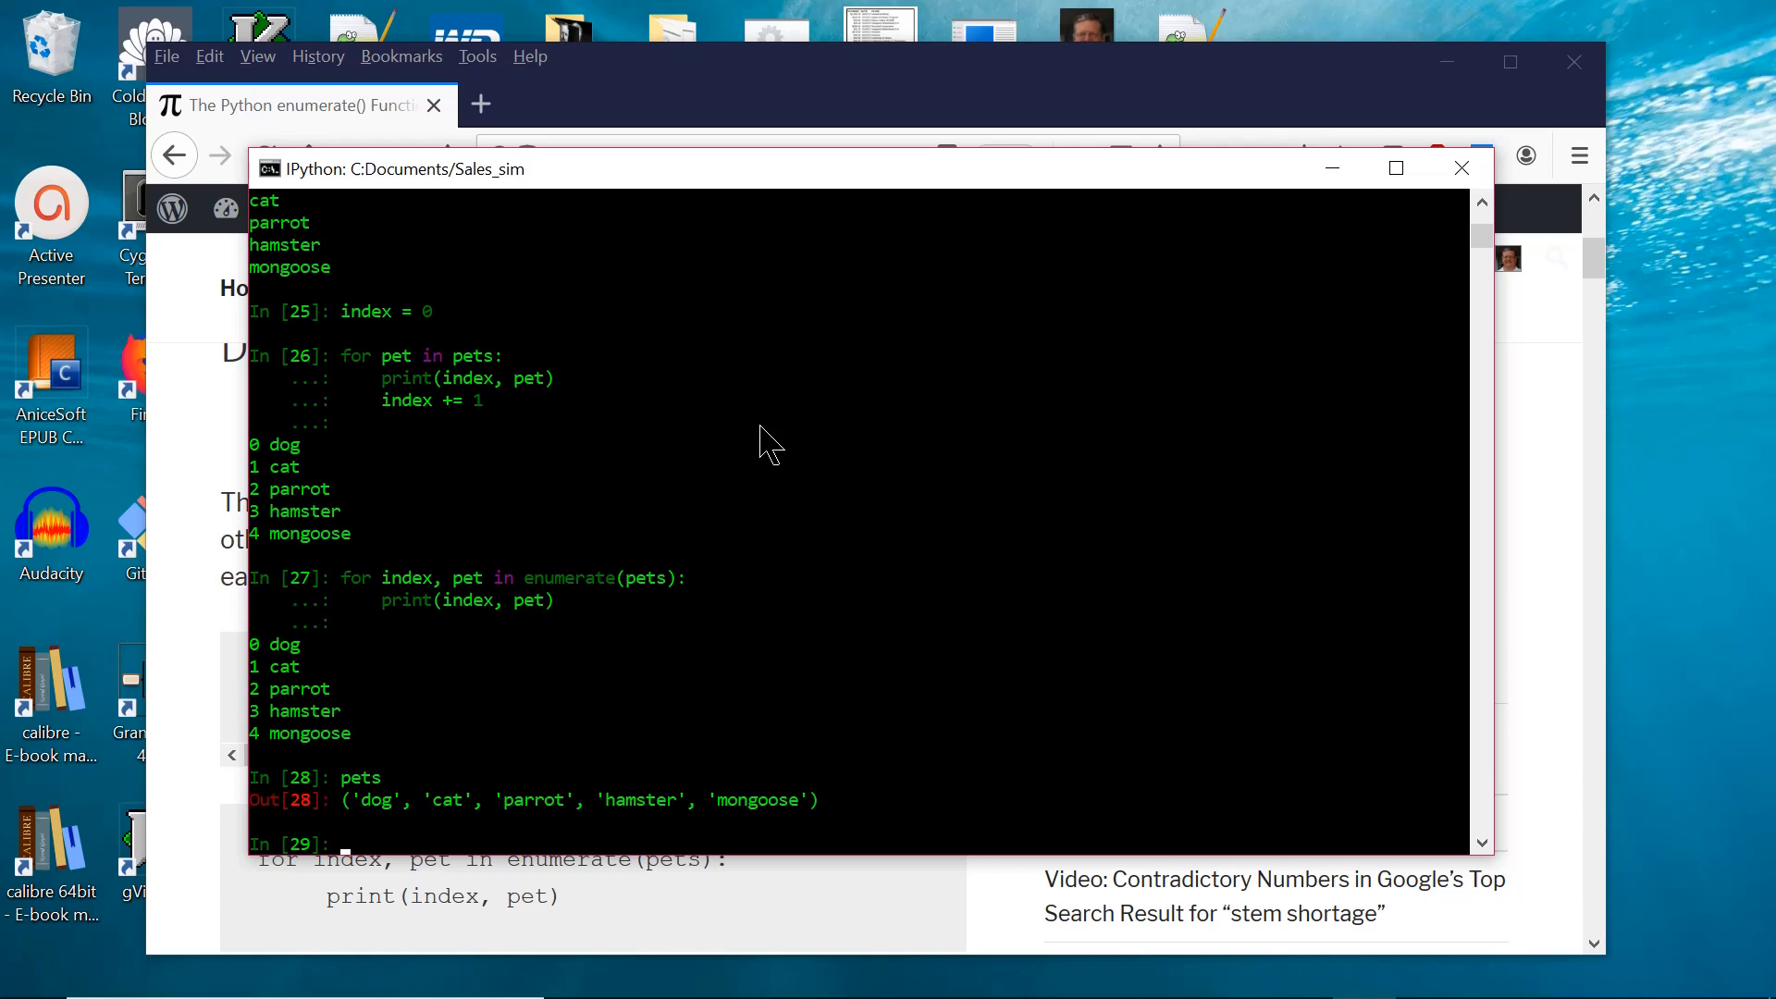
Define pets_list = ['dog', 'cat', 'parrot', 'hamster', 'mongoose'].
type("pets_list")
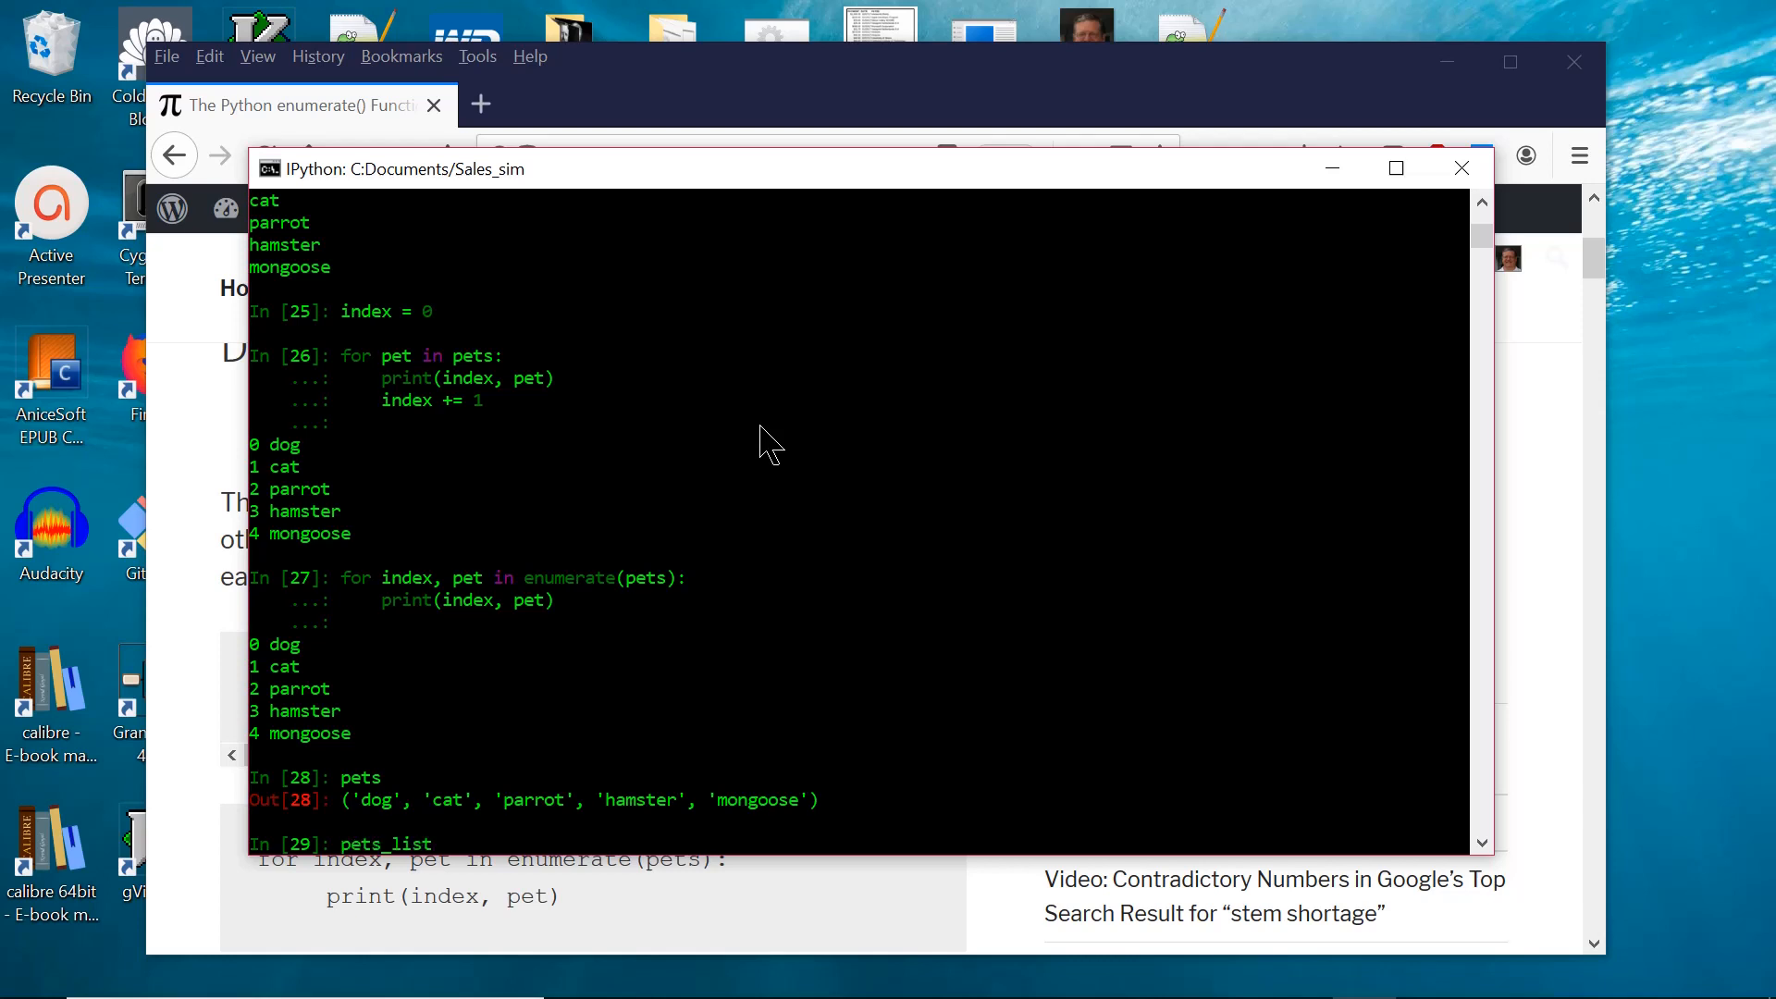
type("= ['dog', 'cat', 'parrot',")
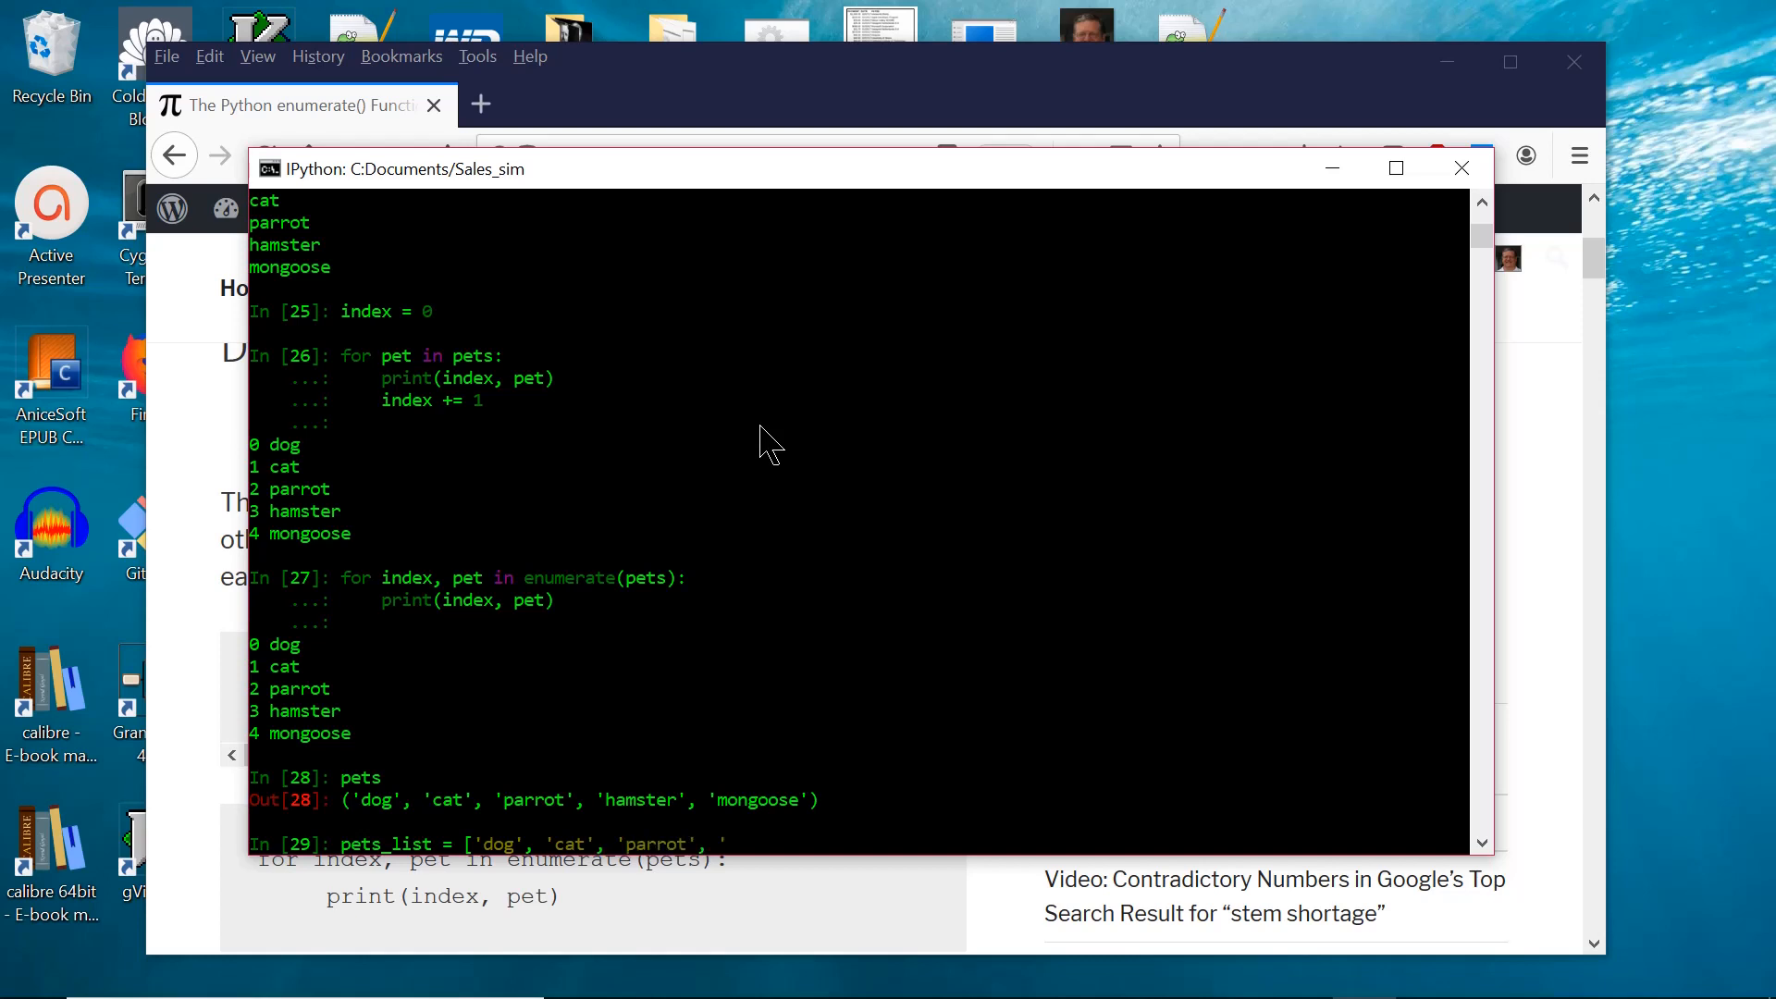
type("'hamse")
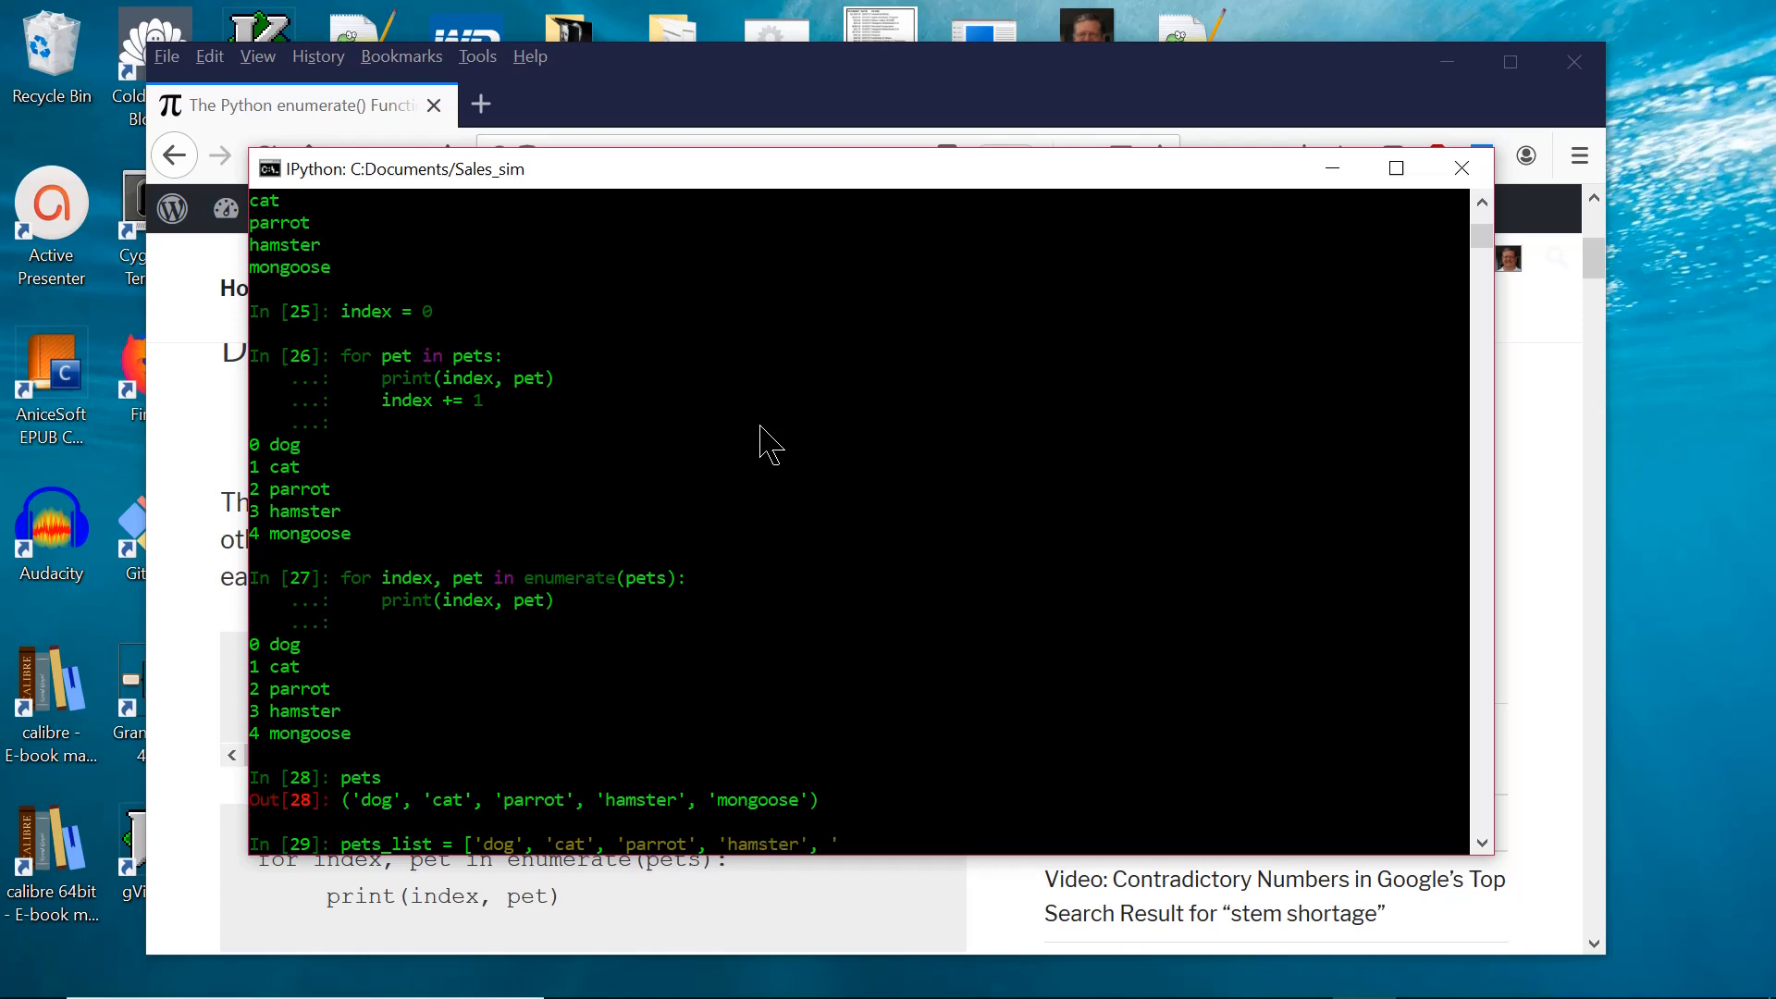
type("mongoose'")
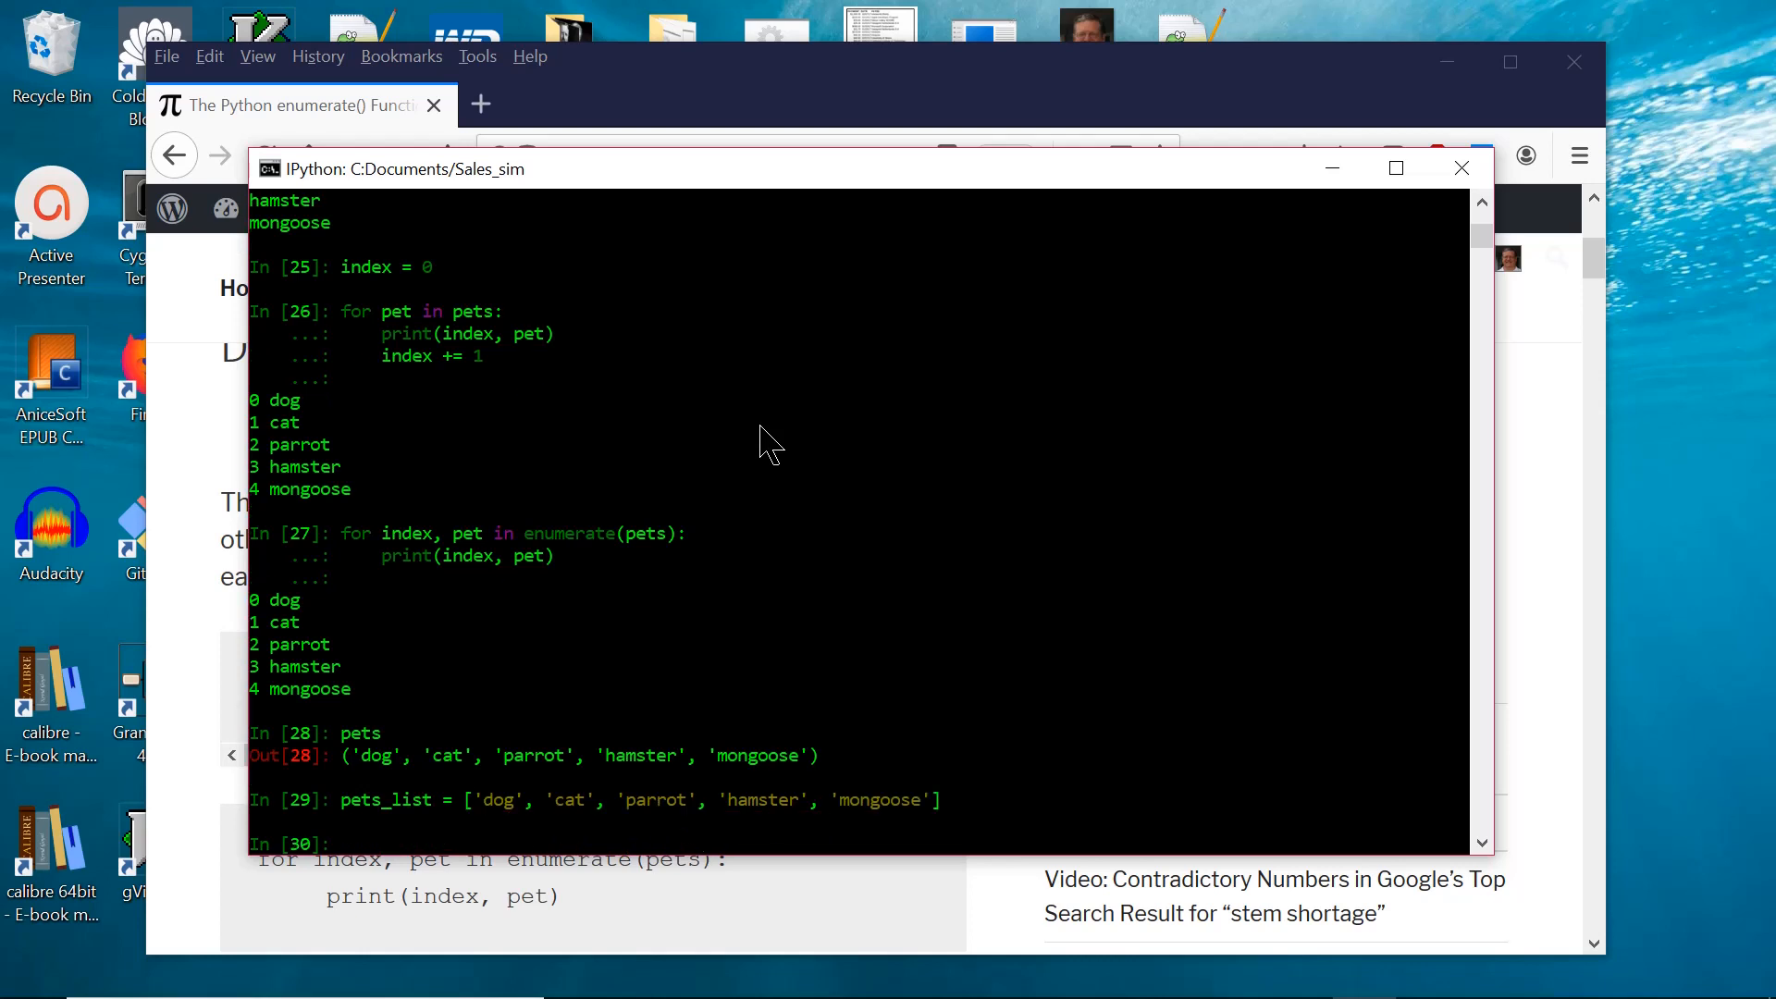
Enumerate pets_list to print 0 dog through 4 mongoose, then display pets_dict.
type("for index, pet in enumerate")
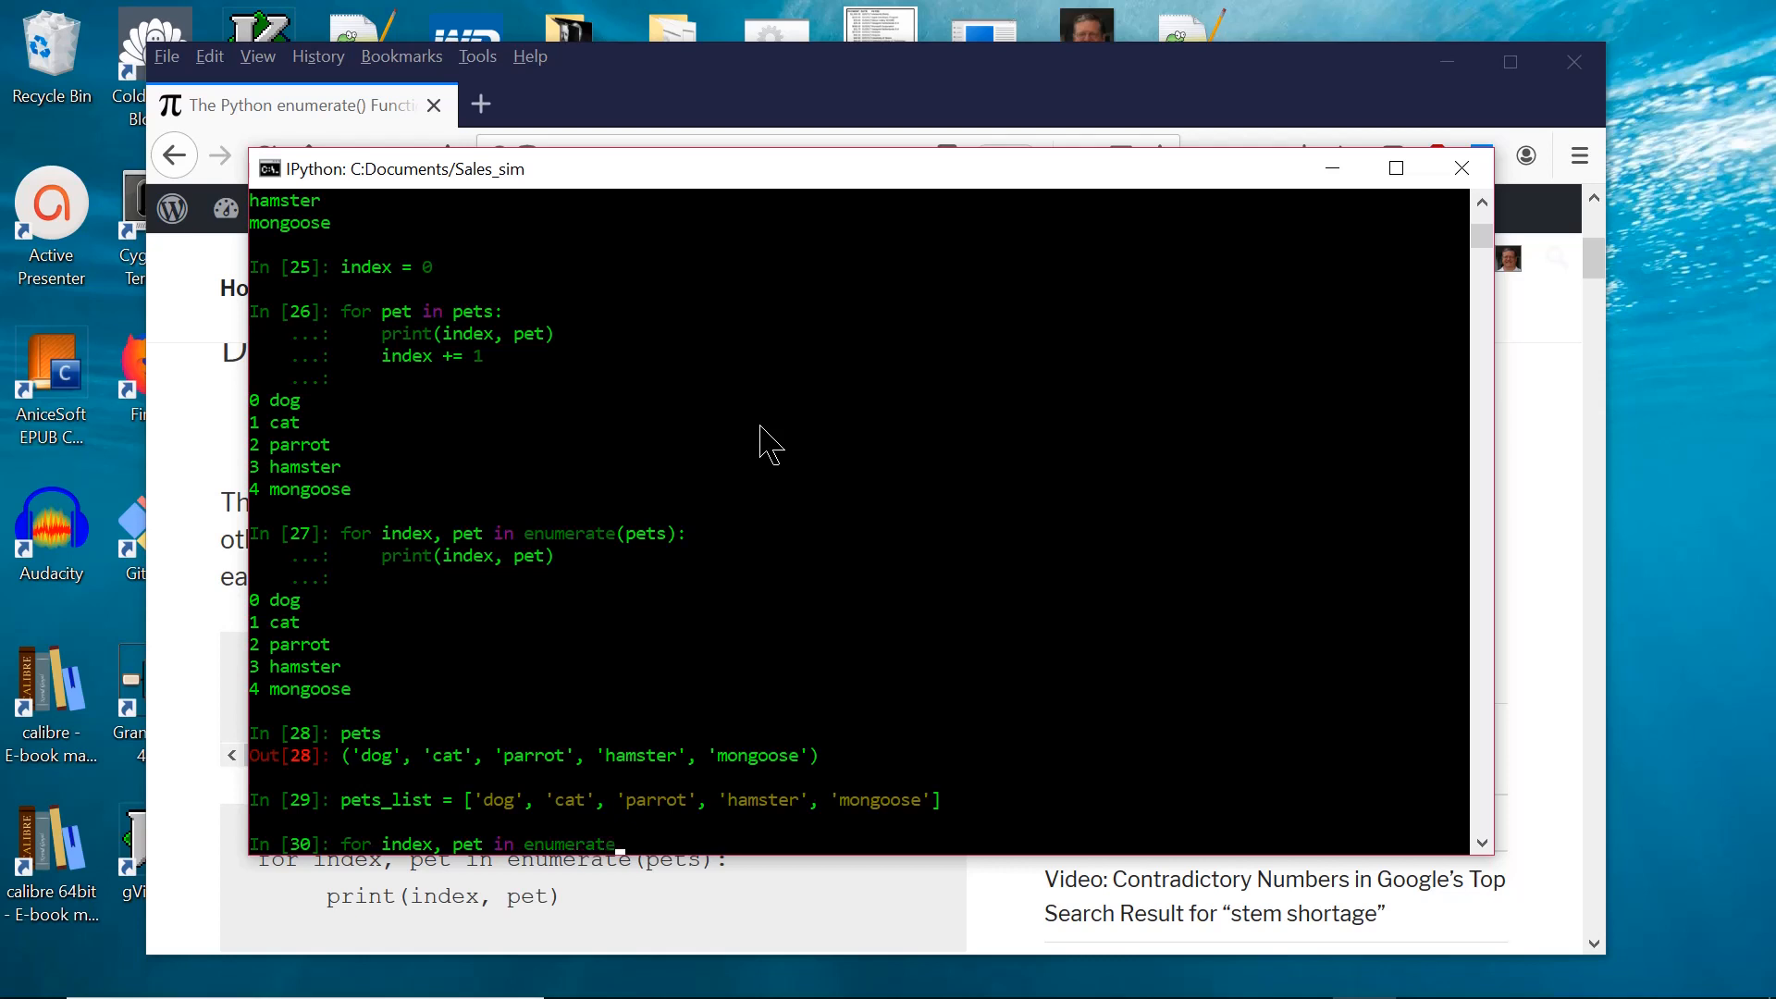
type("pets_lsit):")
type("print(index, pet")
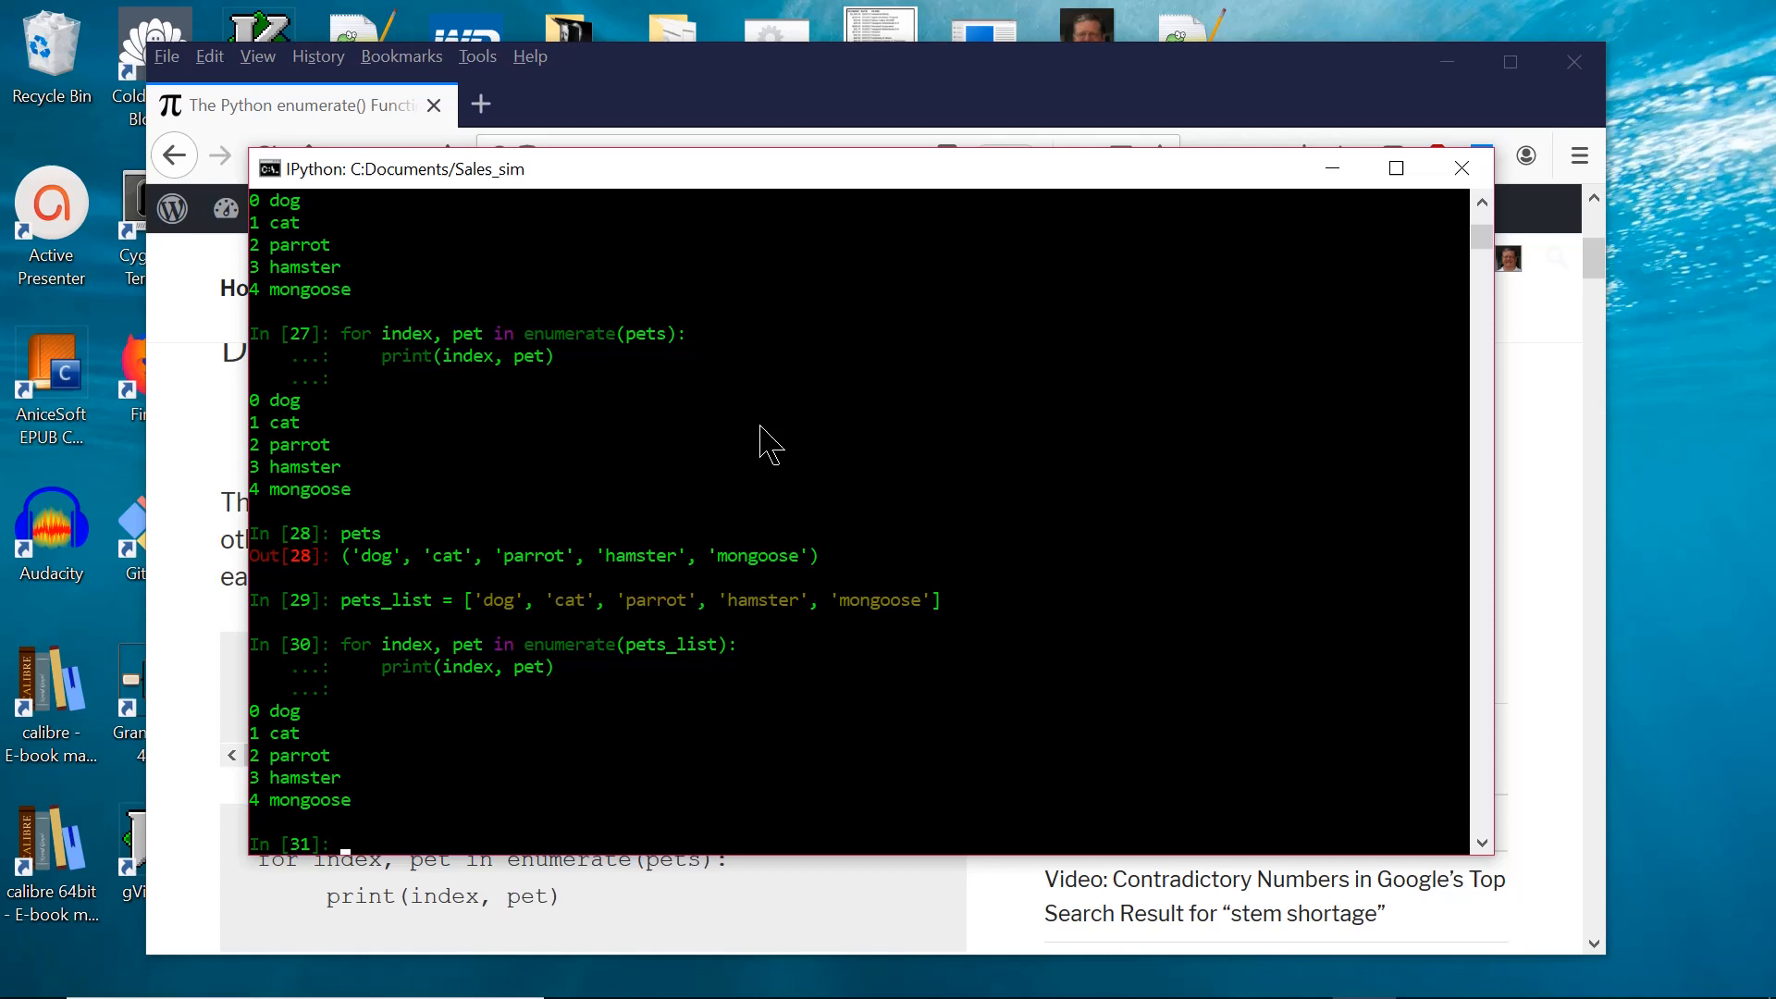
type("pets_dict[")
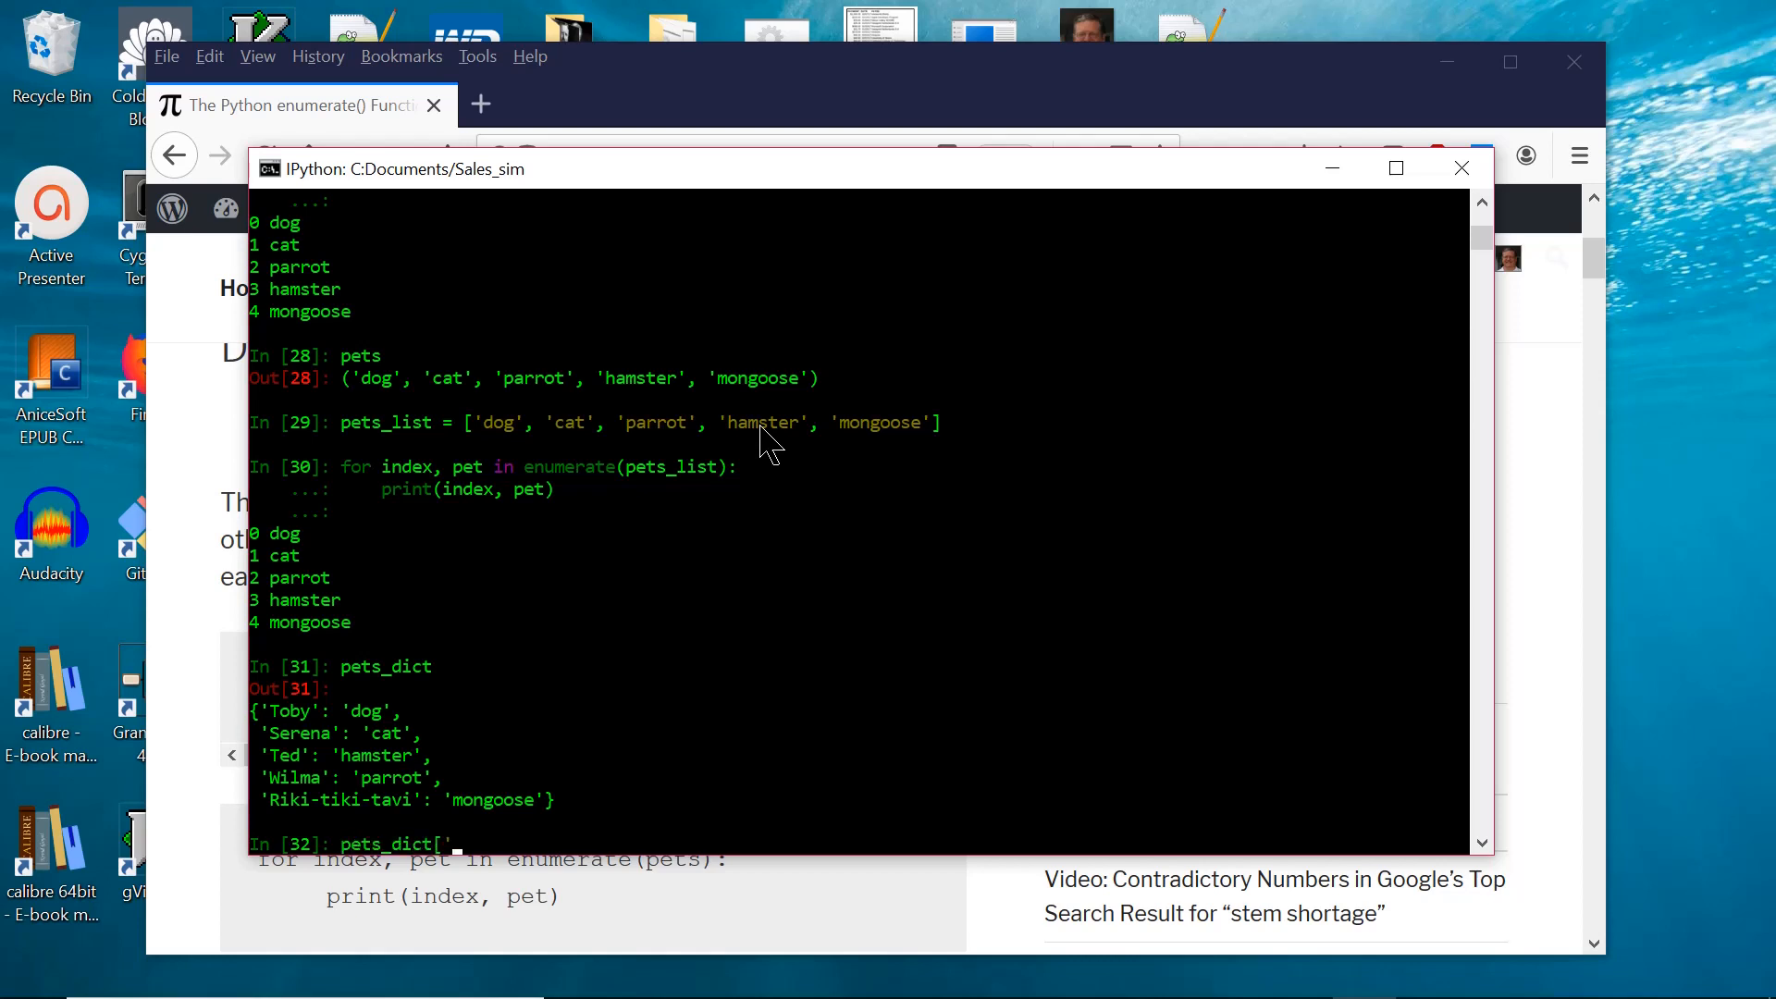
Look up pets_dict['Toby'], pets_dict['Ted'] and pets_dict['Riki-tiki-tavi'].
type("'Toby")
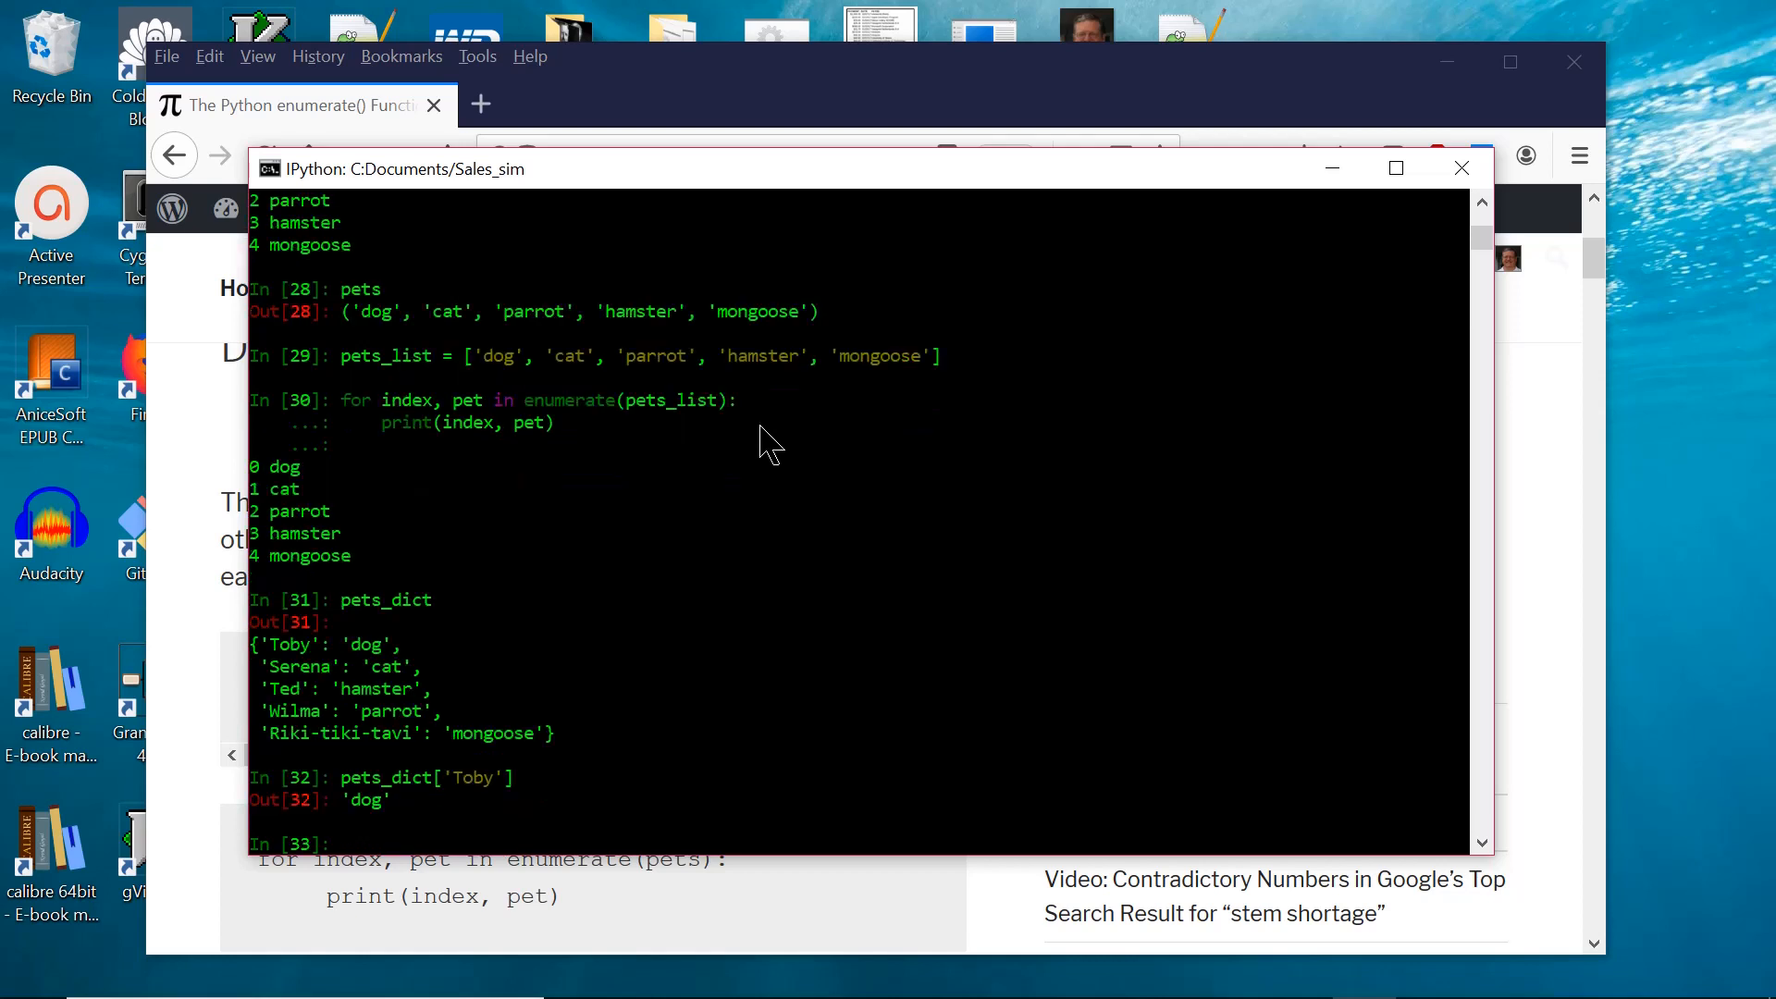
type("pets_dict['Ted'")
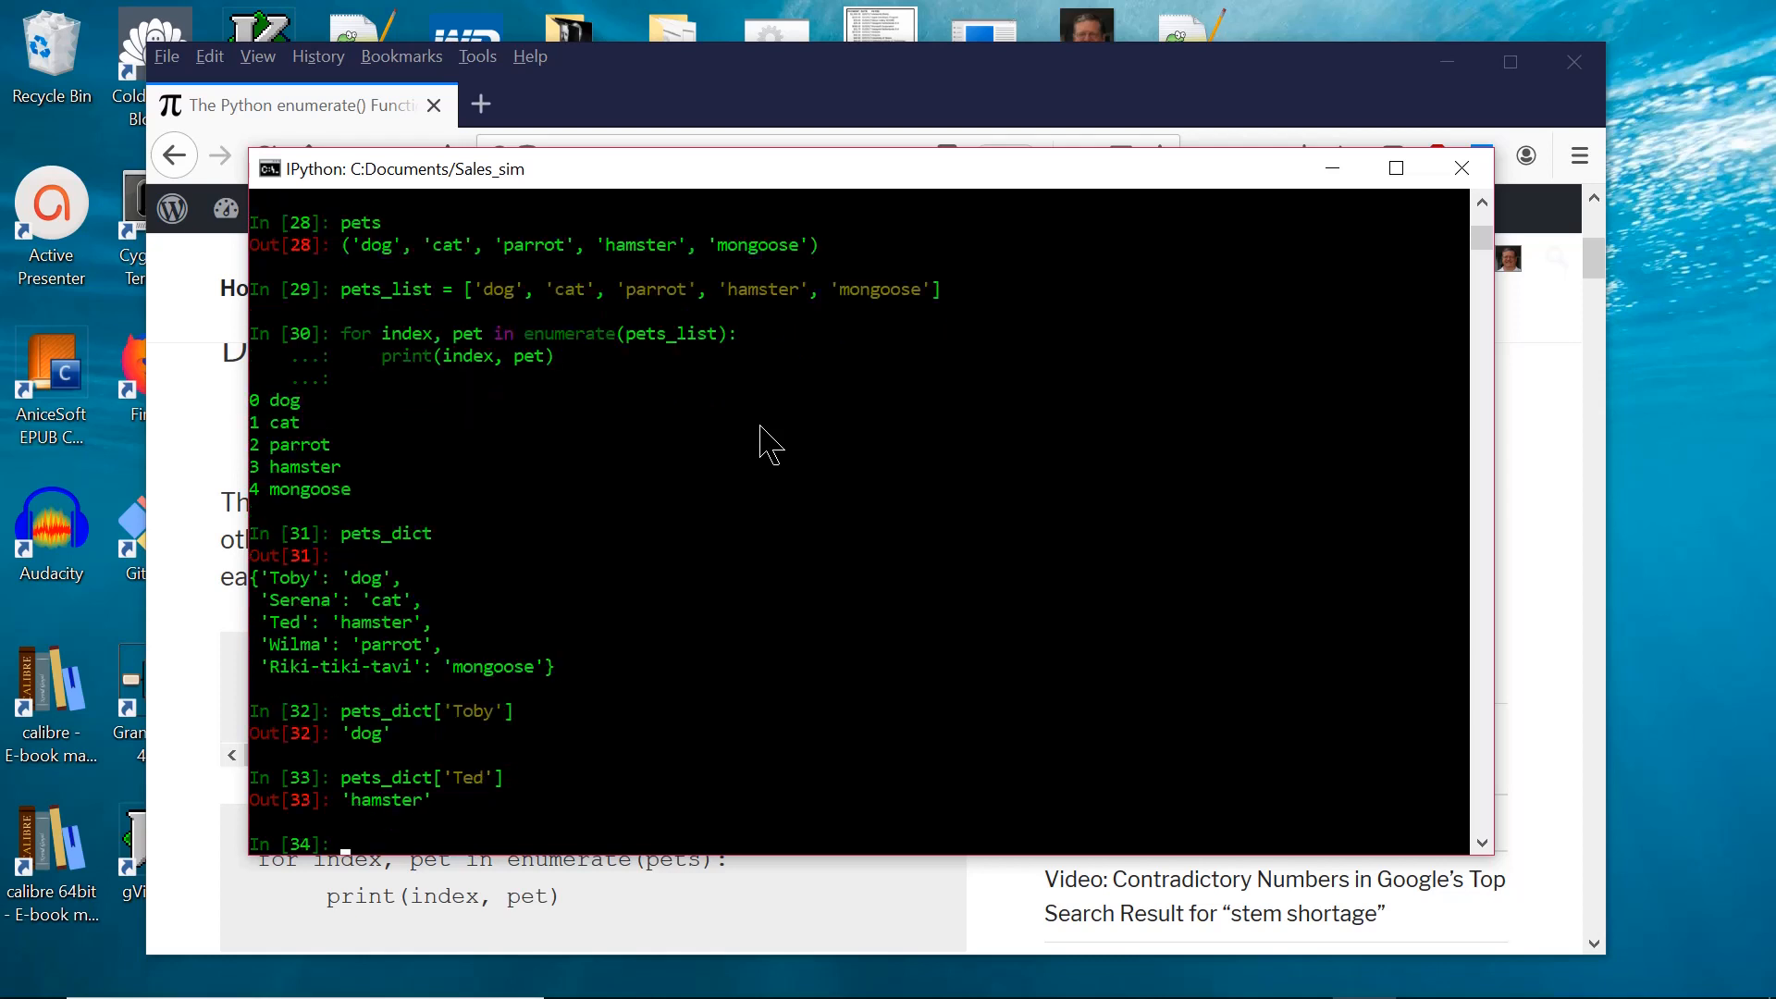
type("pets_dict[")
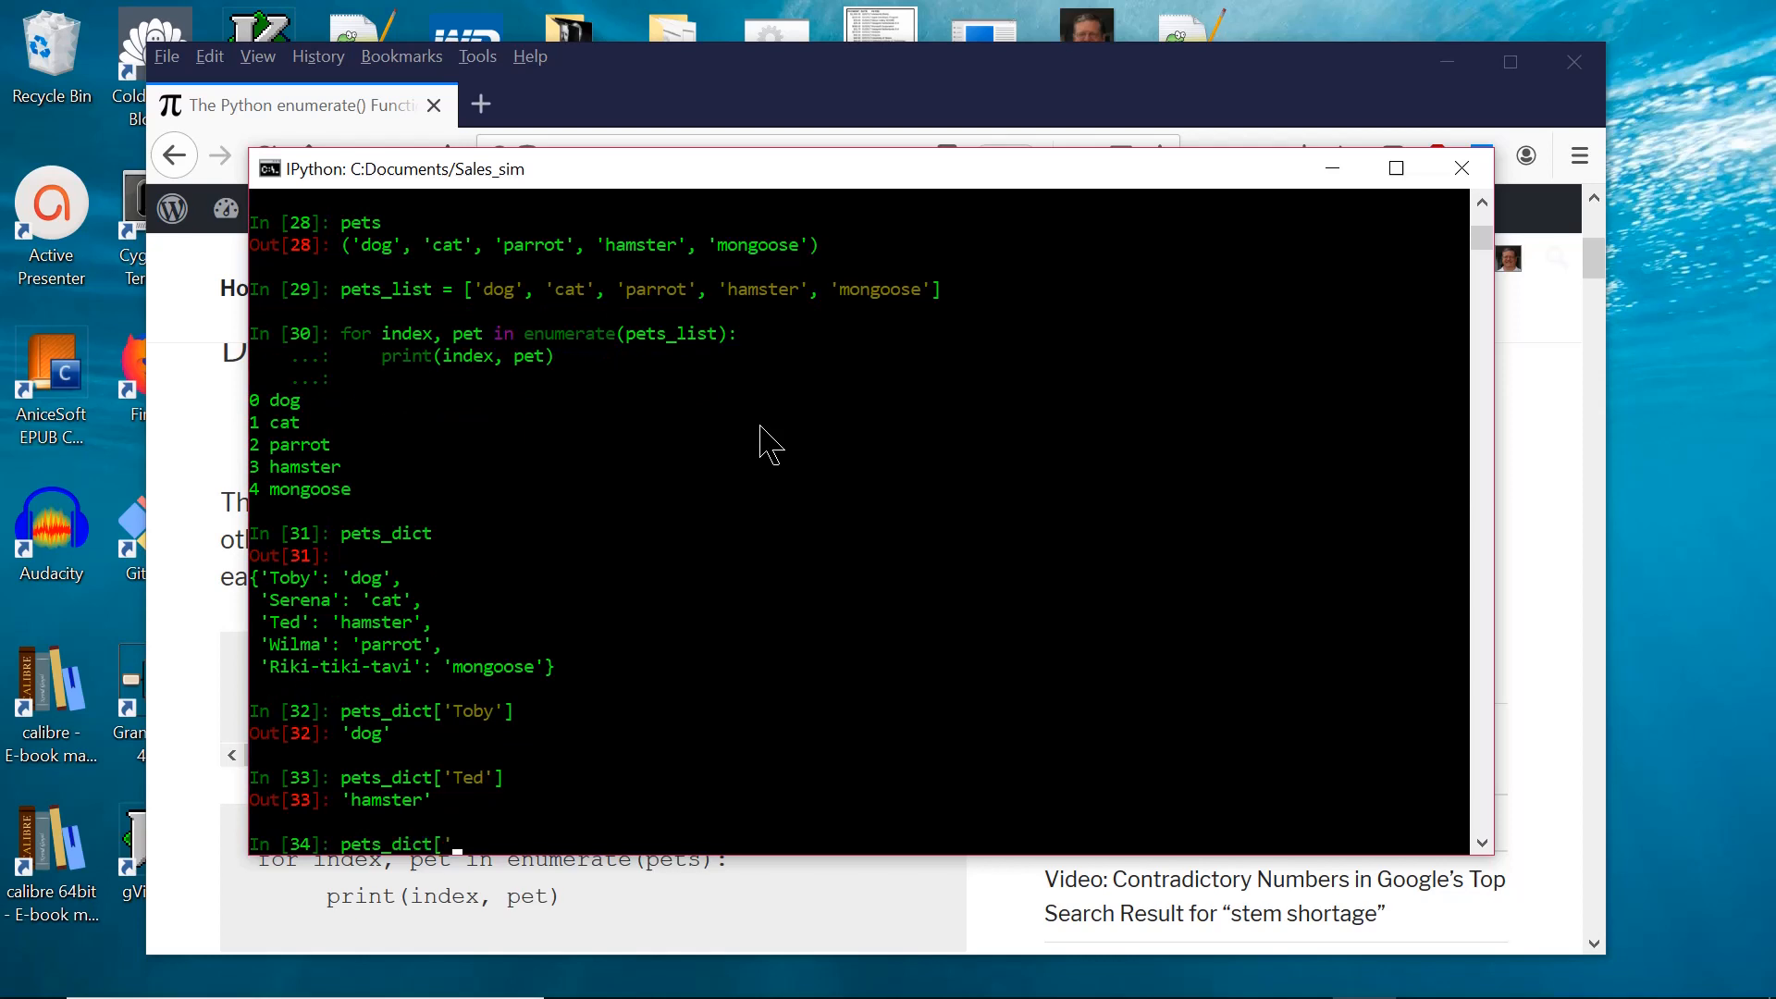
type("Ti")
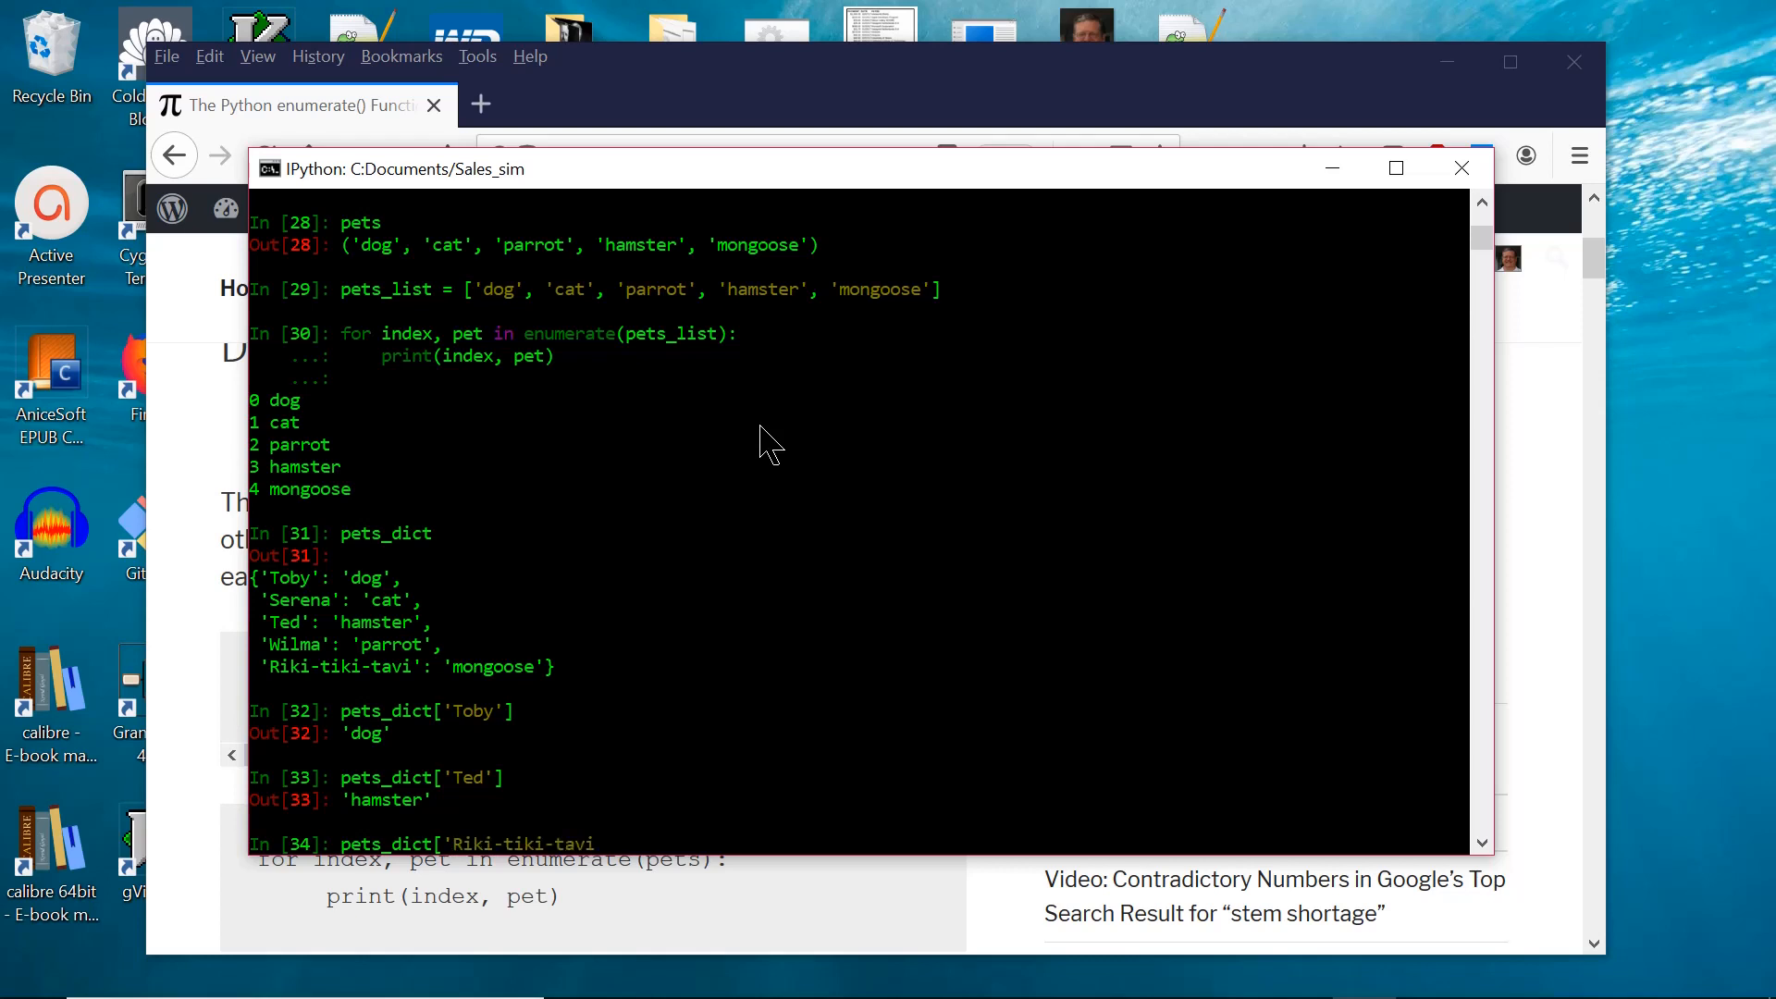
type("]")
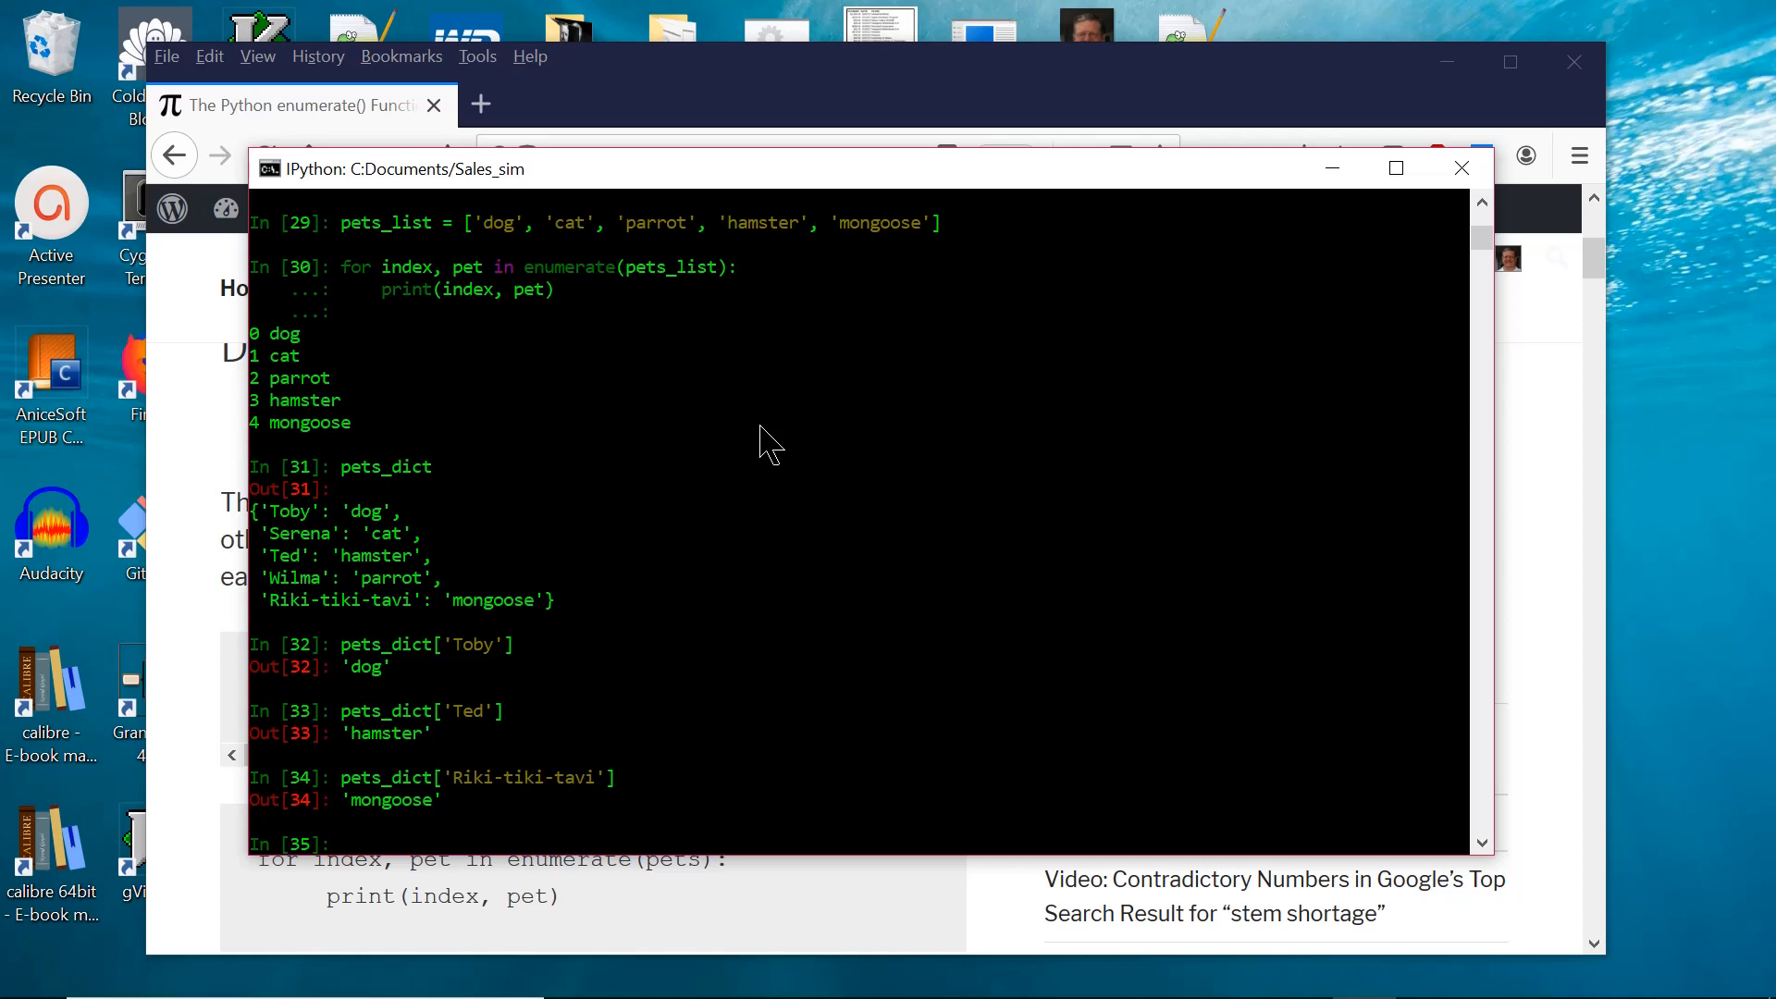
Run for item in pets_dict: print(item) to print the keys Toby through Riki-tiki-tavi.
type("for")
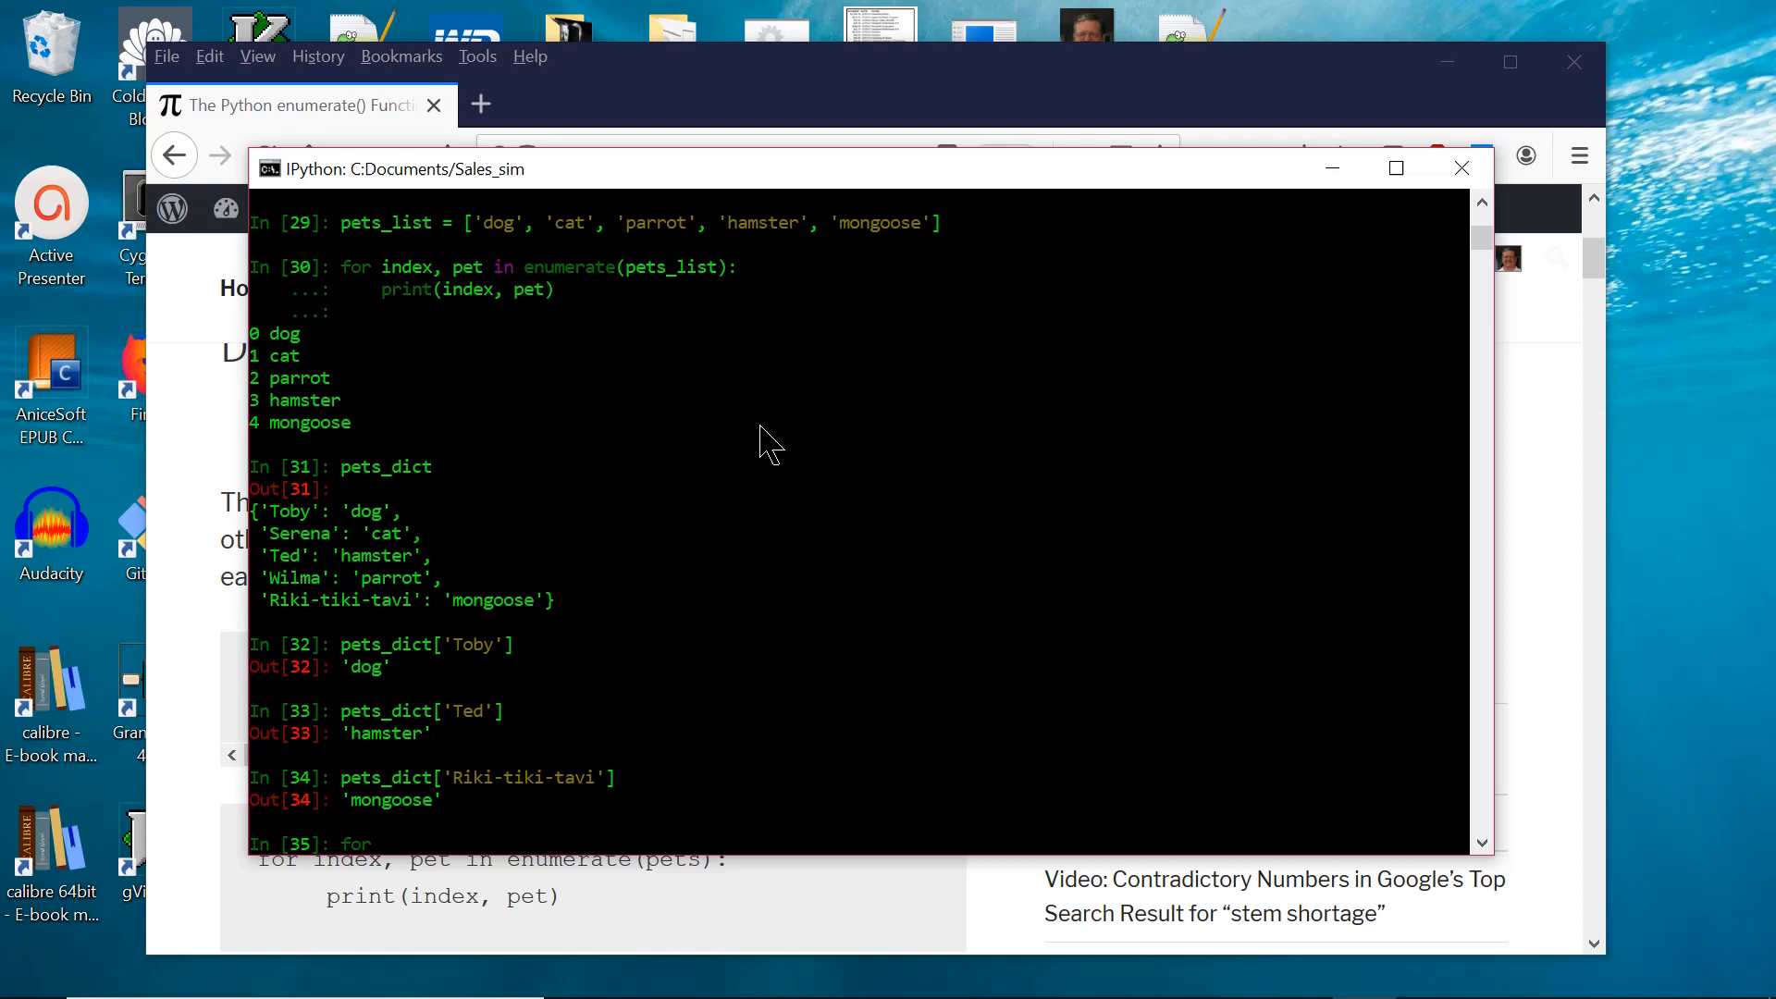
type("item in")
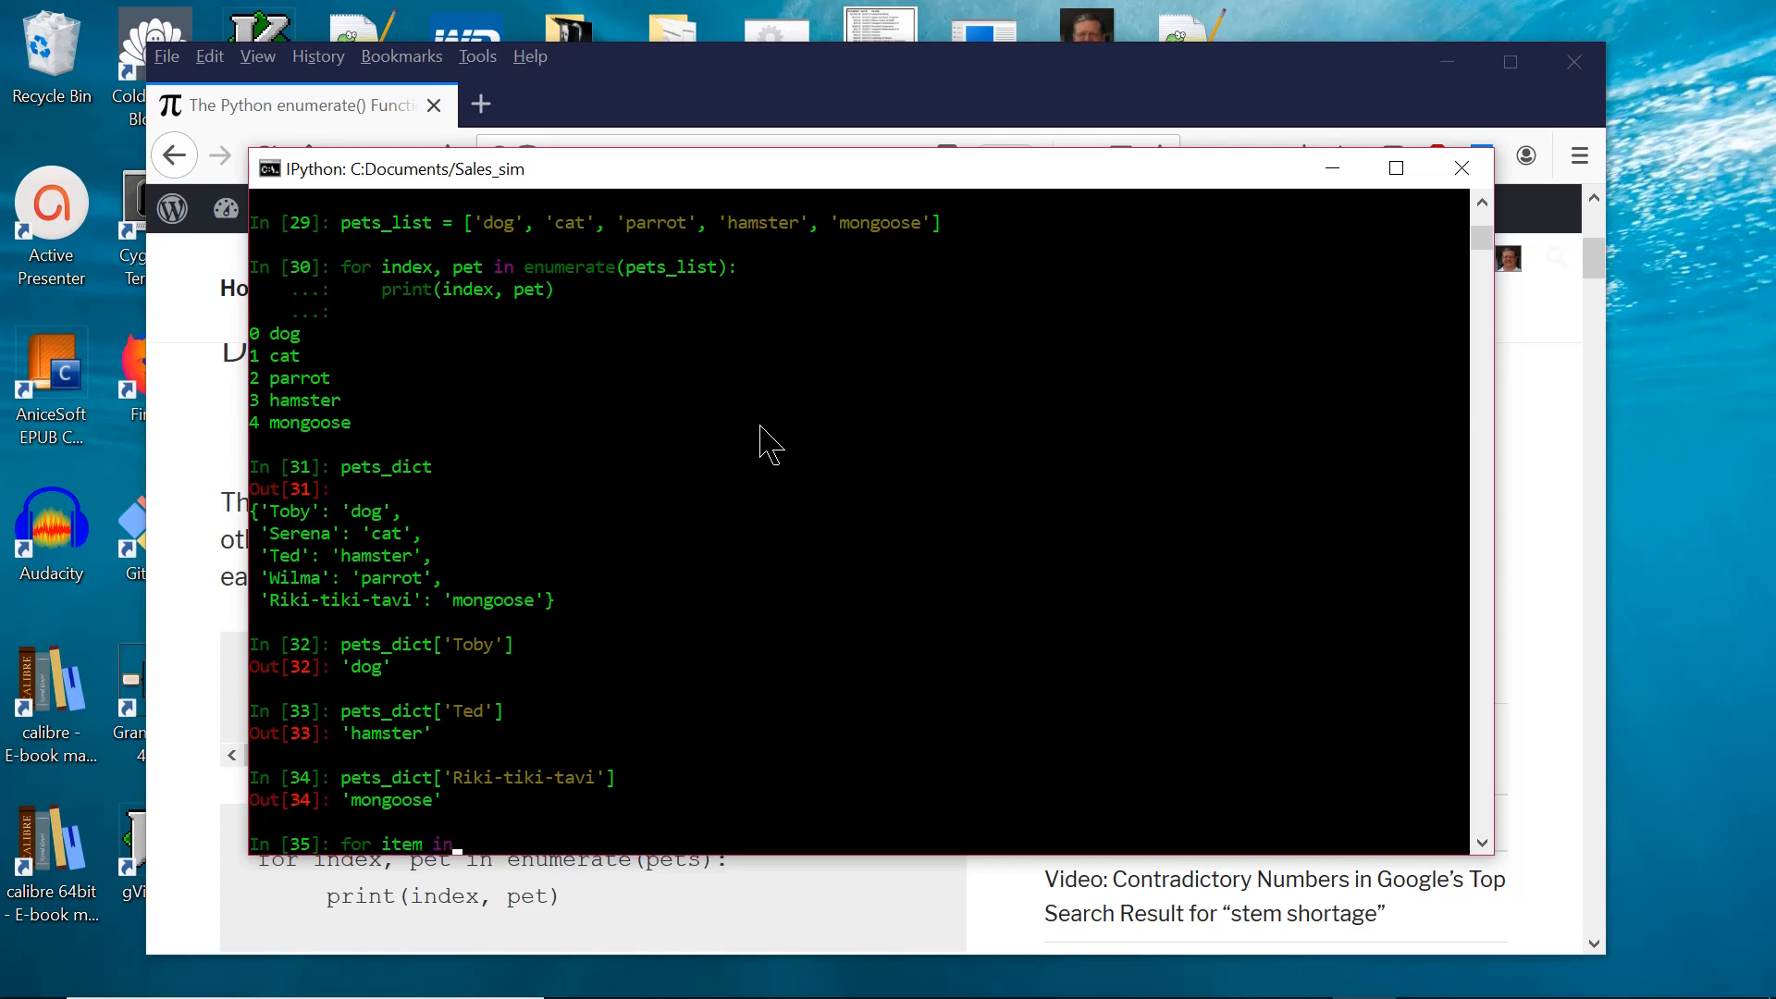
type("pets_dict:")
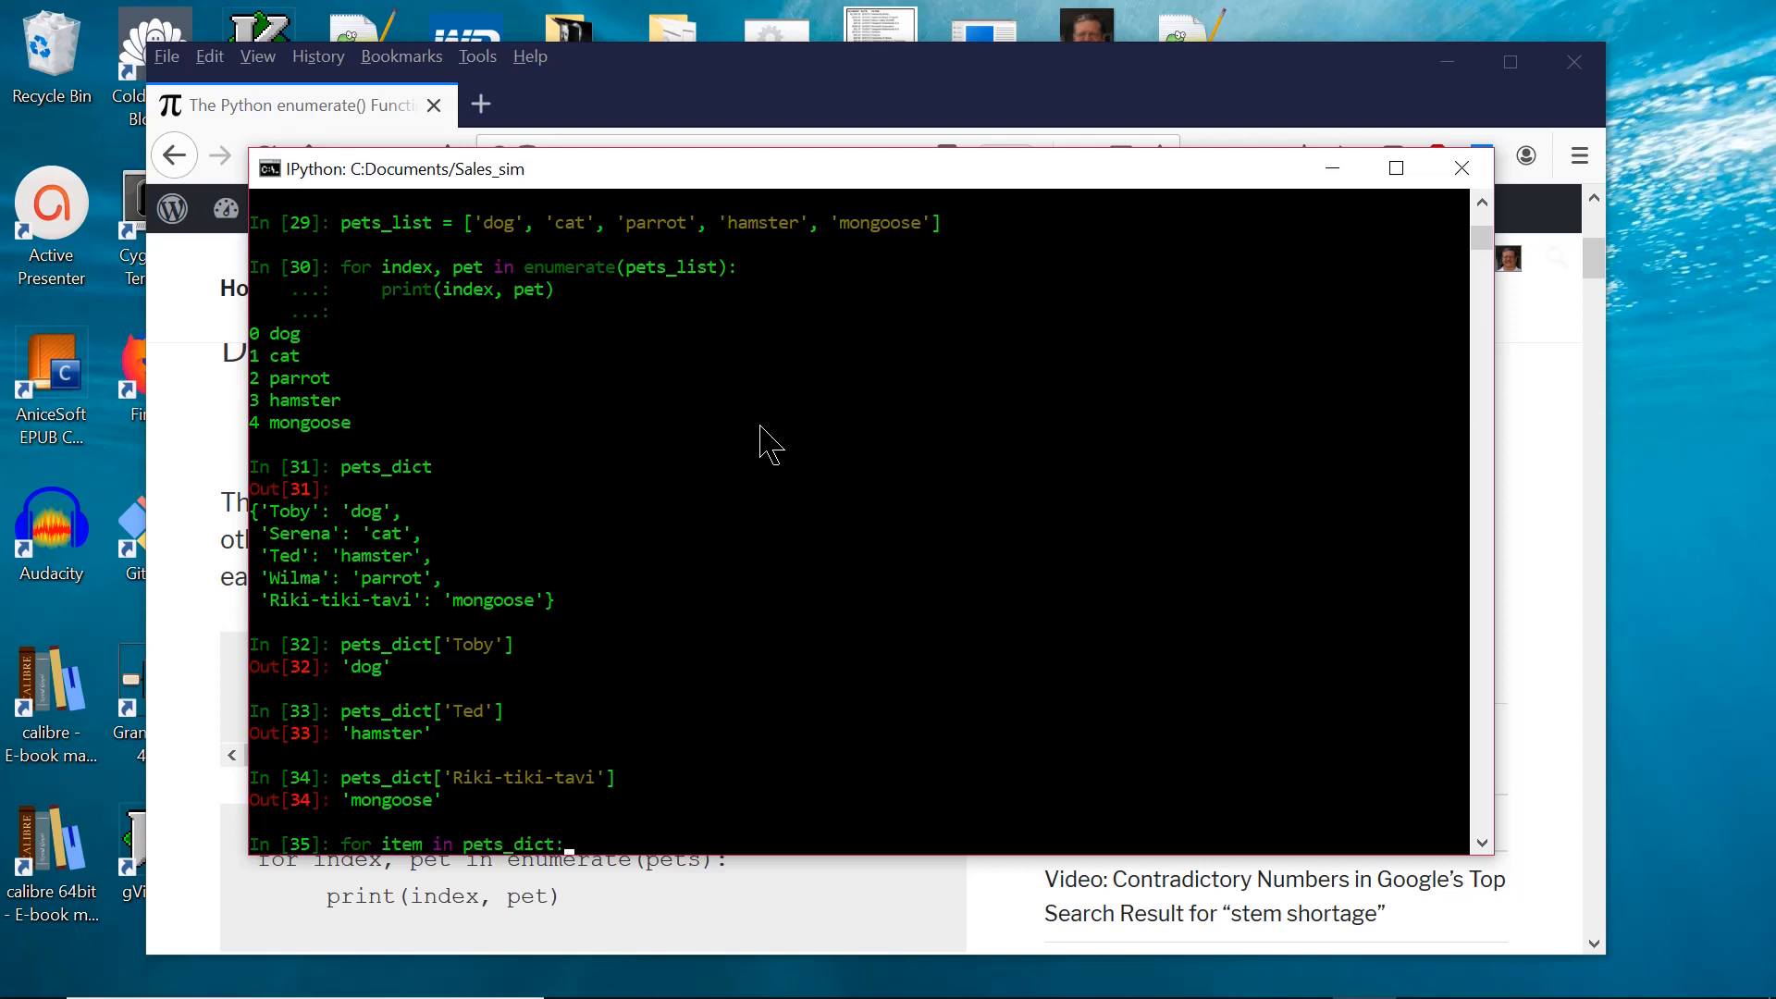
type("print(item)")
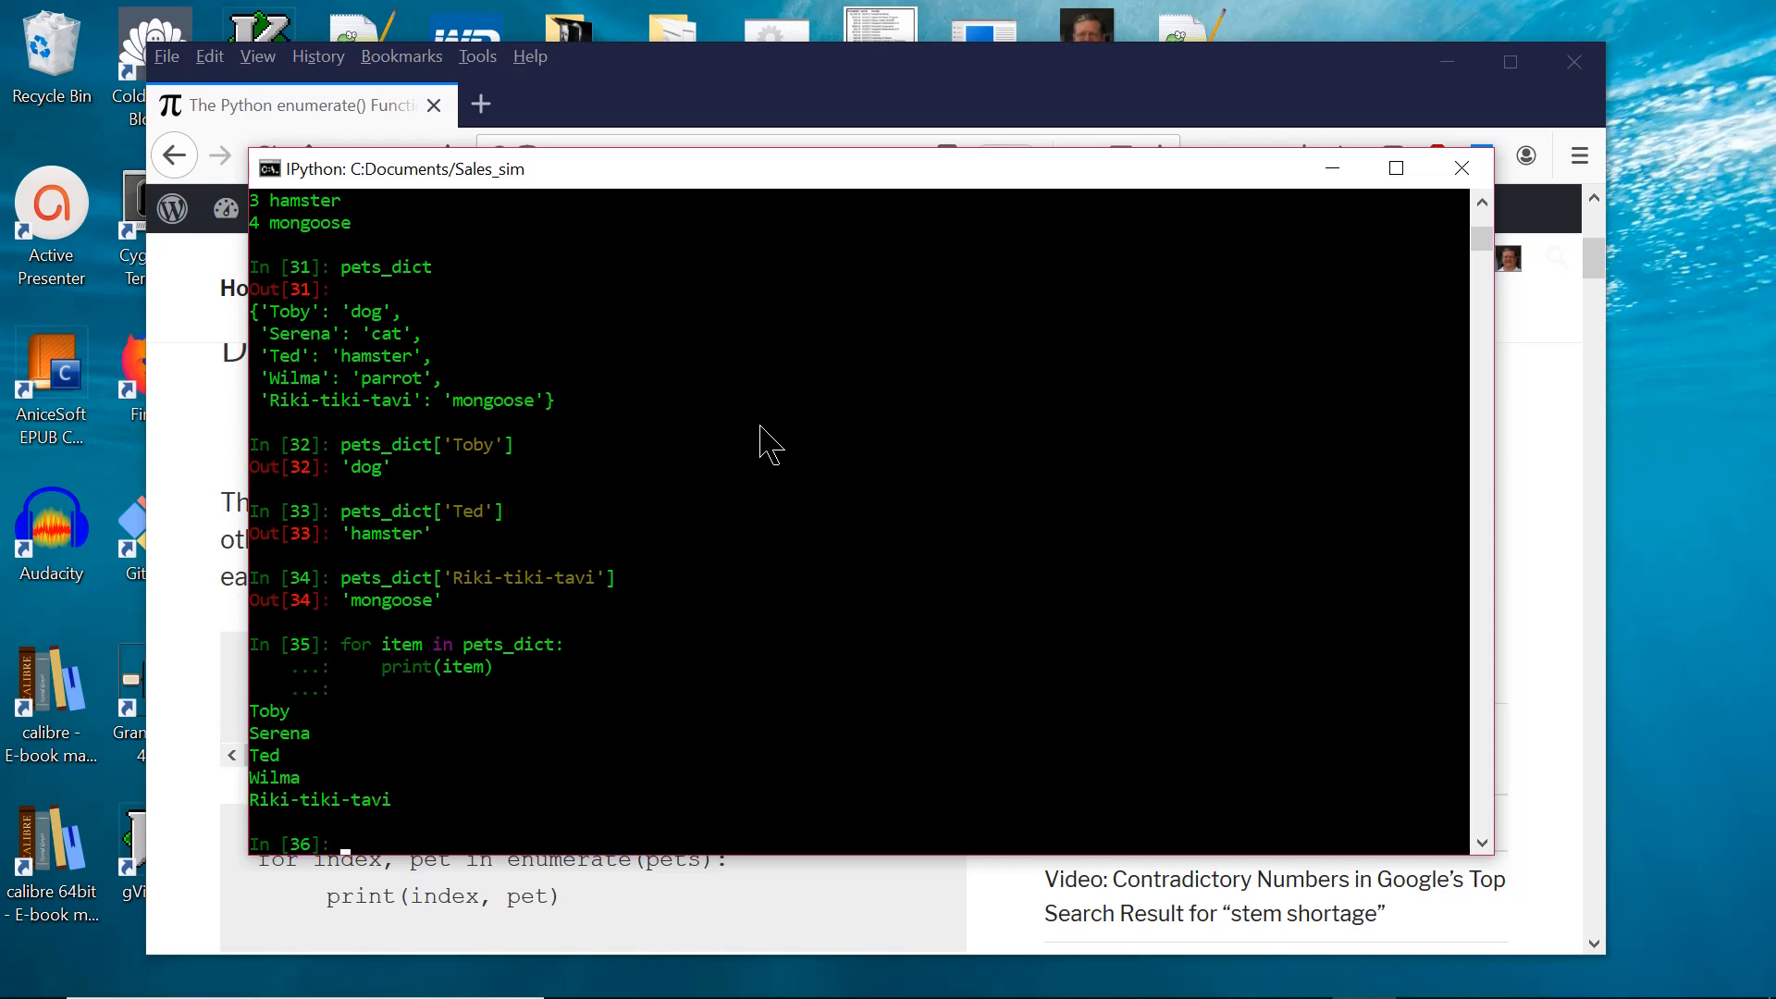
Run for key in pets_dict: print(key, pets_dict[key]) to print each name with its pet.
type("for key in pets")
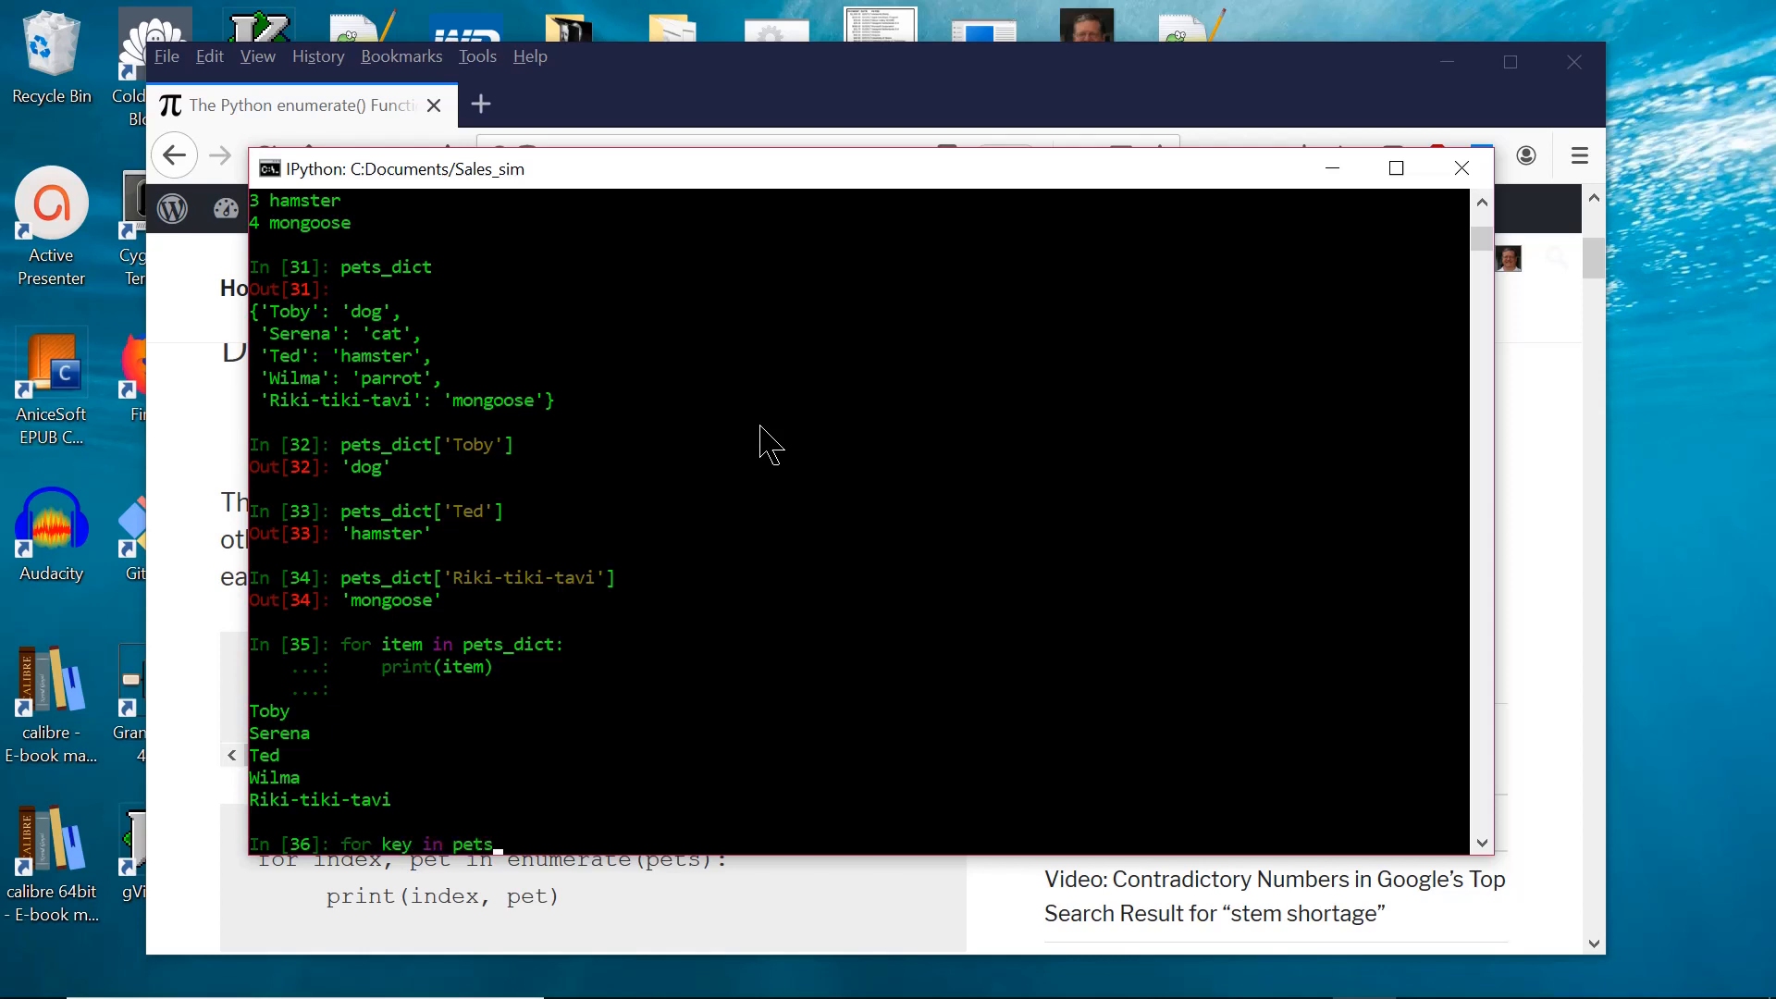
type("_dict:")
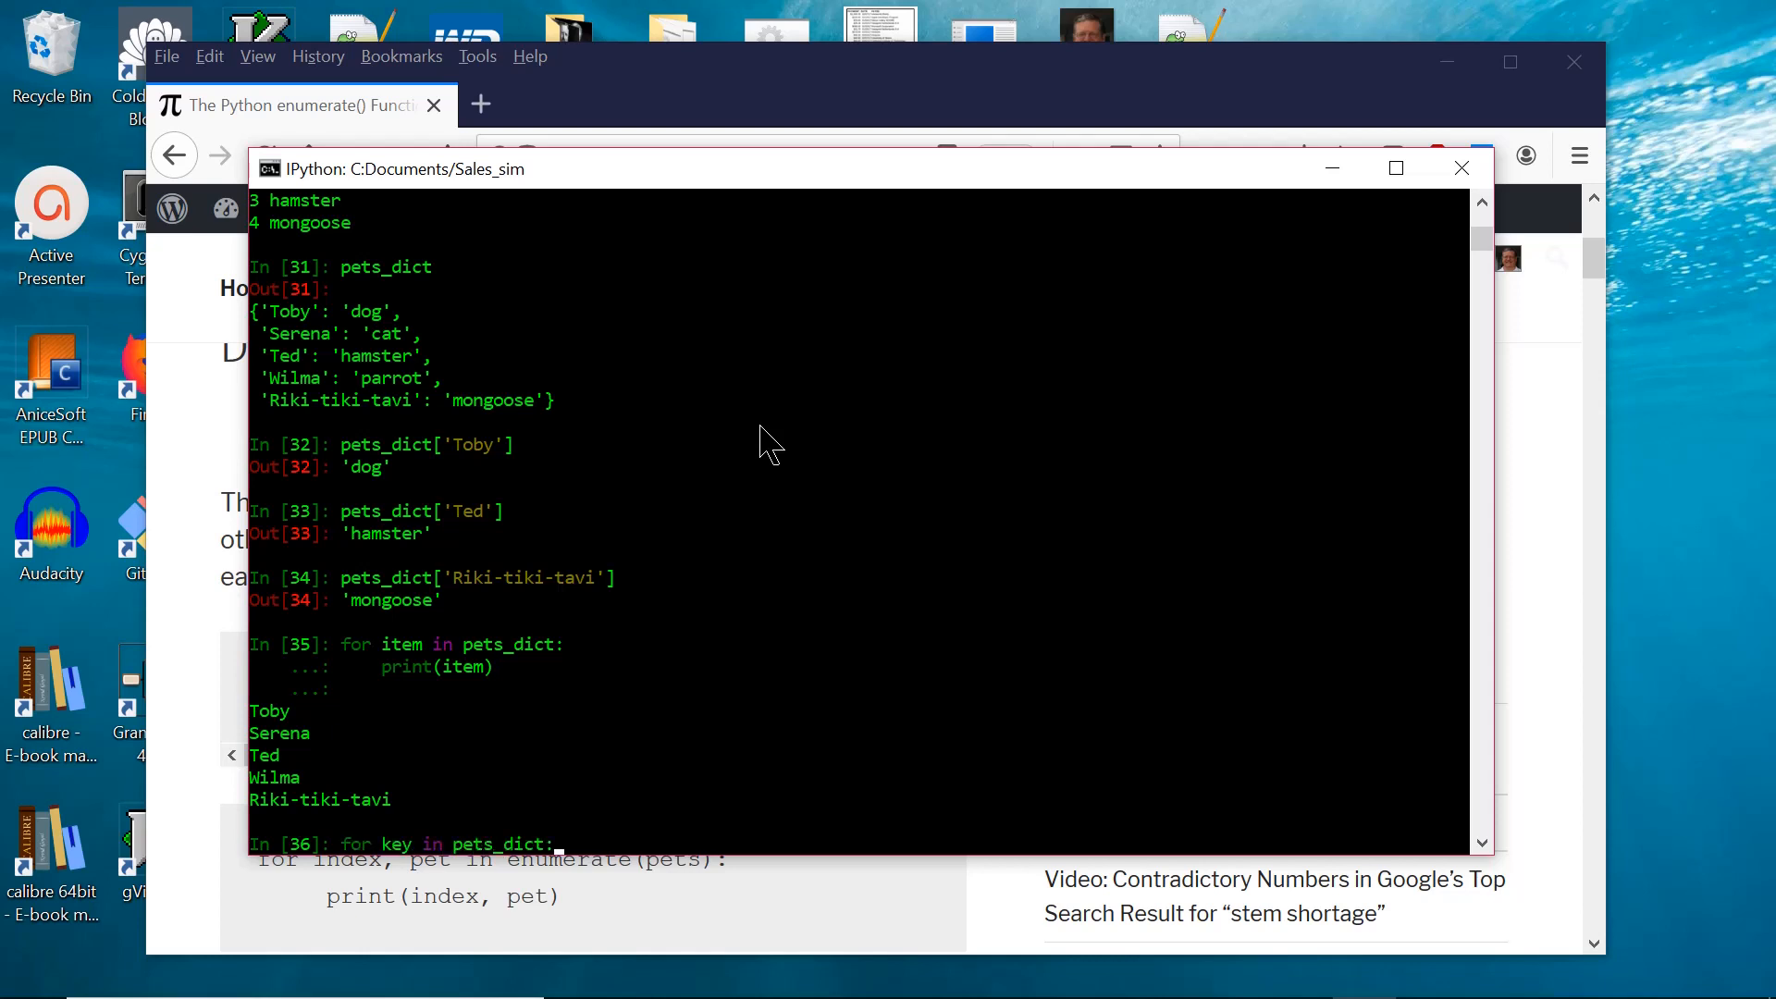
type("print(key, pets_dict[key")
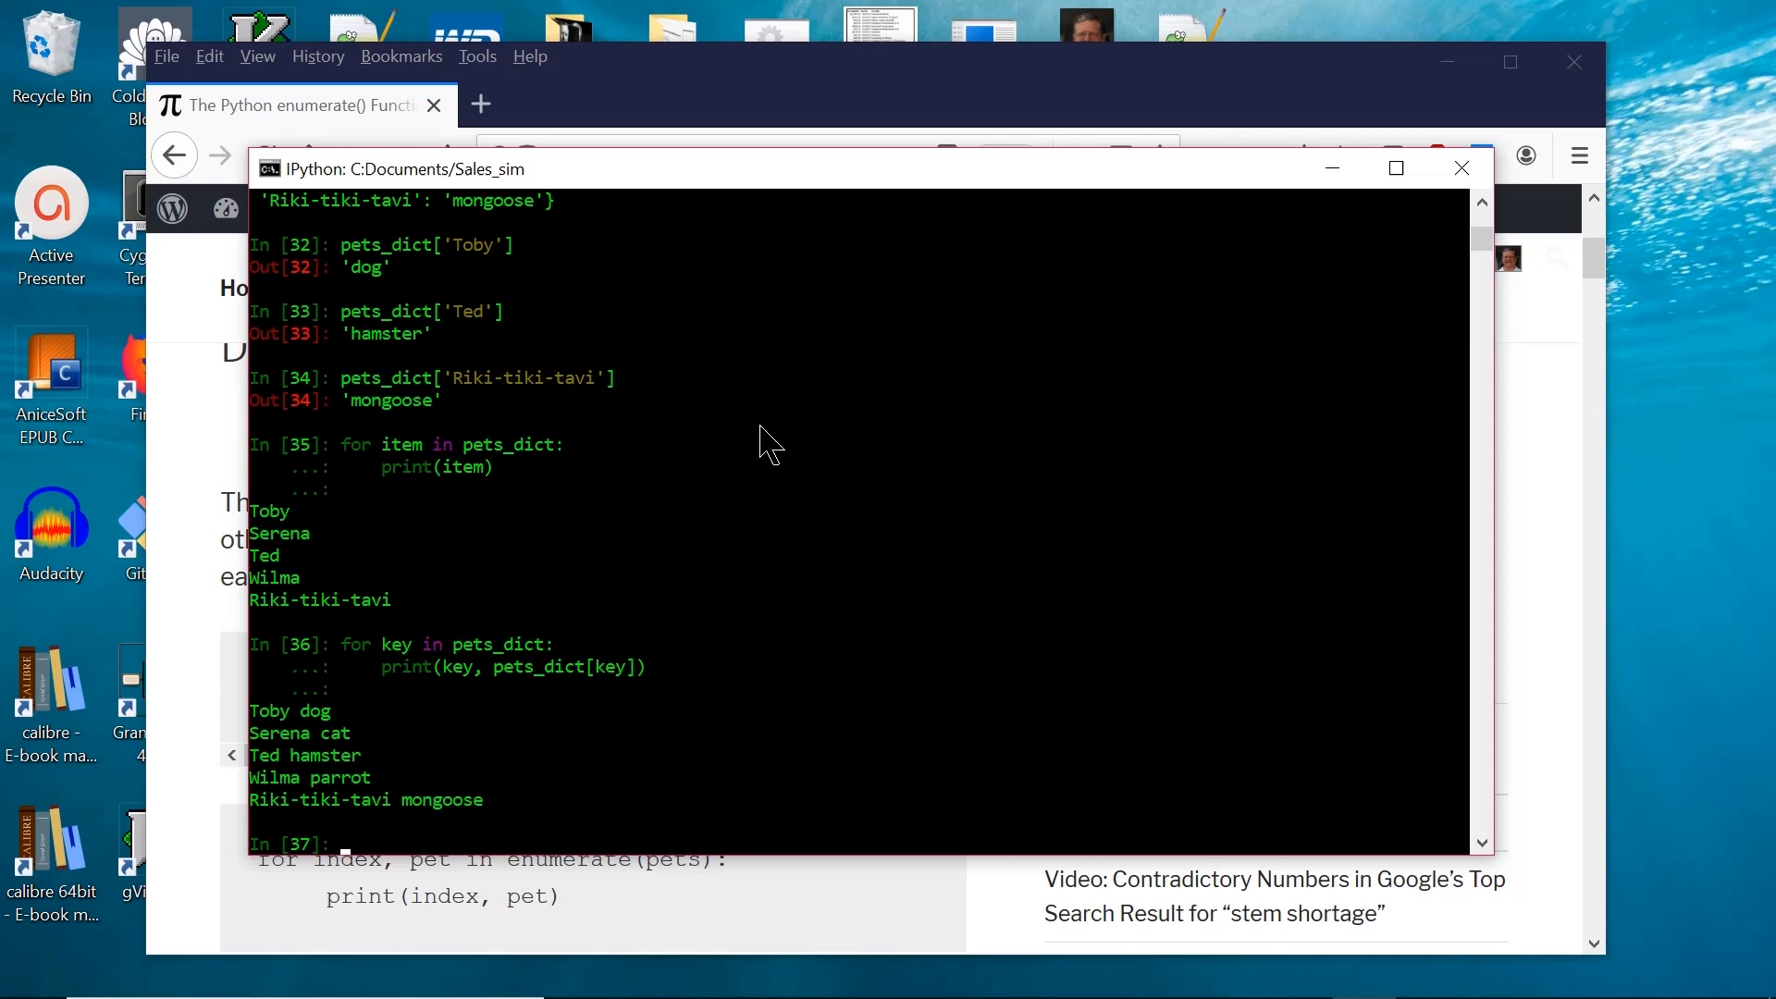
Run for index, value in enumerate(pets_dict) printing 0 Toby through 4 Riki-tiki-tavi.
type("for index,")
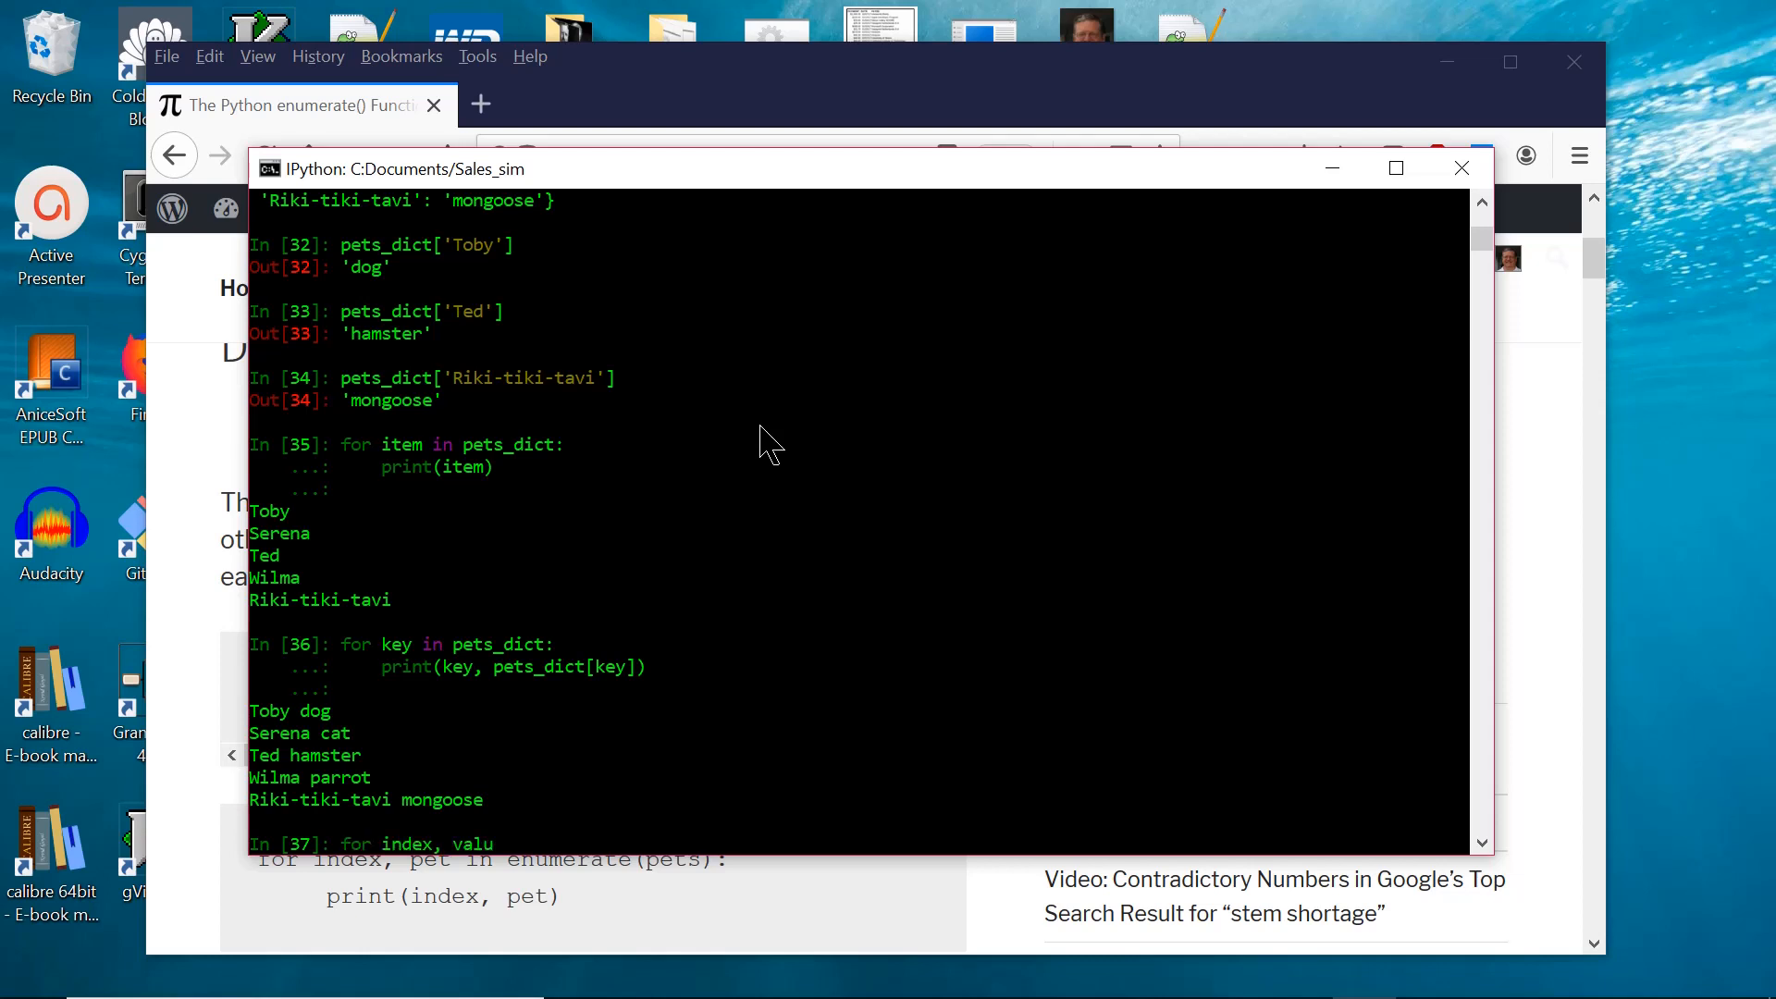
type("value in enuem")
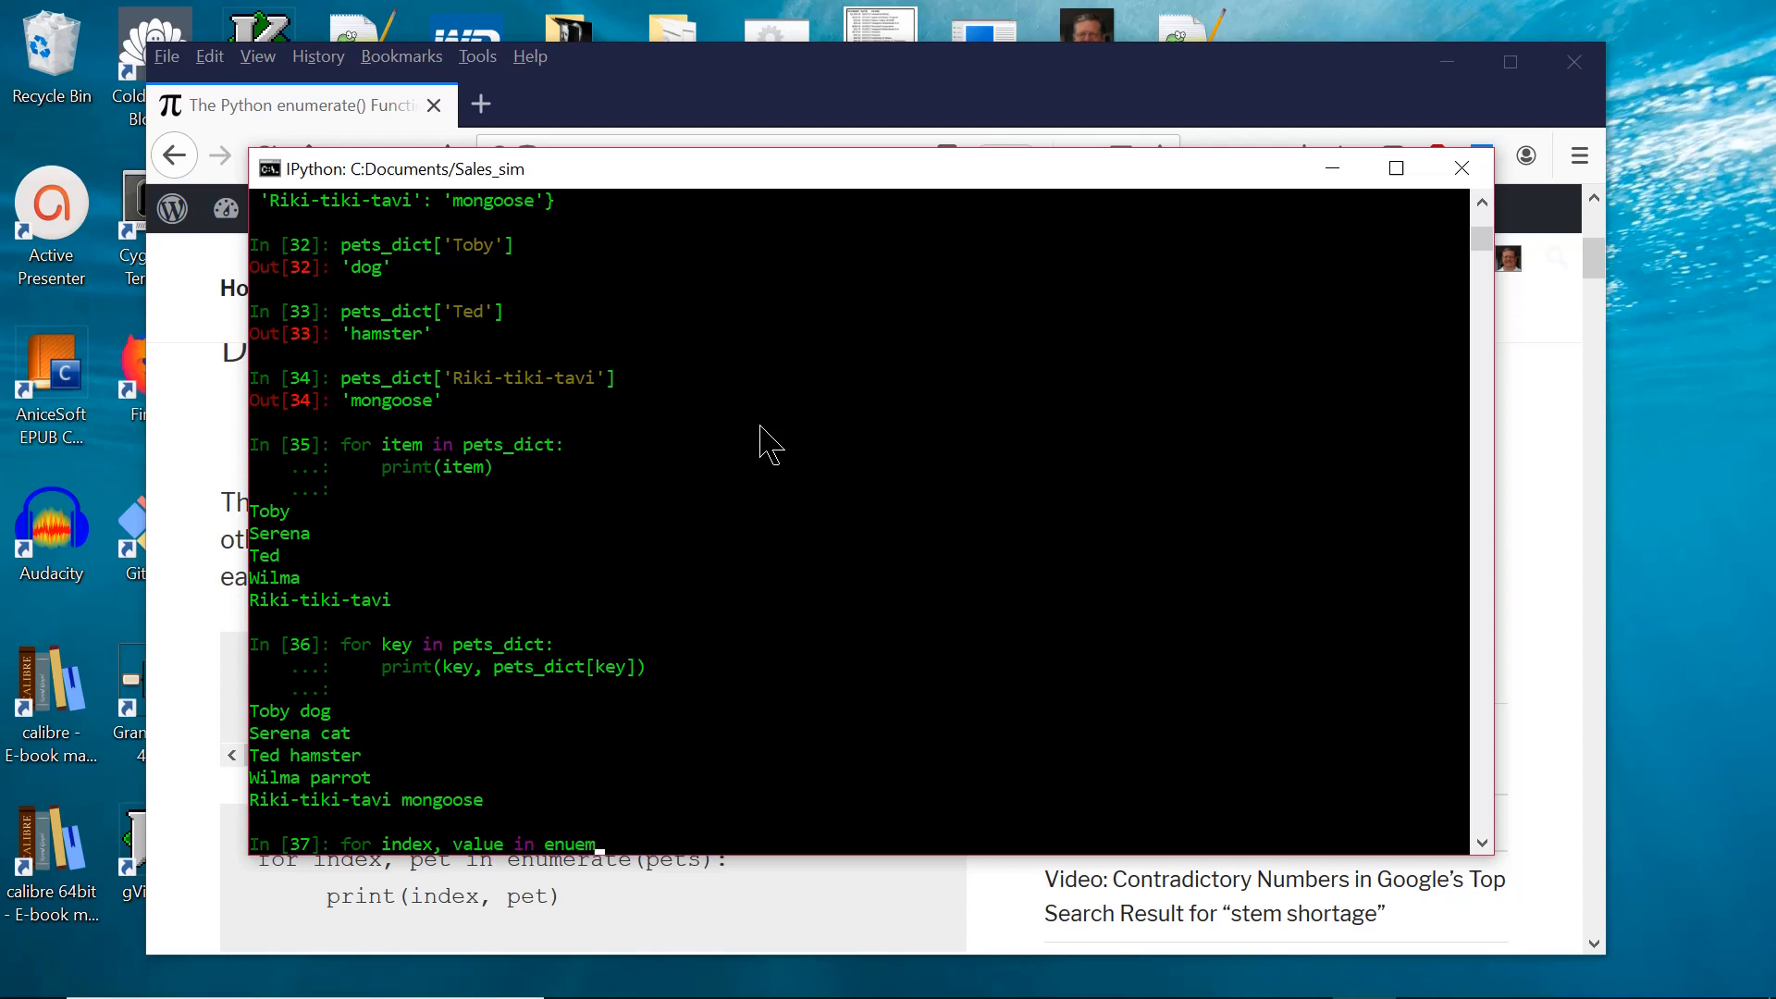
type("rate")
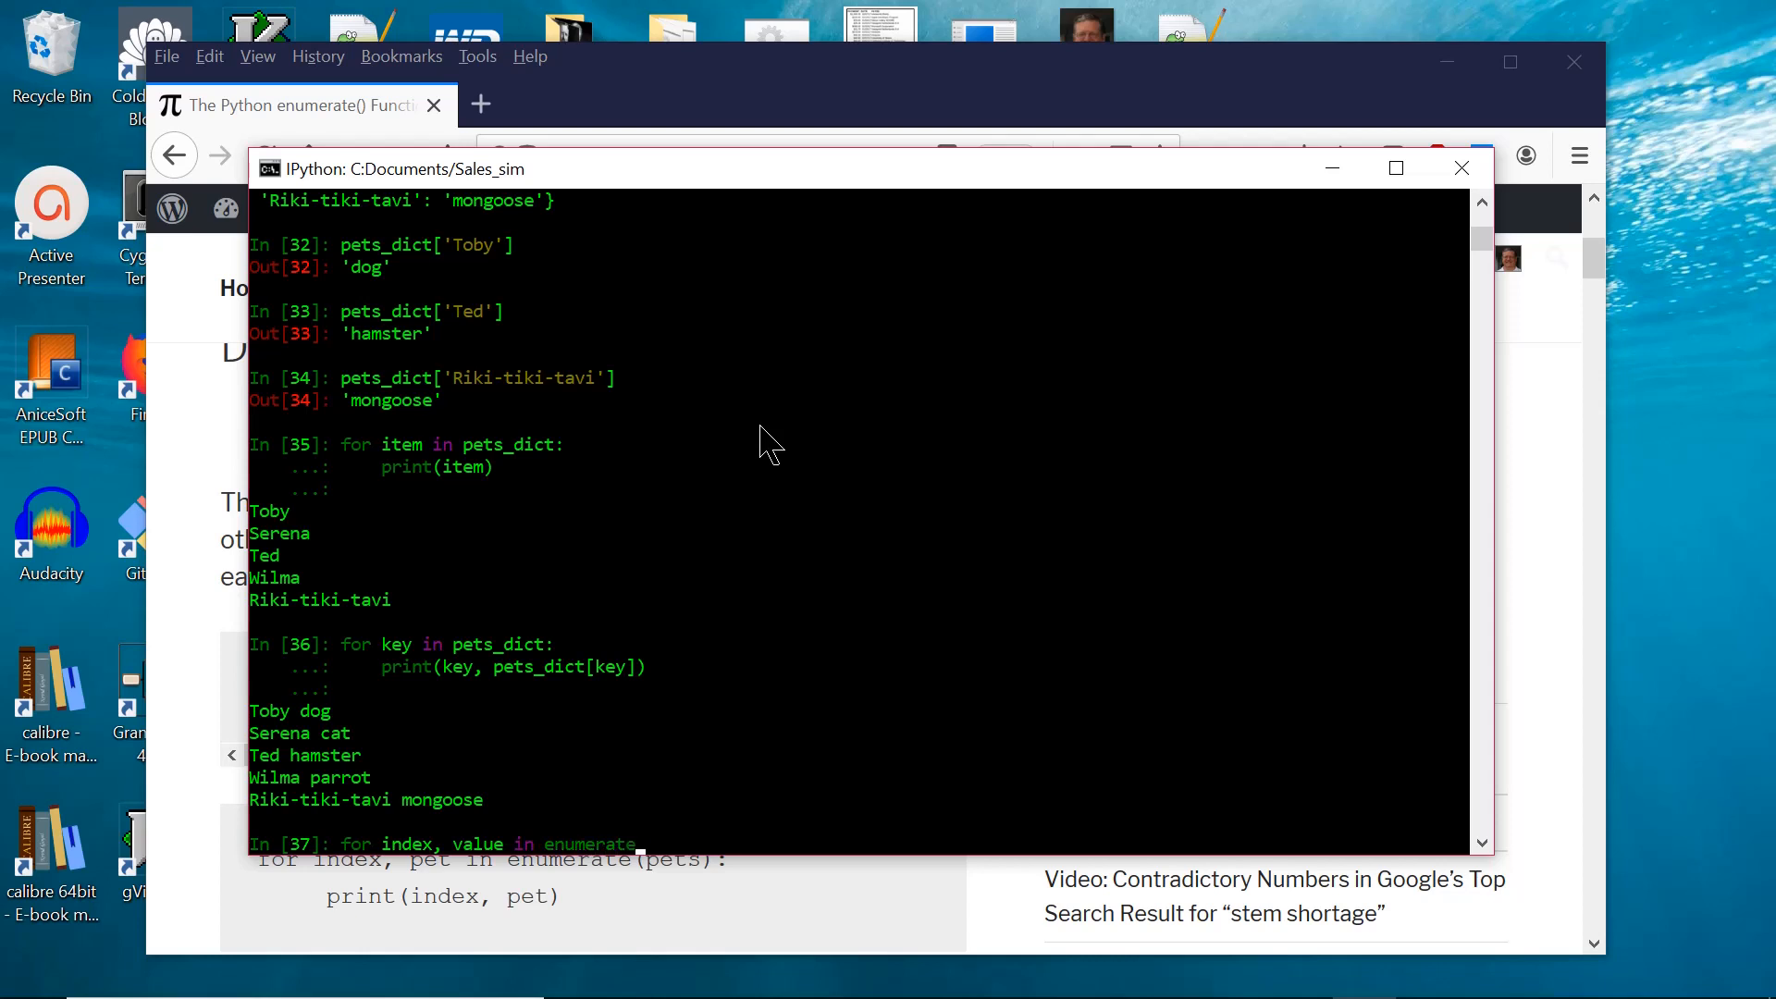
type("(pets_dict):")
type("print(i")
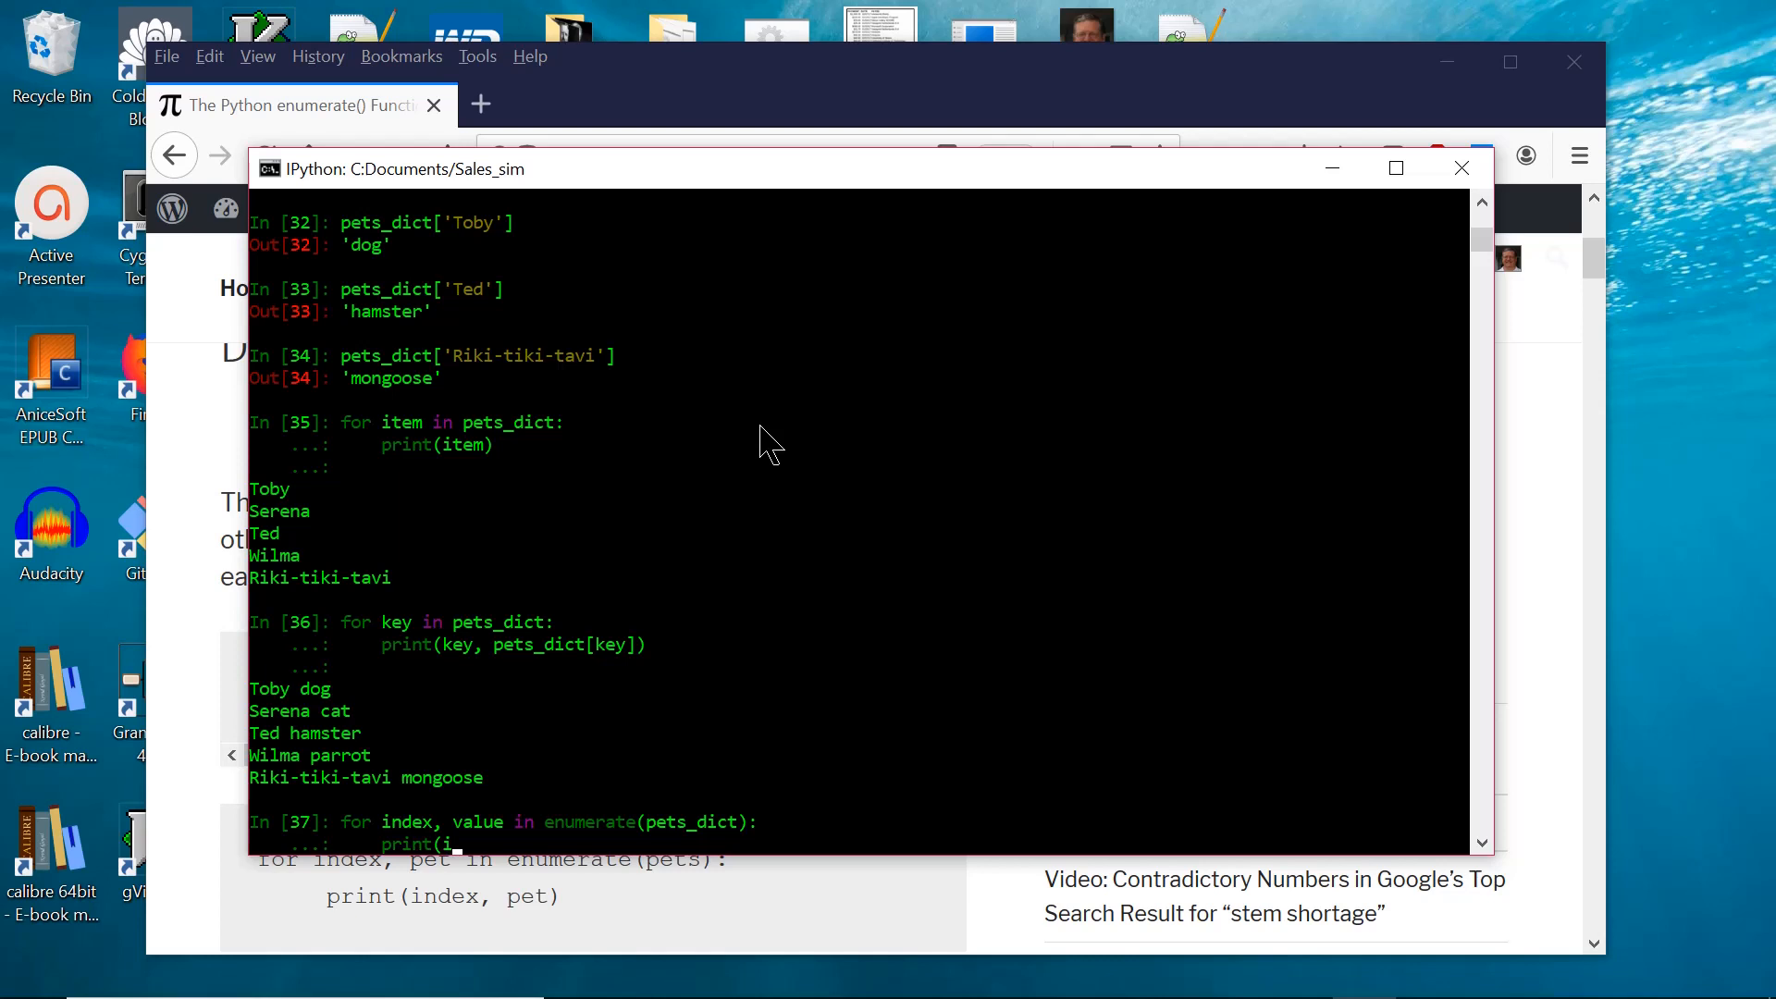
type("ndex, value")
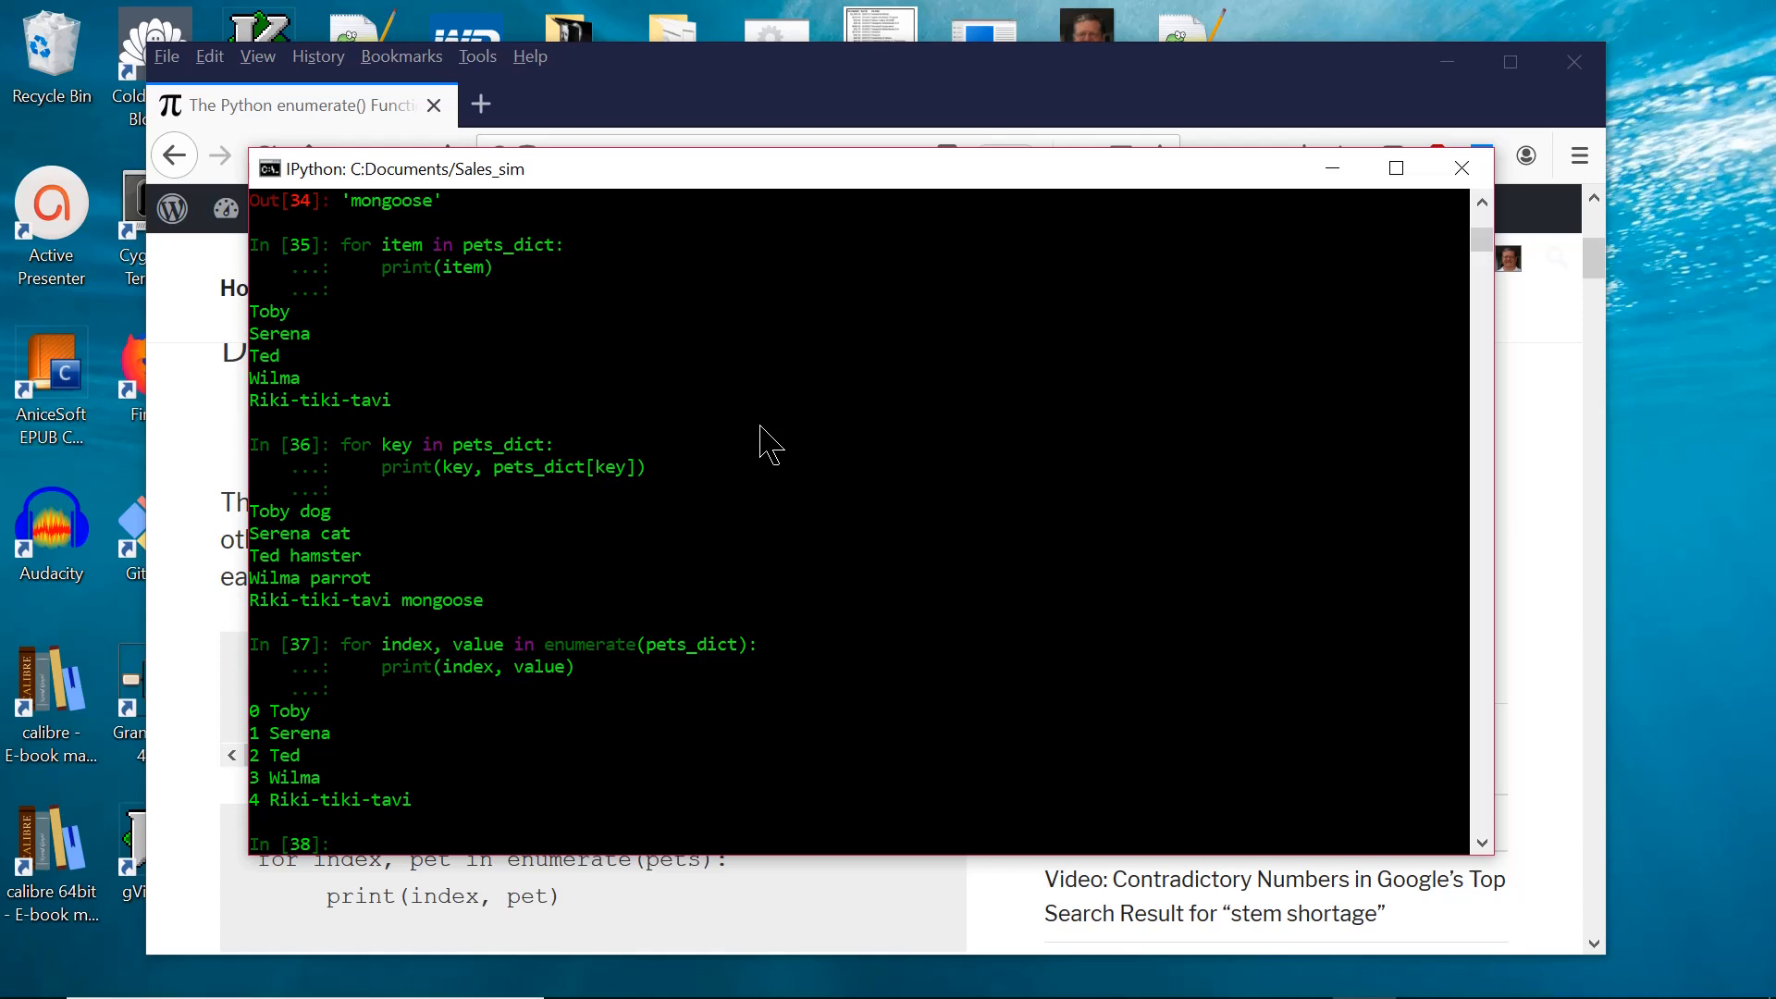
Evaluate pets_dict.keys() to show dict_keys, then begin the next for loop.
type("pets")
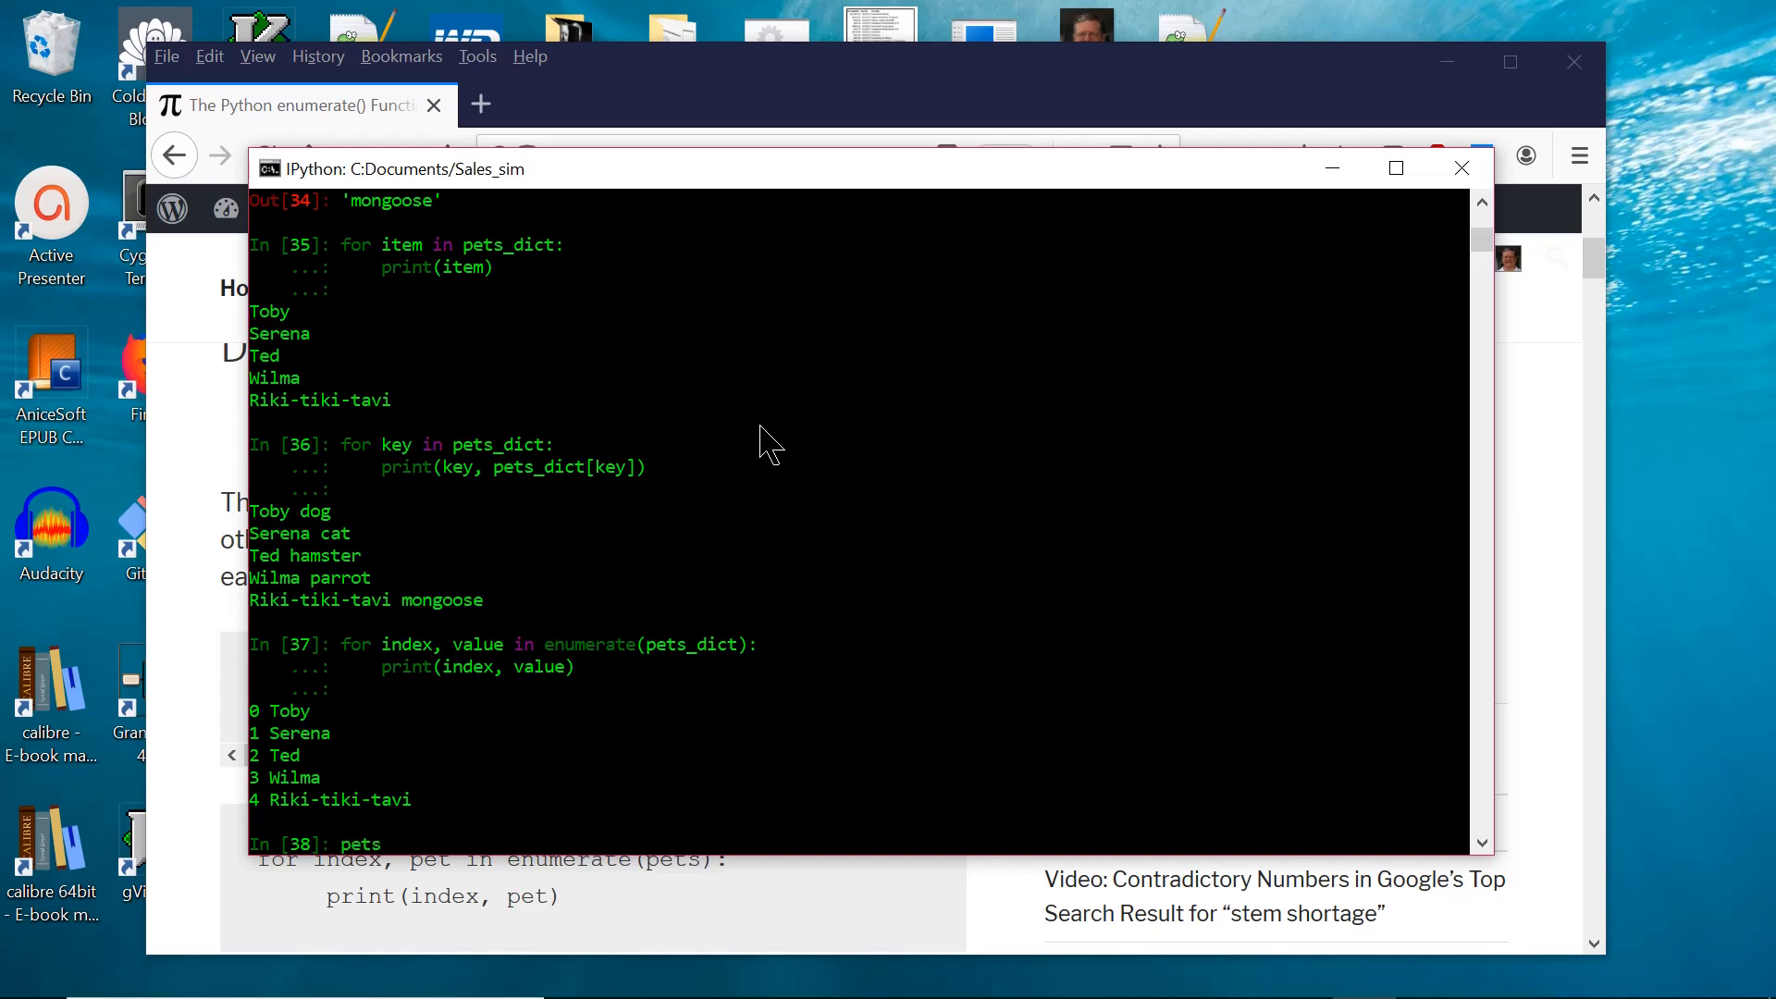
type("_dict.")
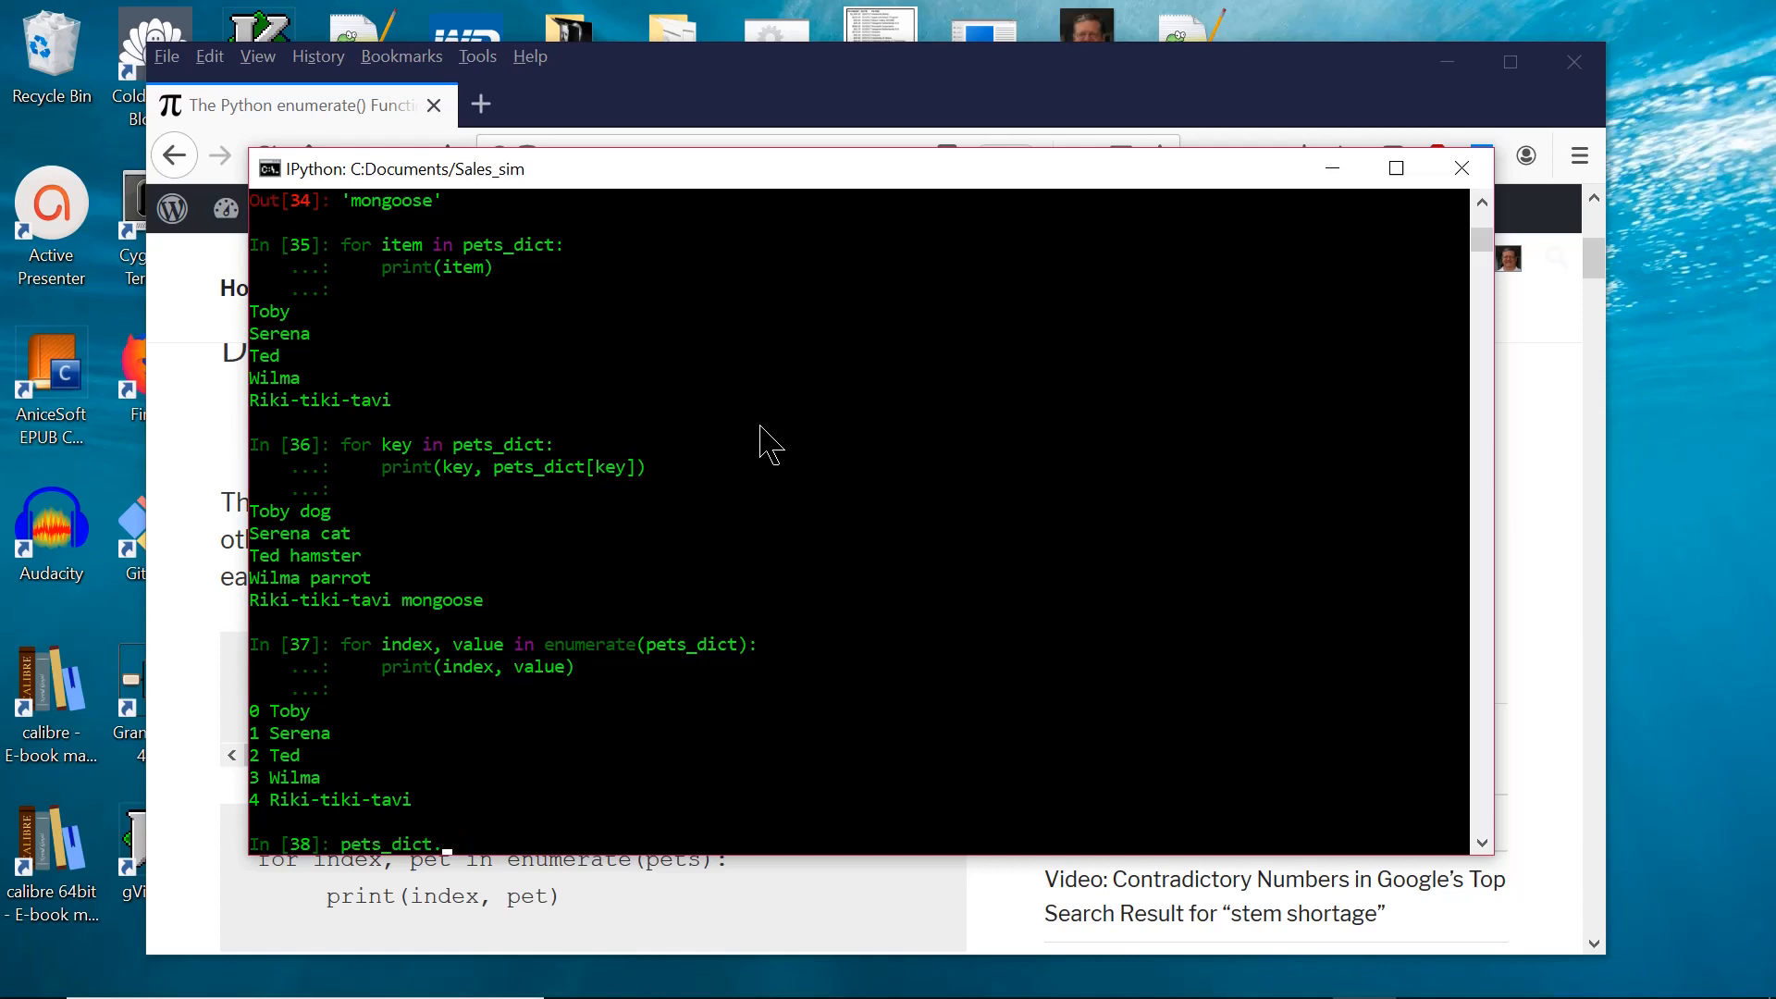
type("keys()")
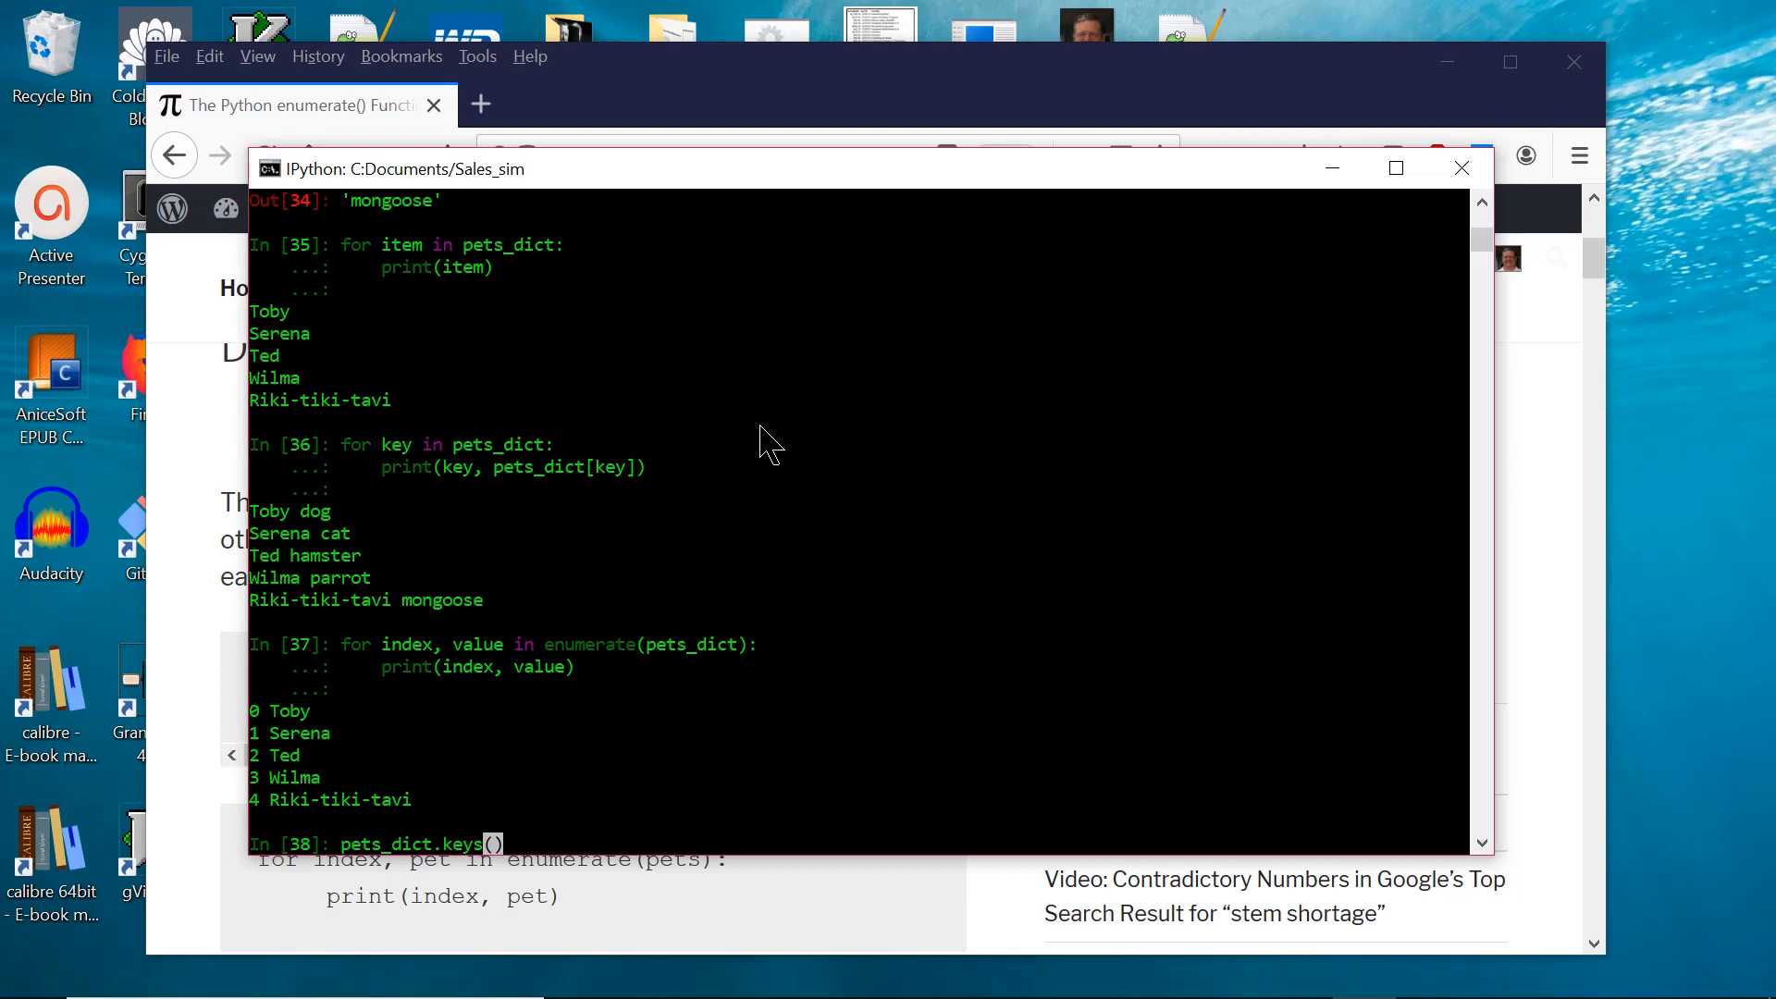
key("enter")
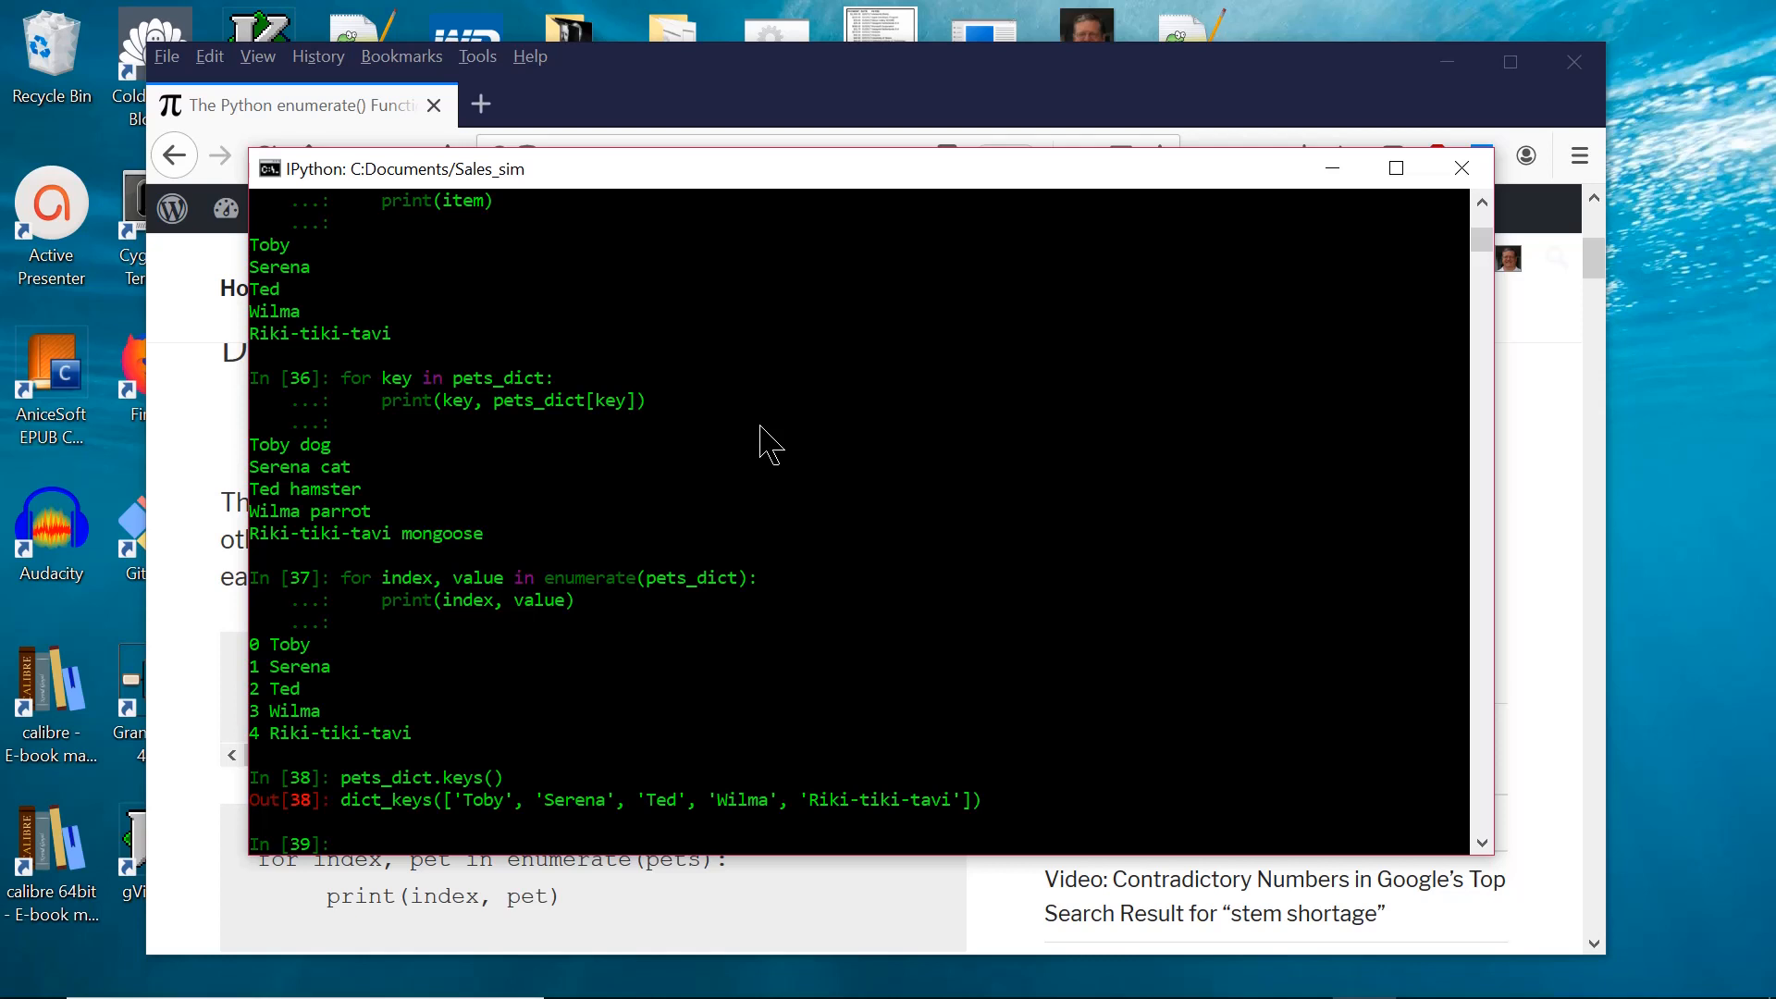
type("for index, item")
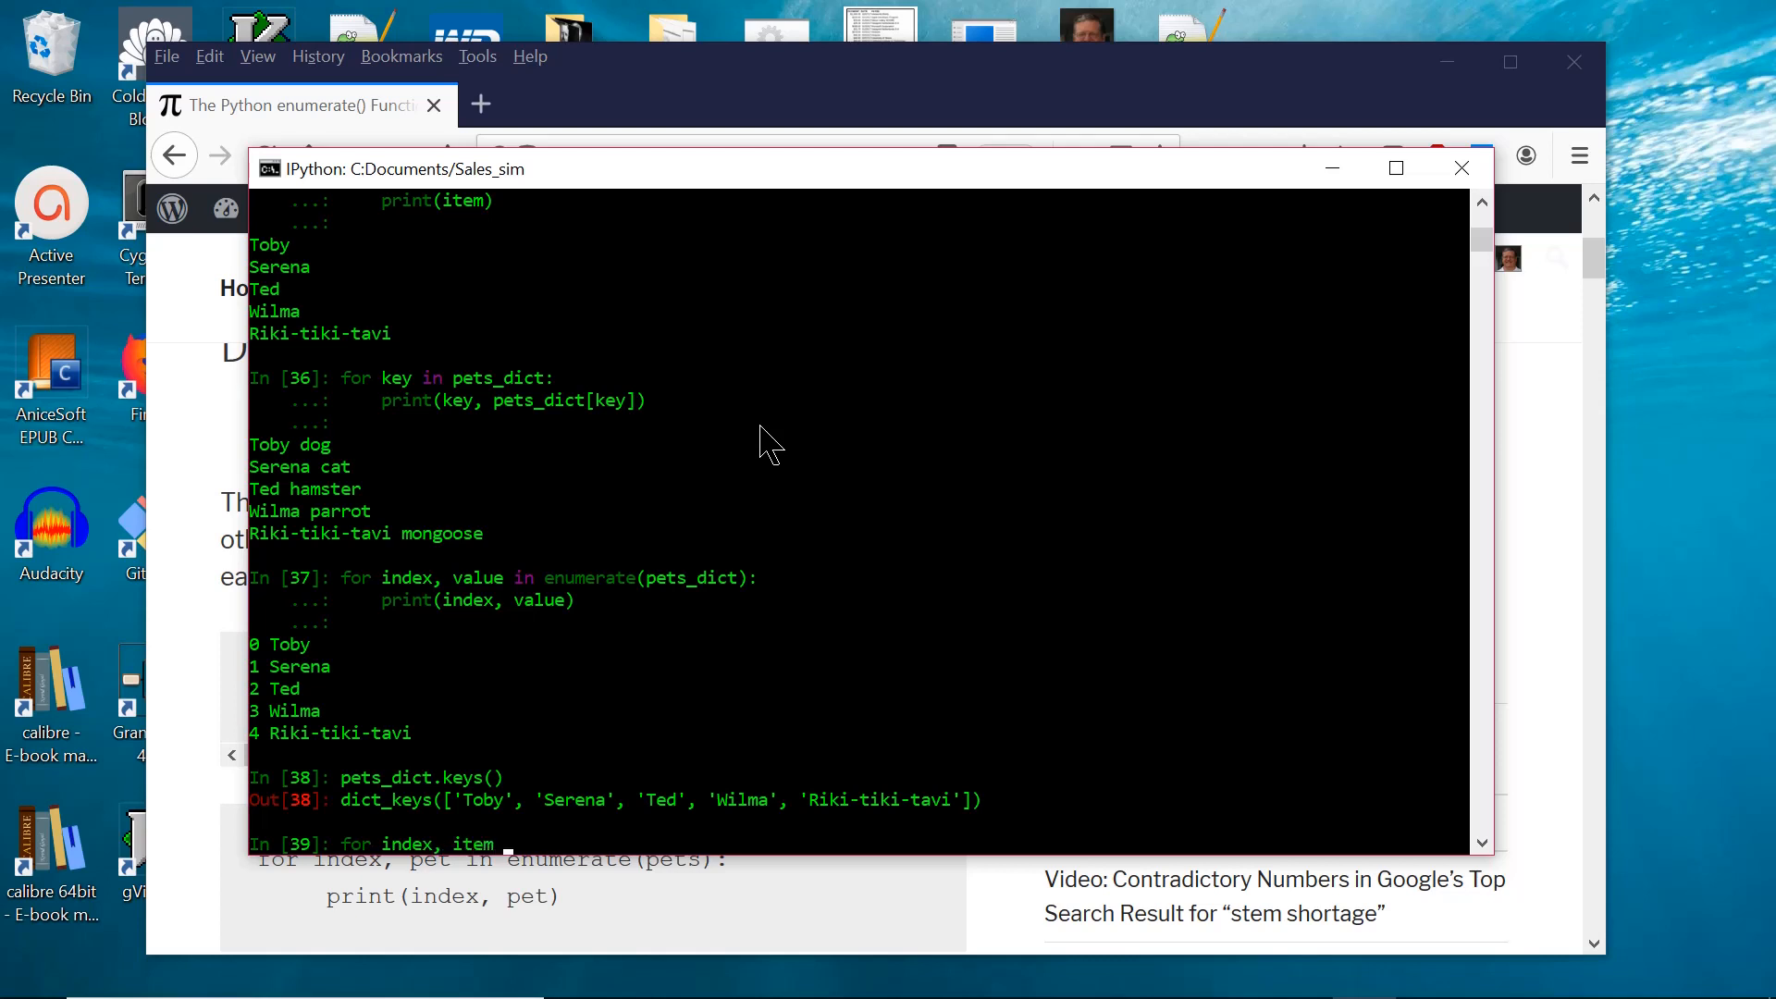
Run a for loop over enumerate(pets_dict.items()) printing index and item, 0 ('Toby', 'dog') through 4.
type("in enumerate")
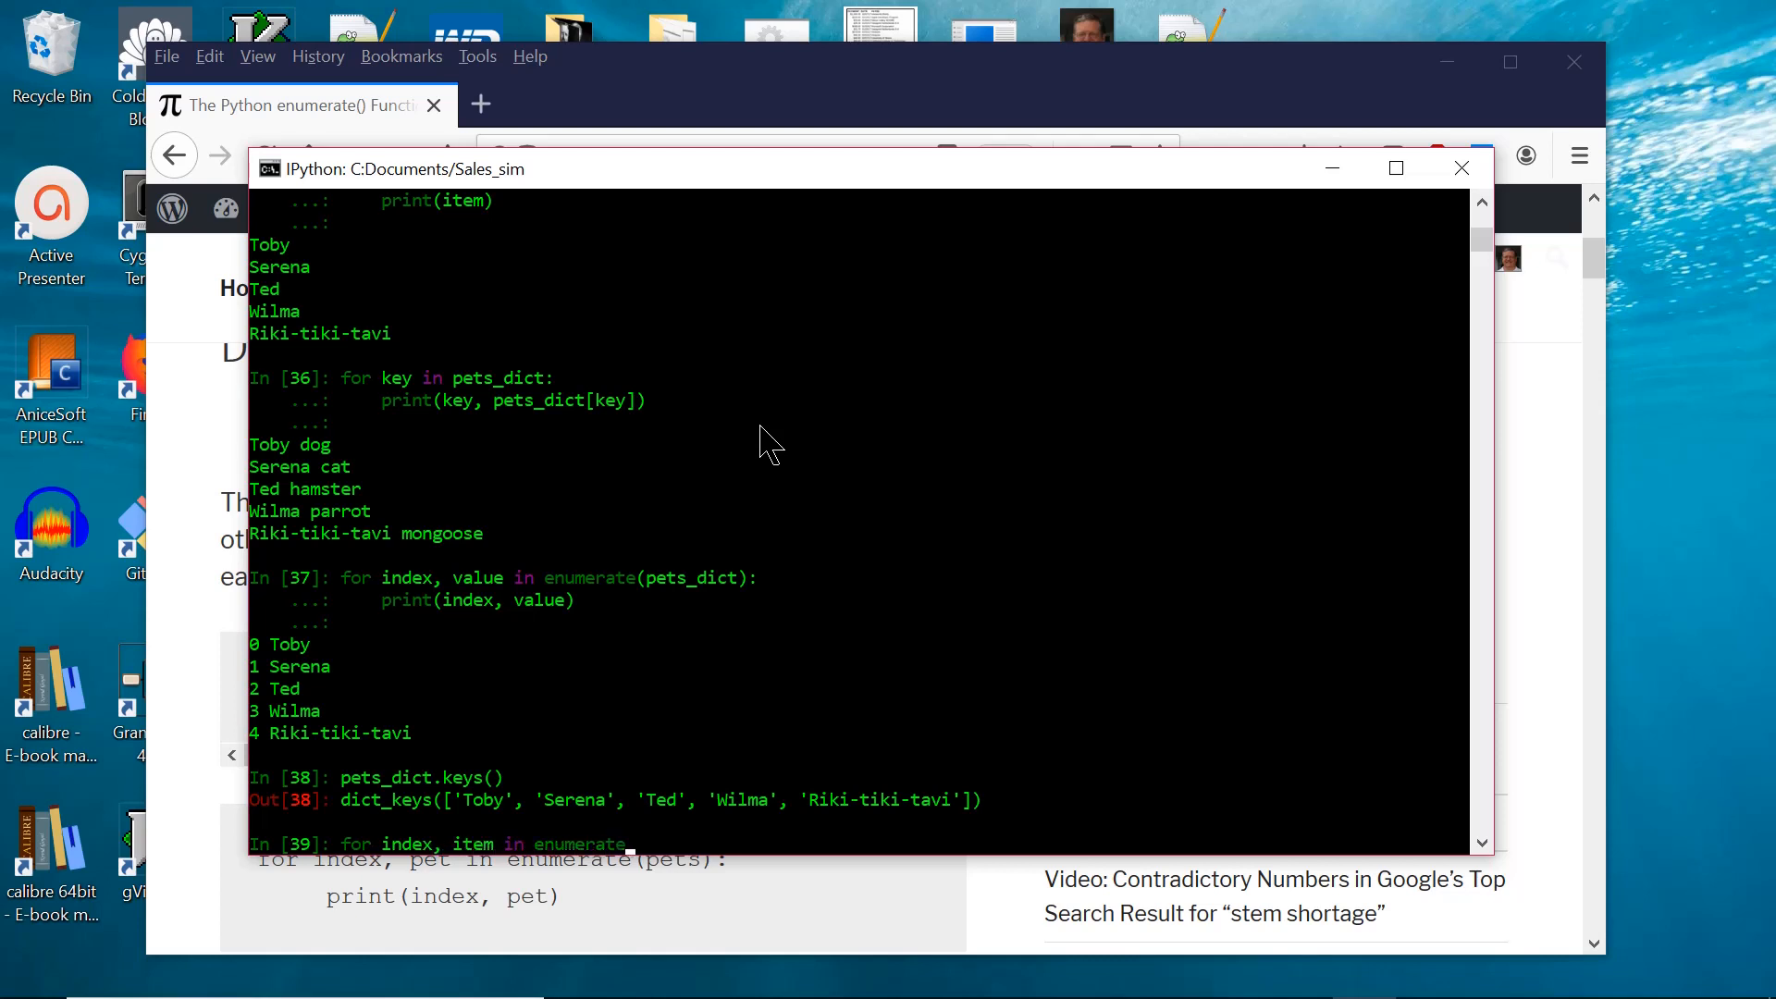
type("(pets_dict.items(")
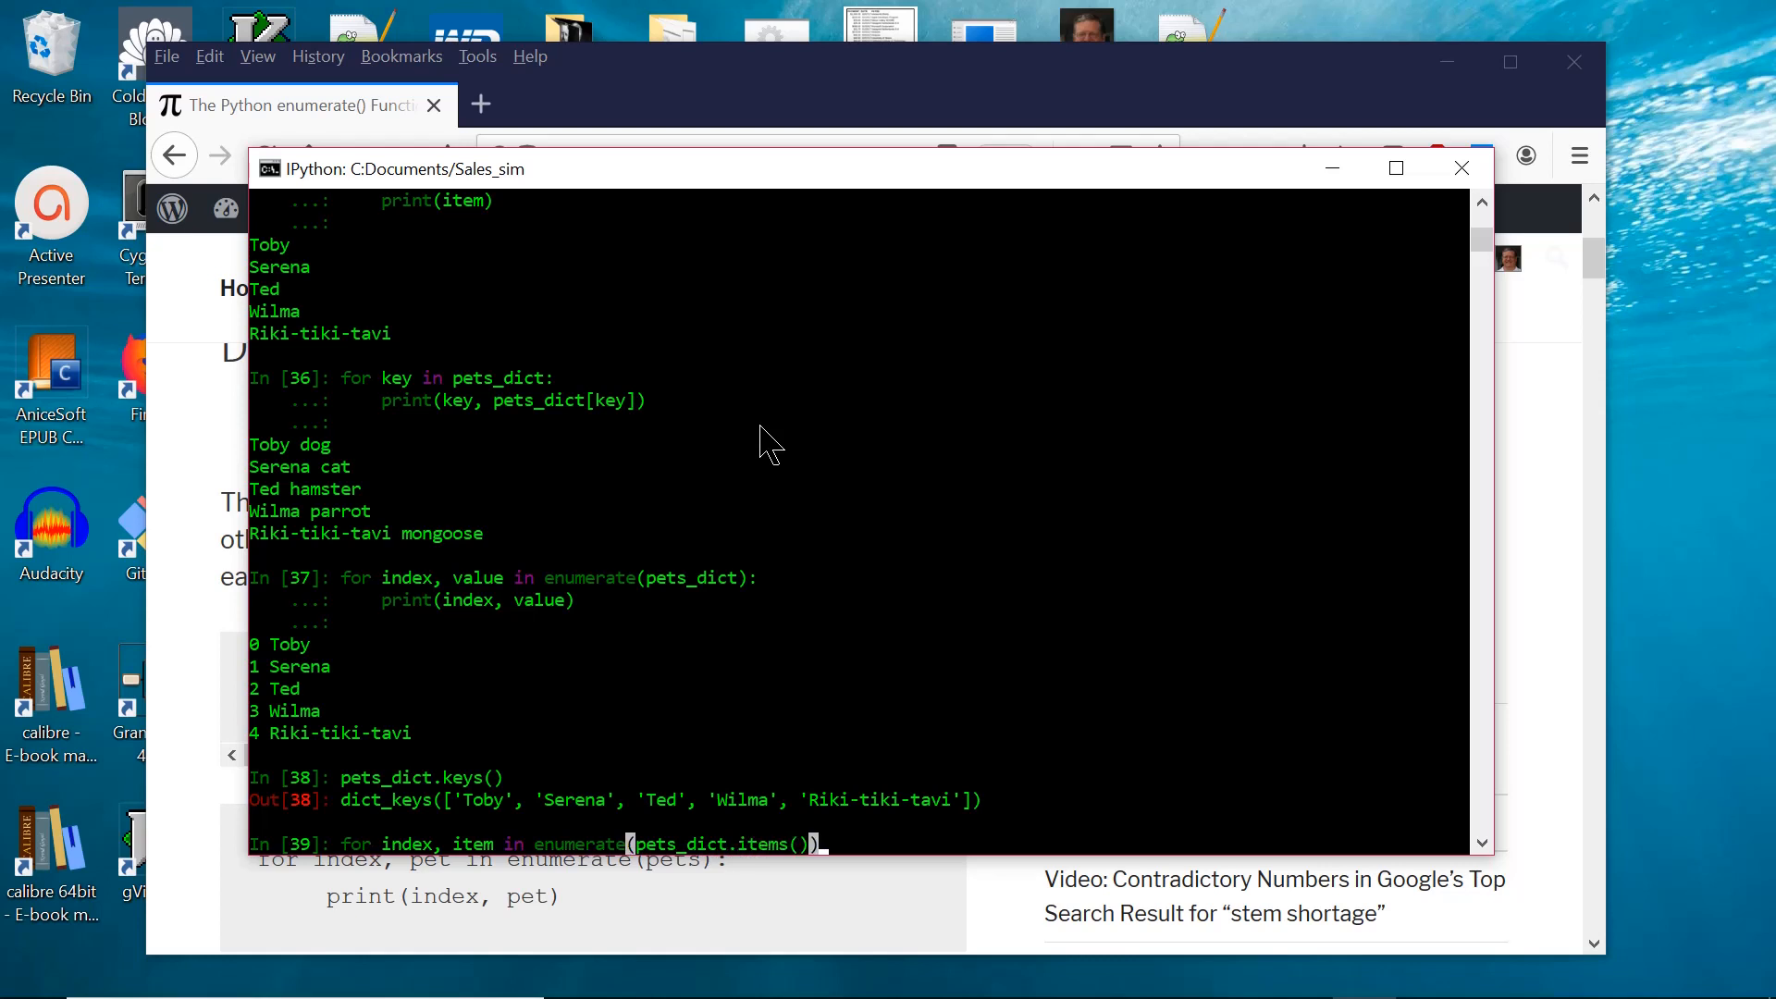
key("enter")
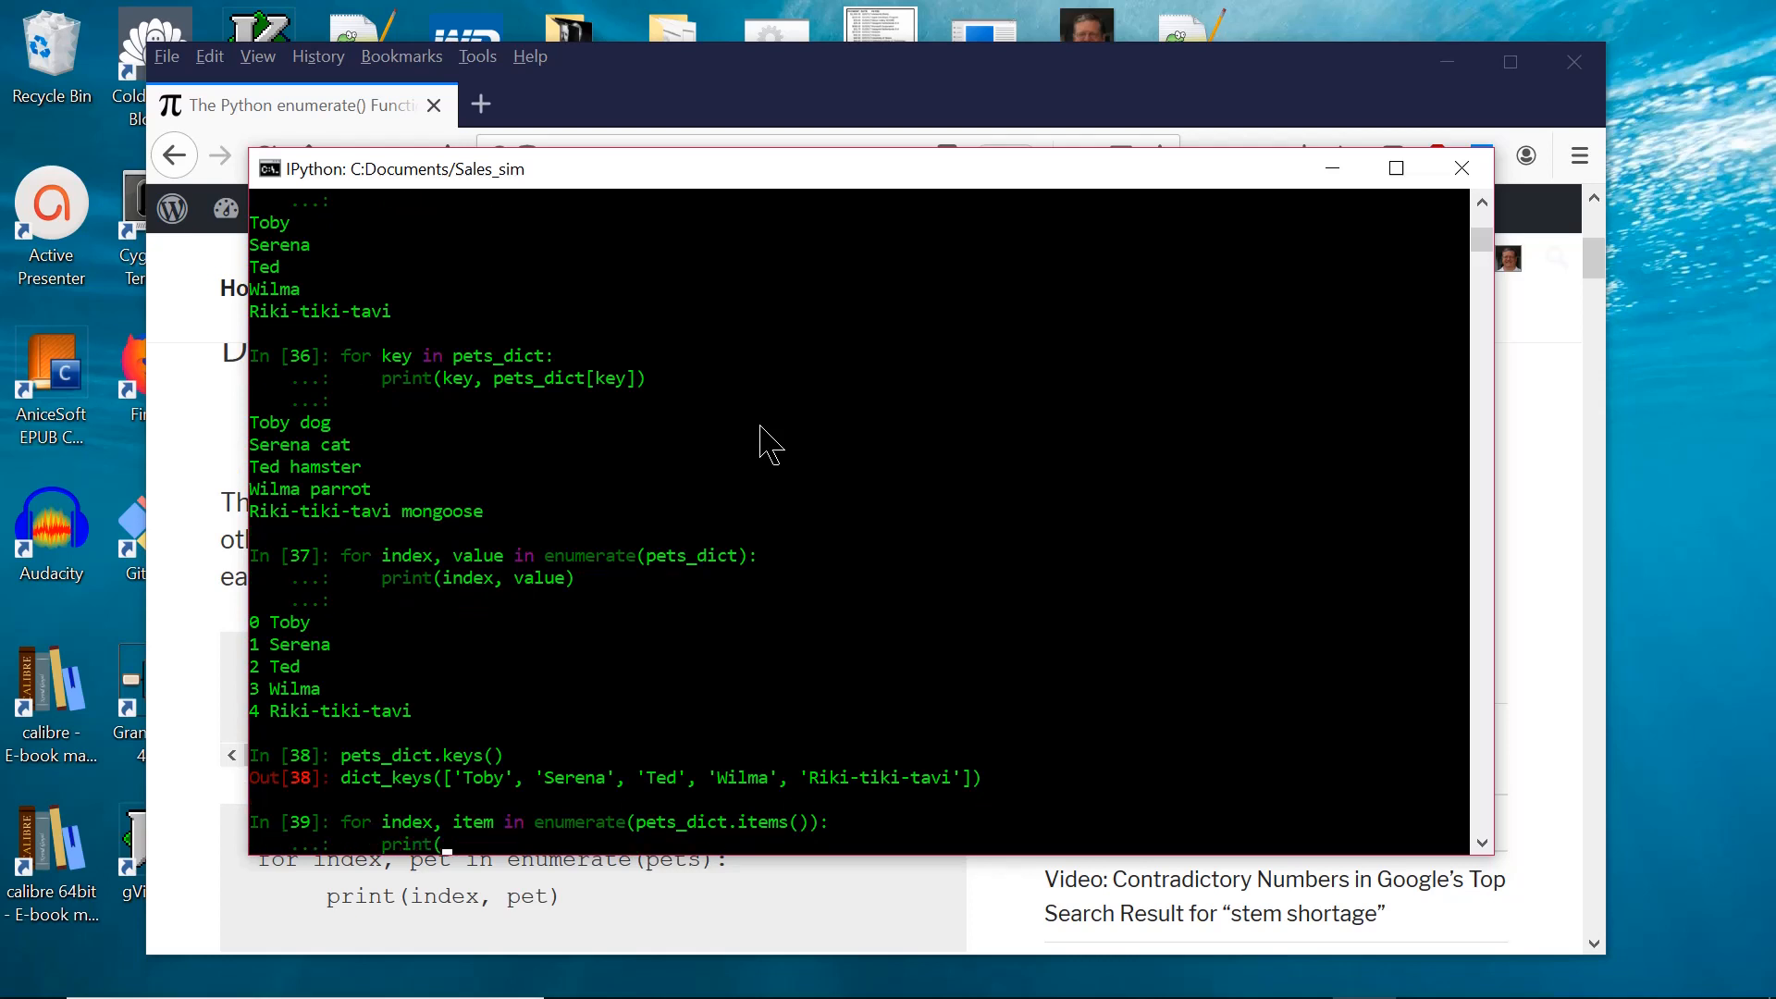
type("index, item)")
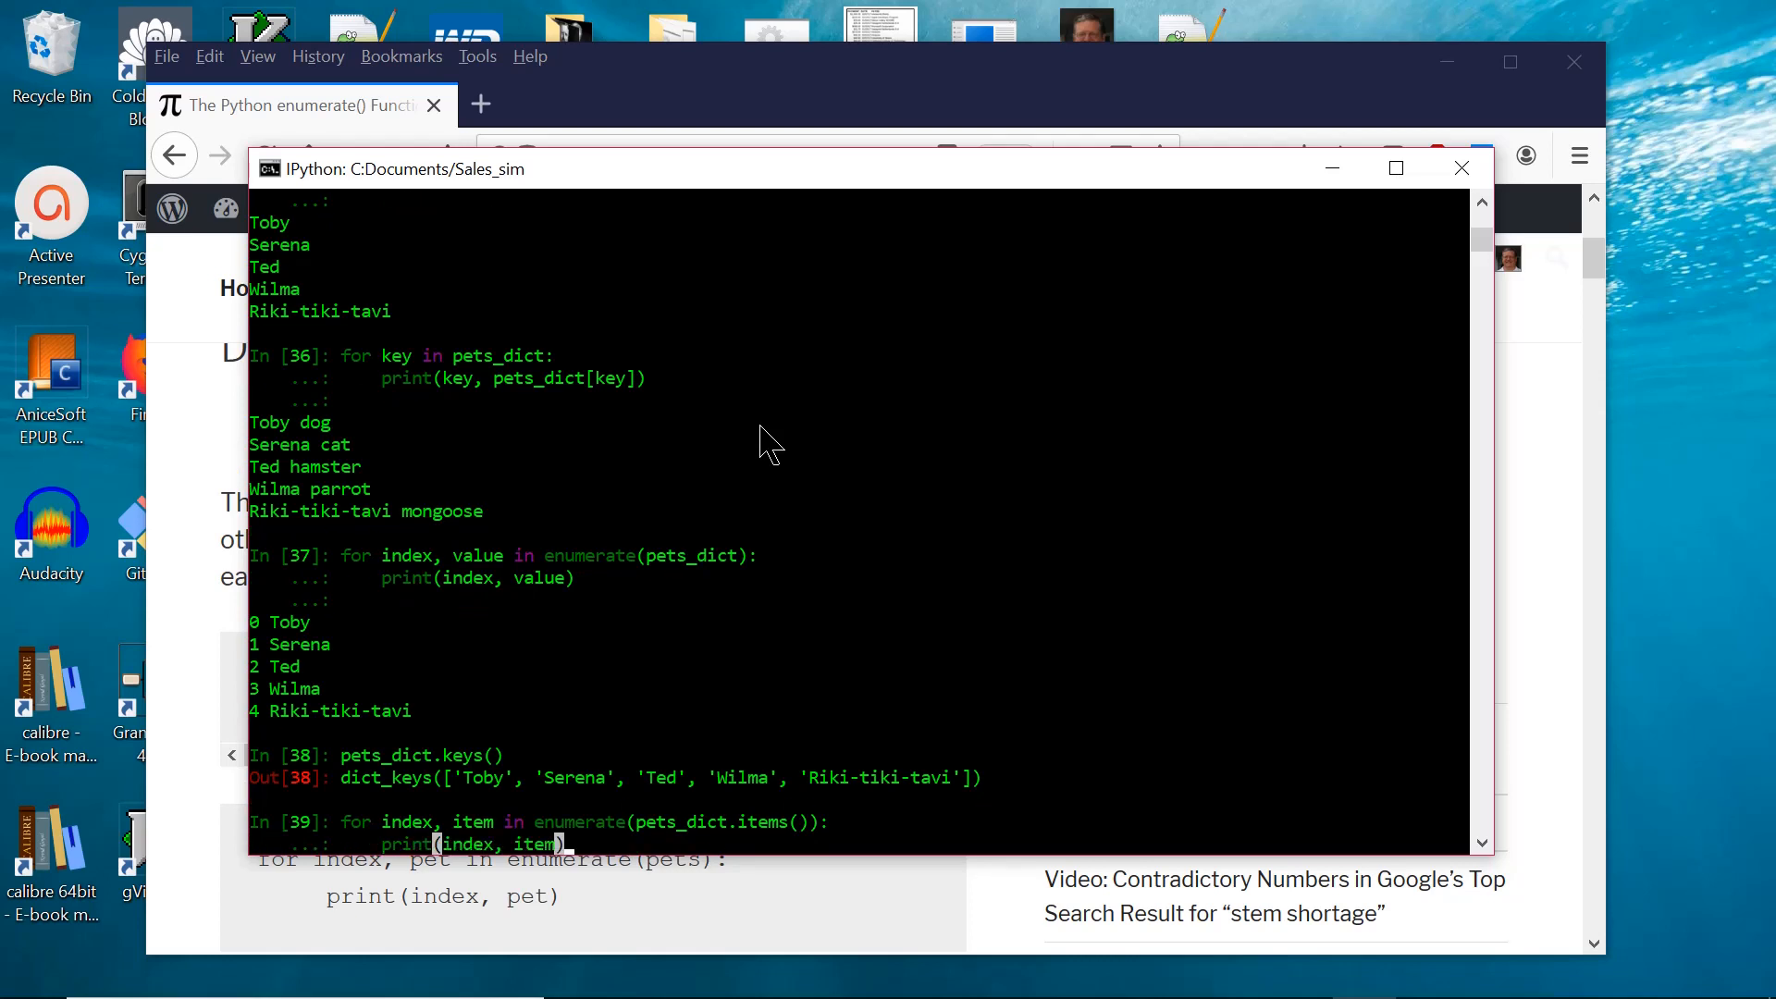
key("enter")
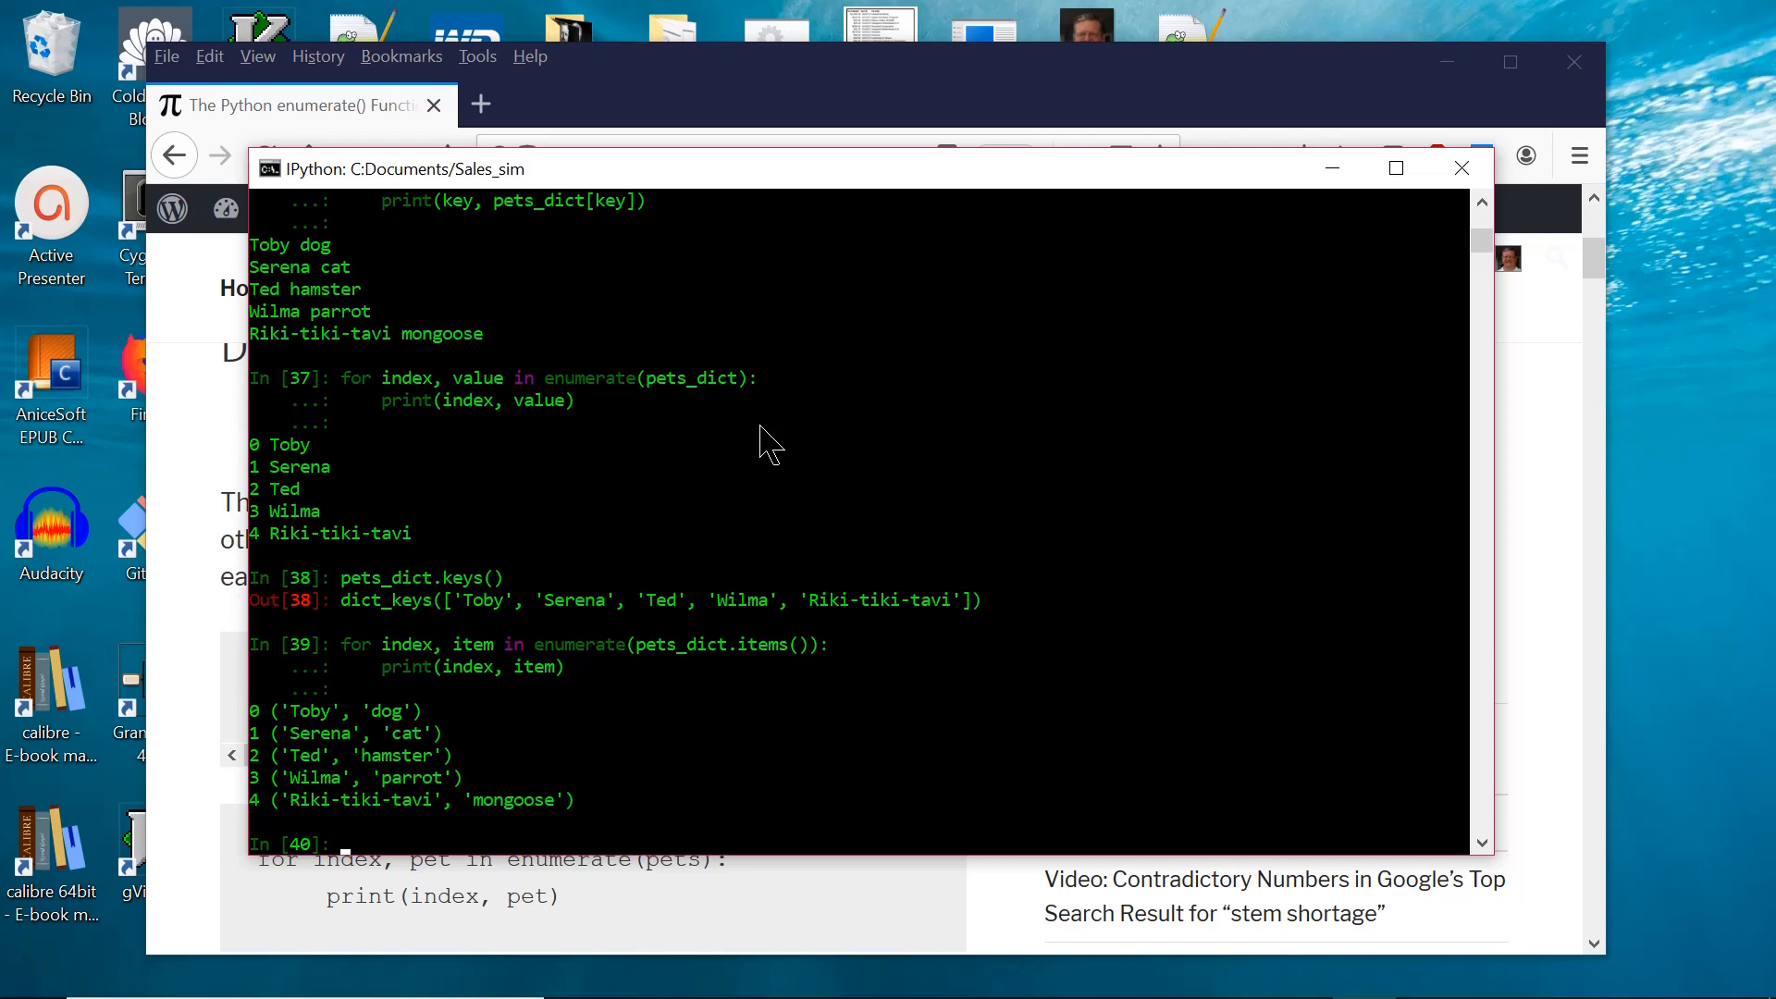
type("pets_dicts.items(")
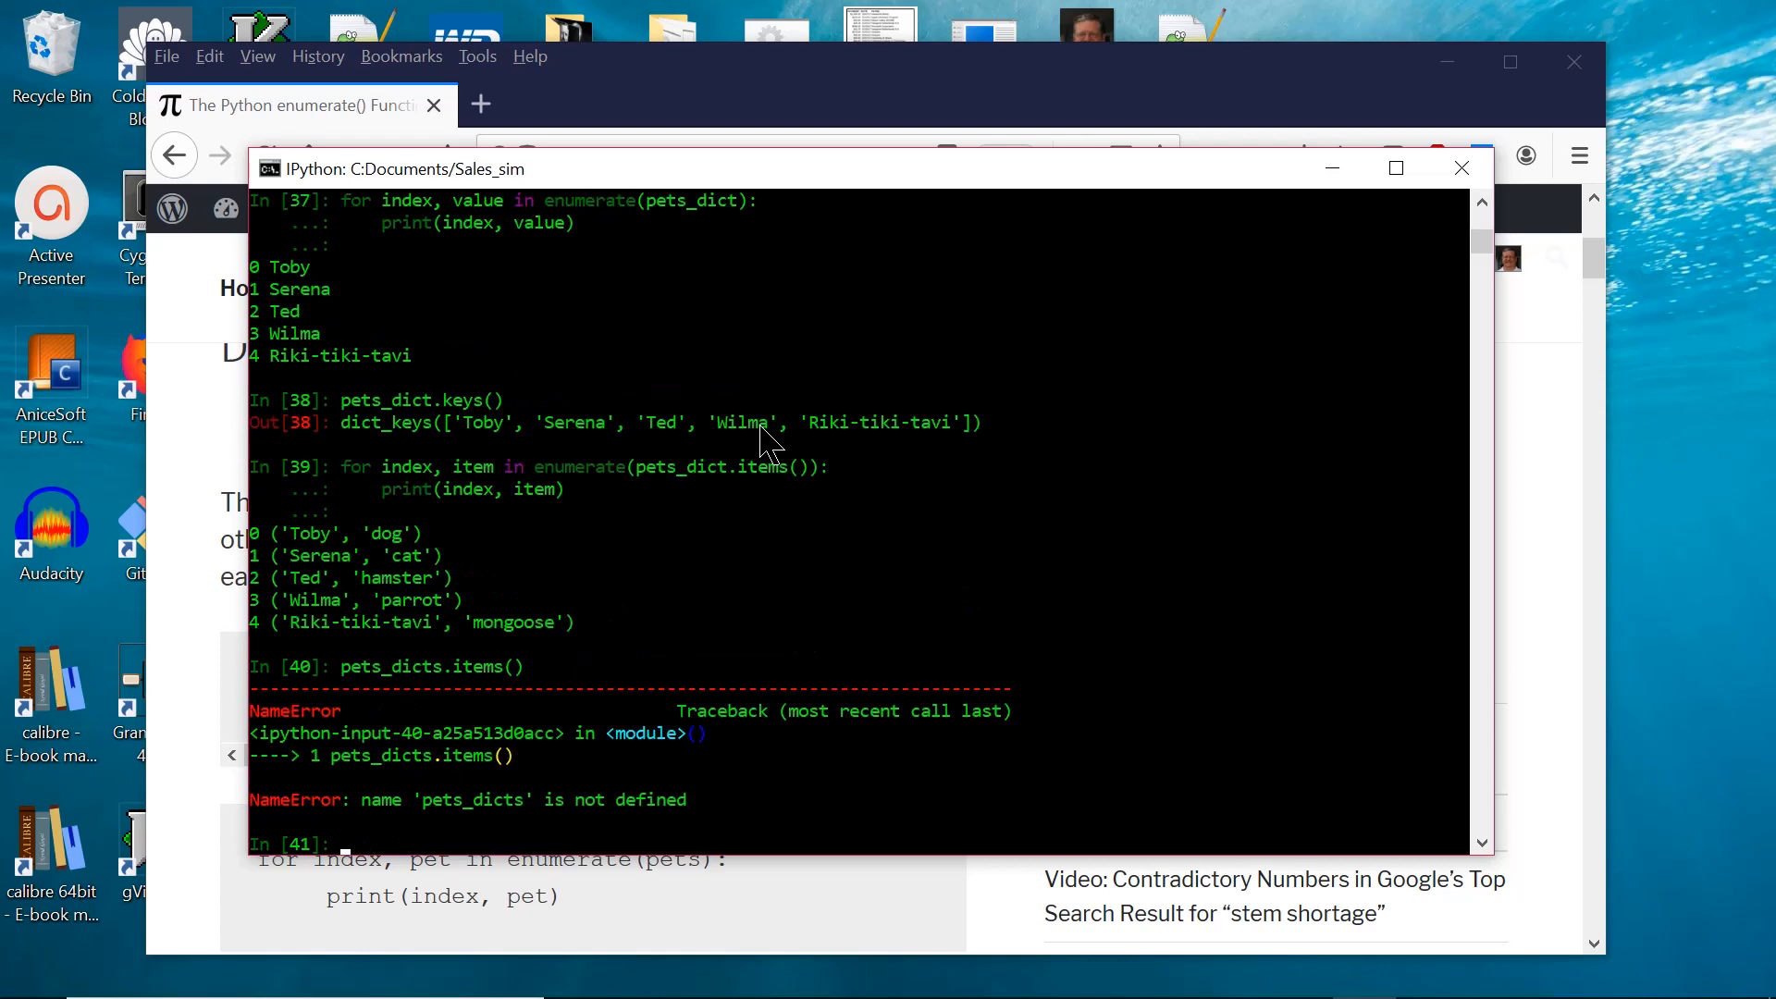
Evaluate the misspelled pets_dicts.items(), raising a NameError before the correct pets_dict.items().
type("pets_dicts.items(")
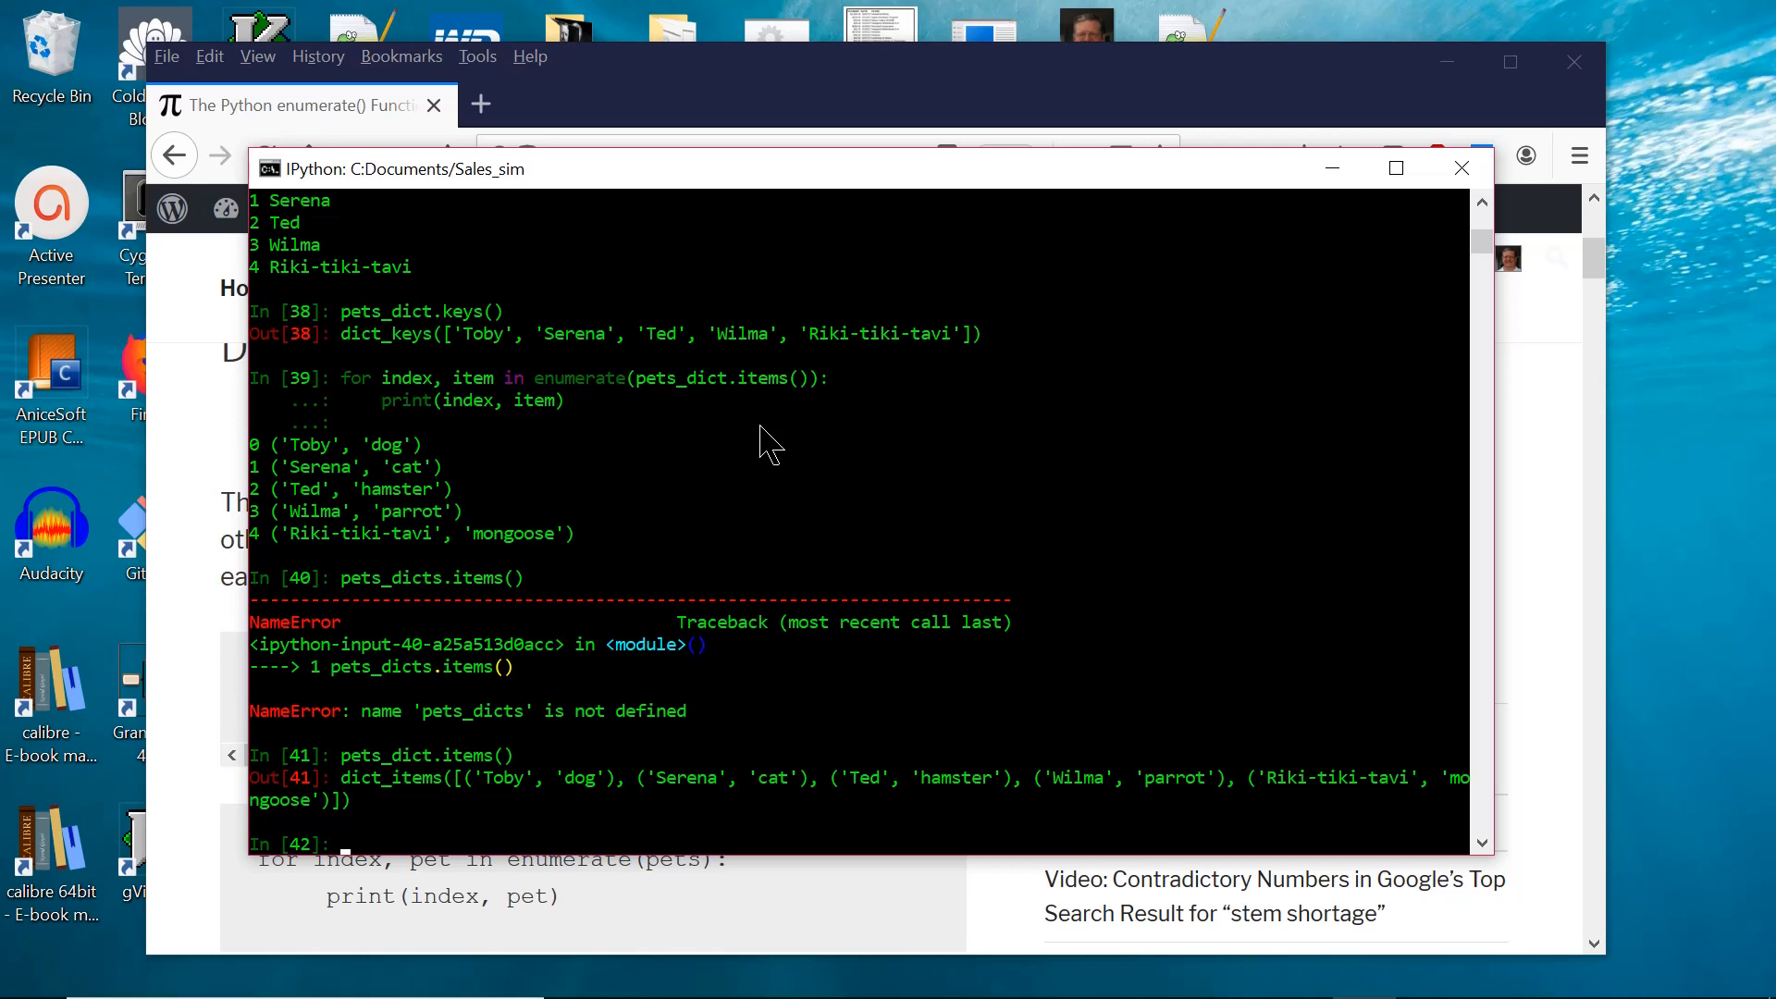
Run for key in pets_dict: print(key), listing Toby, Serena, Ted, Wilma and Riki-tiki-tavi.
type("fo")
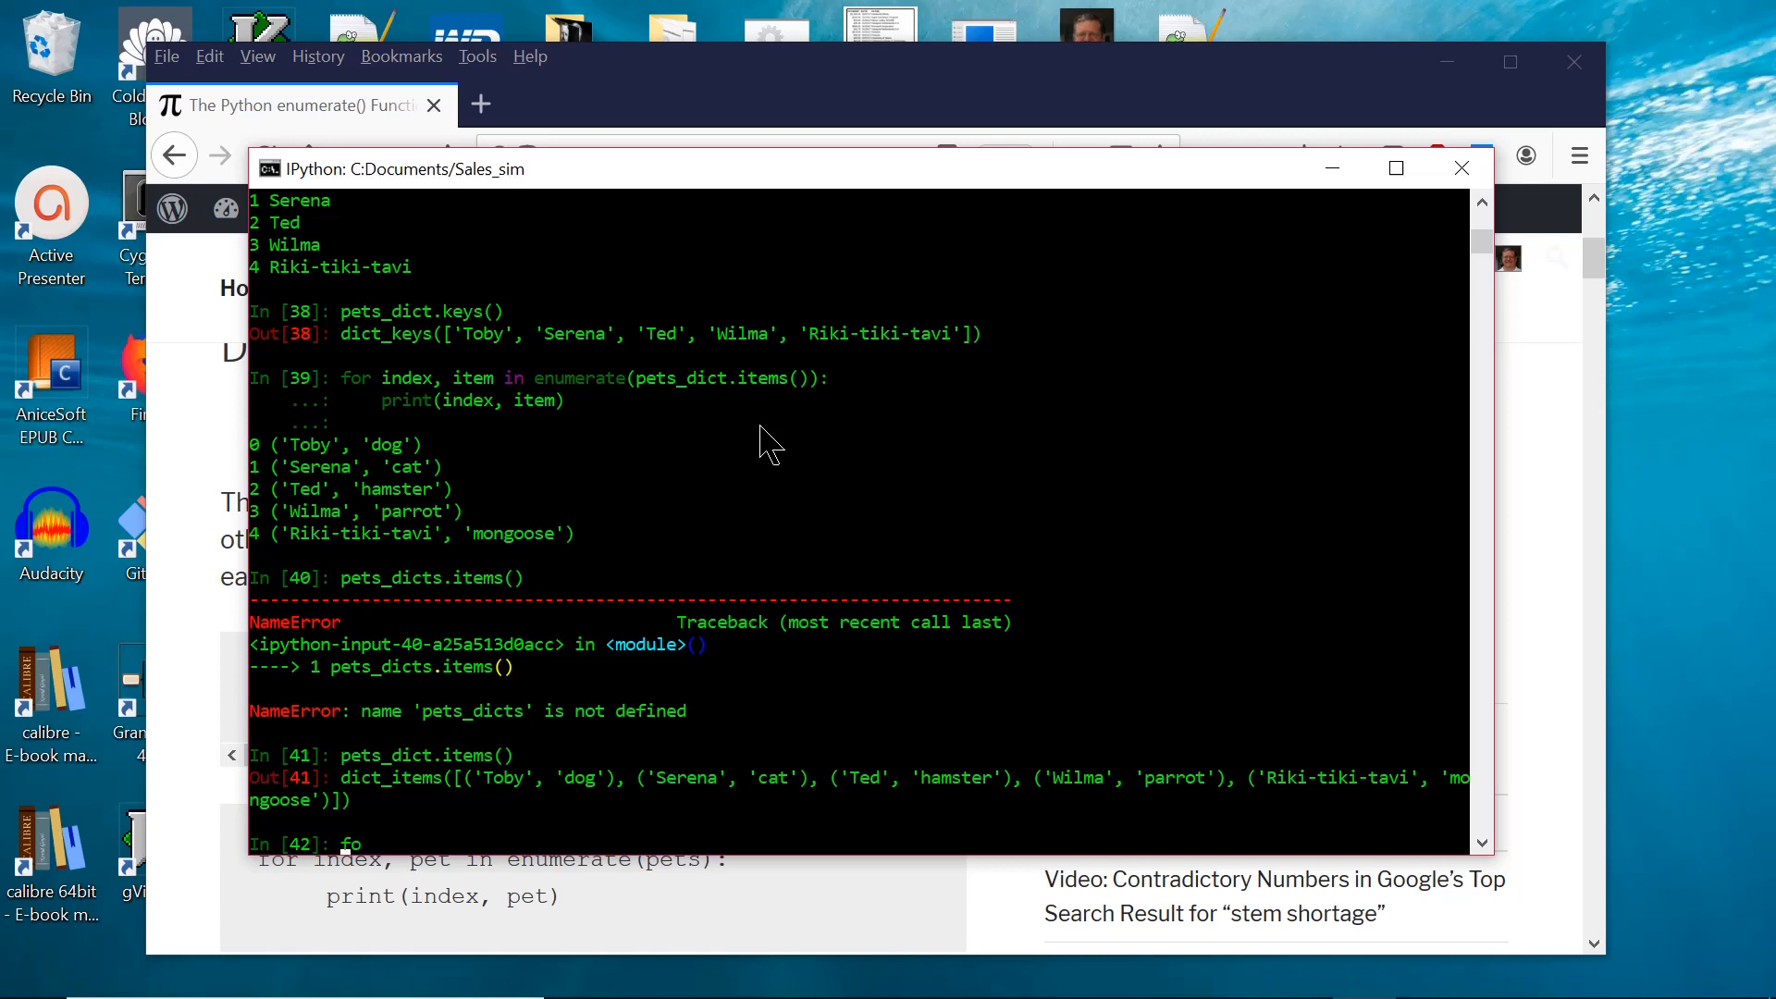
type("for key in pets_dict:")
type("print(key)")
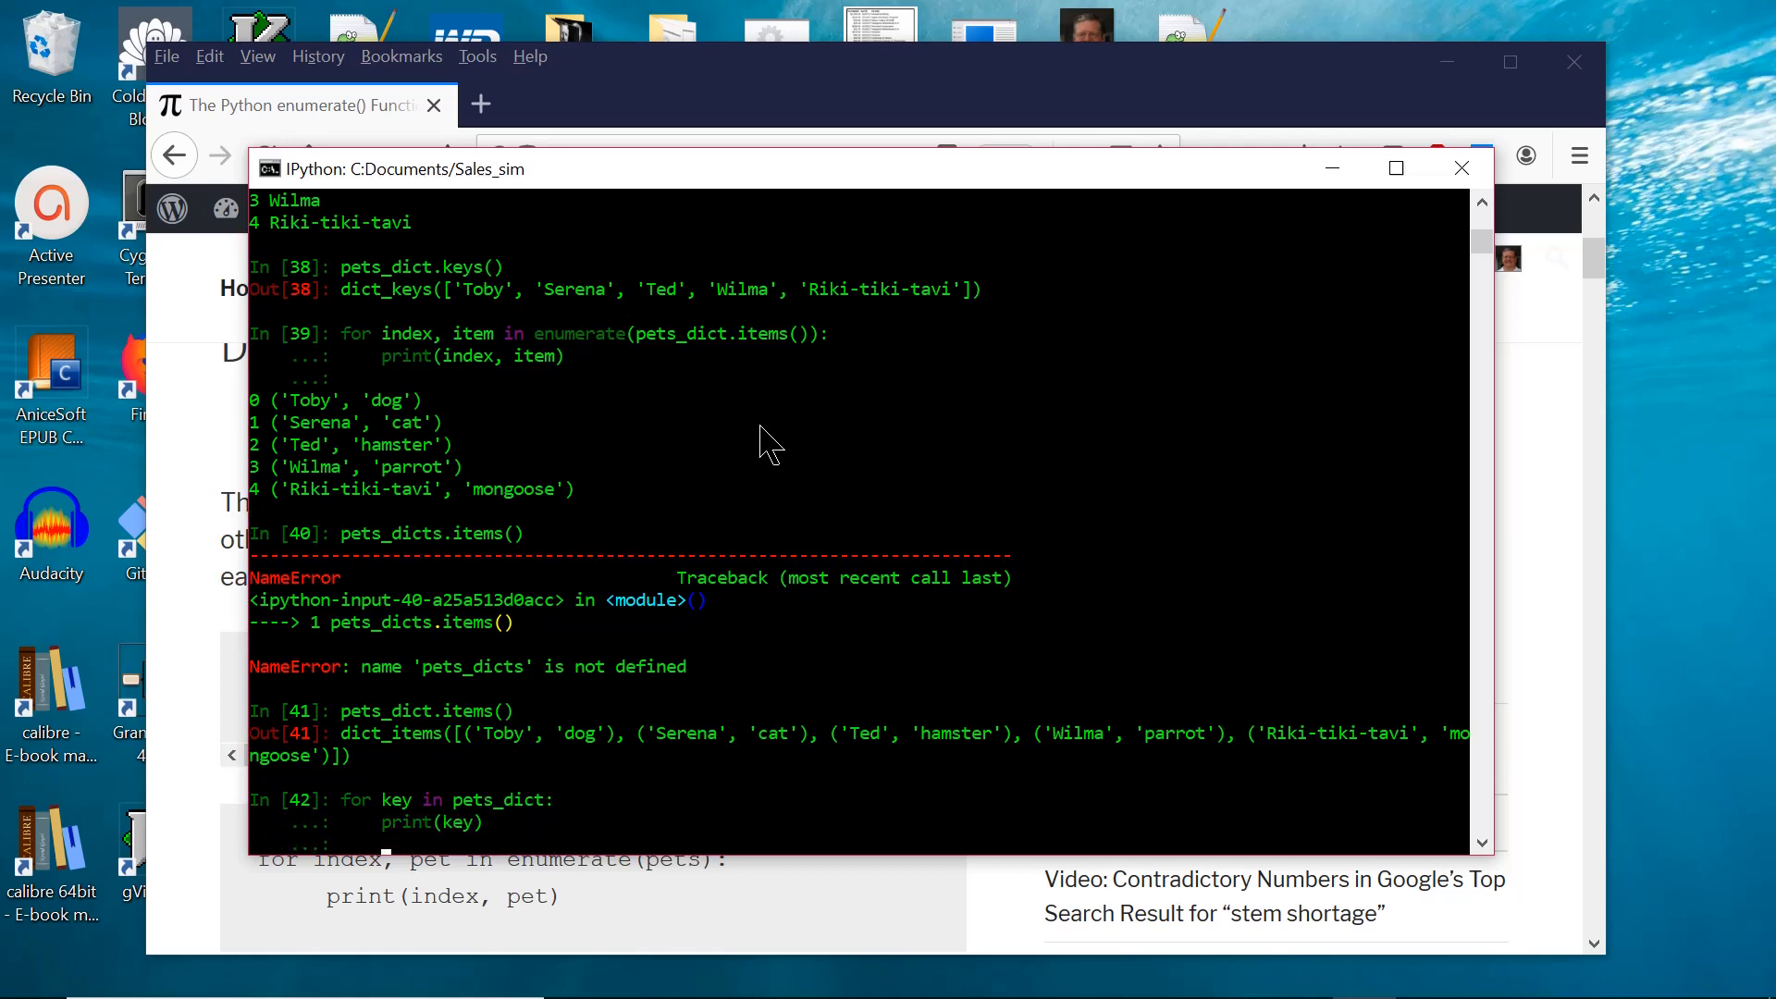
scroll("down", 3)
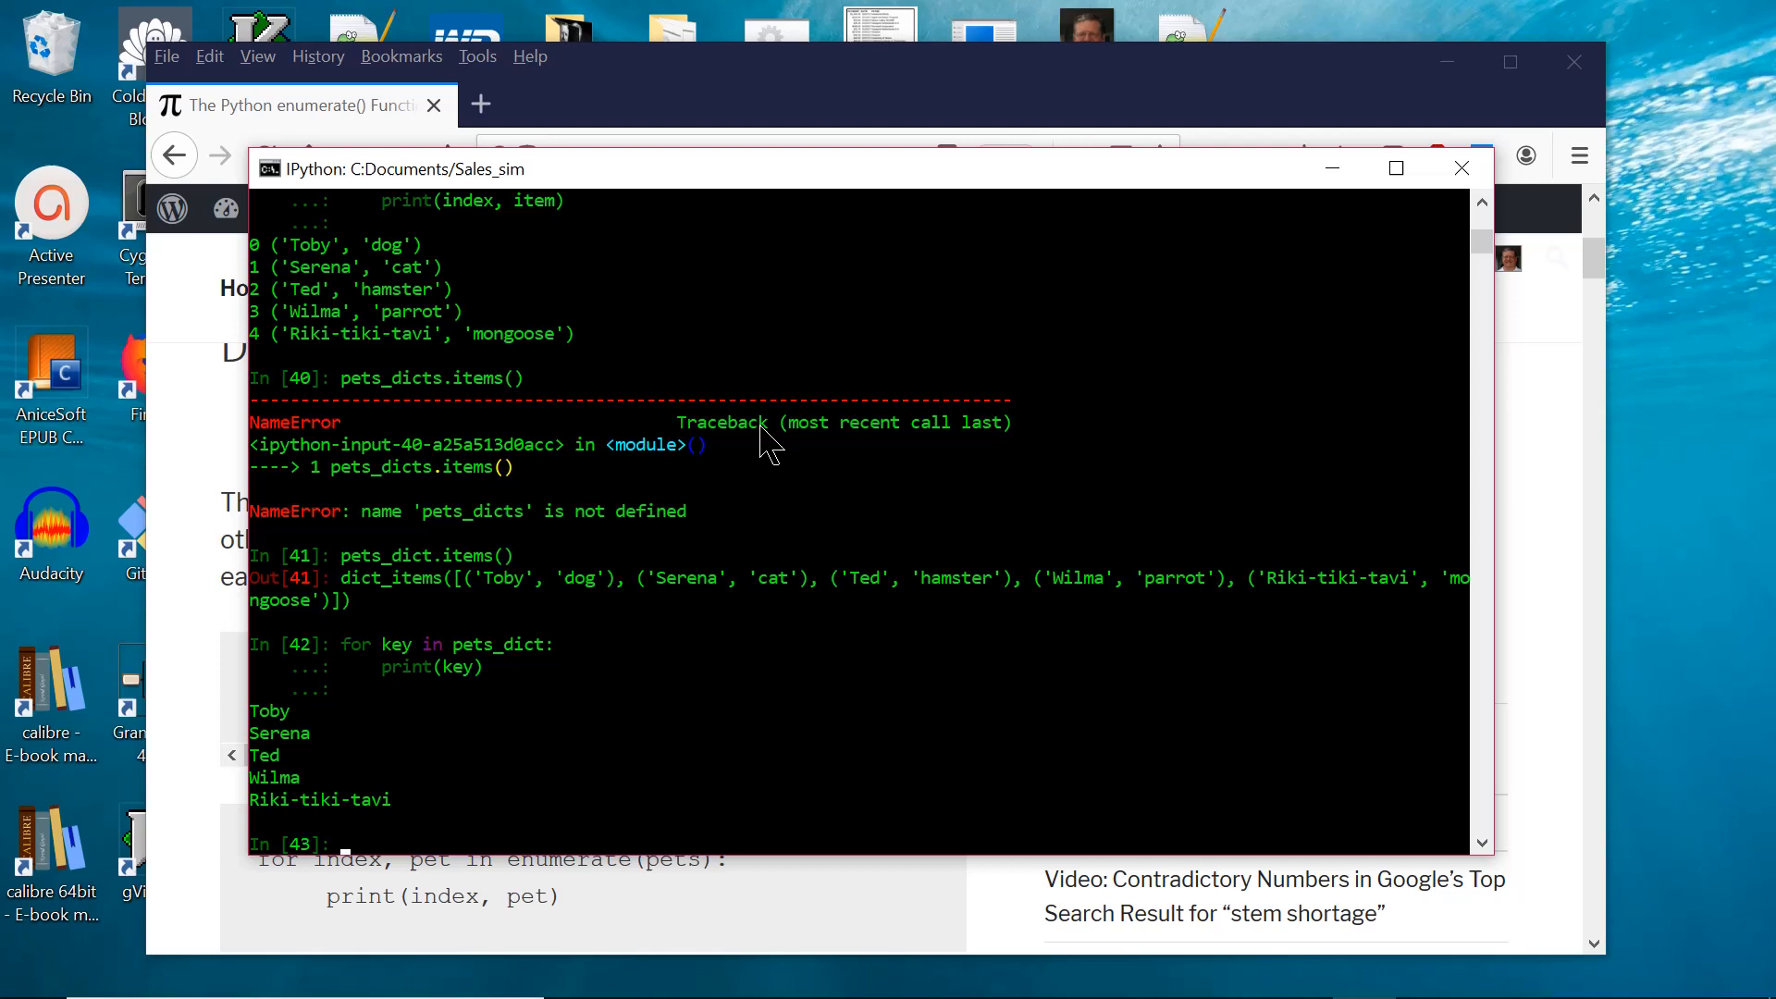
mouse_move(182, 623)
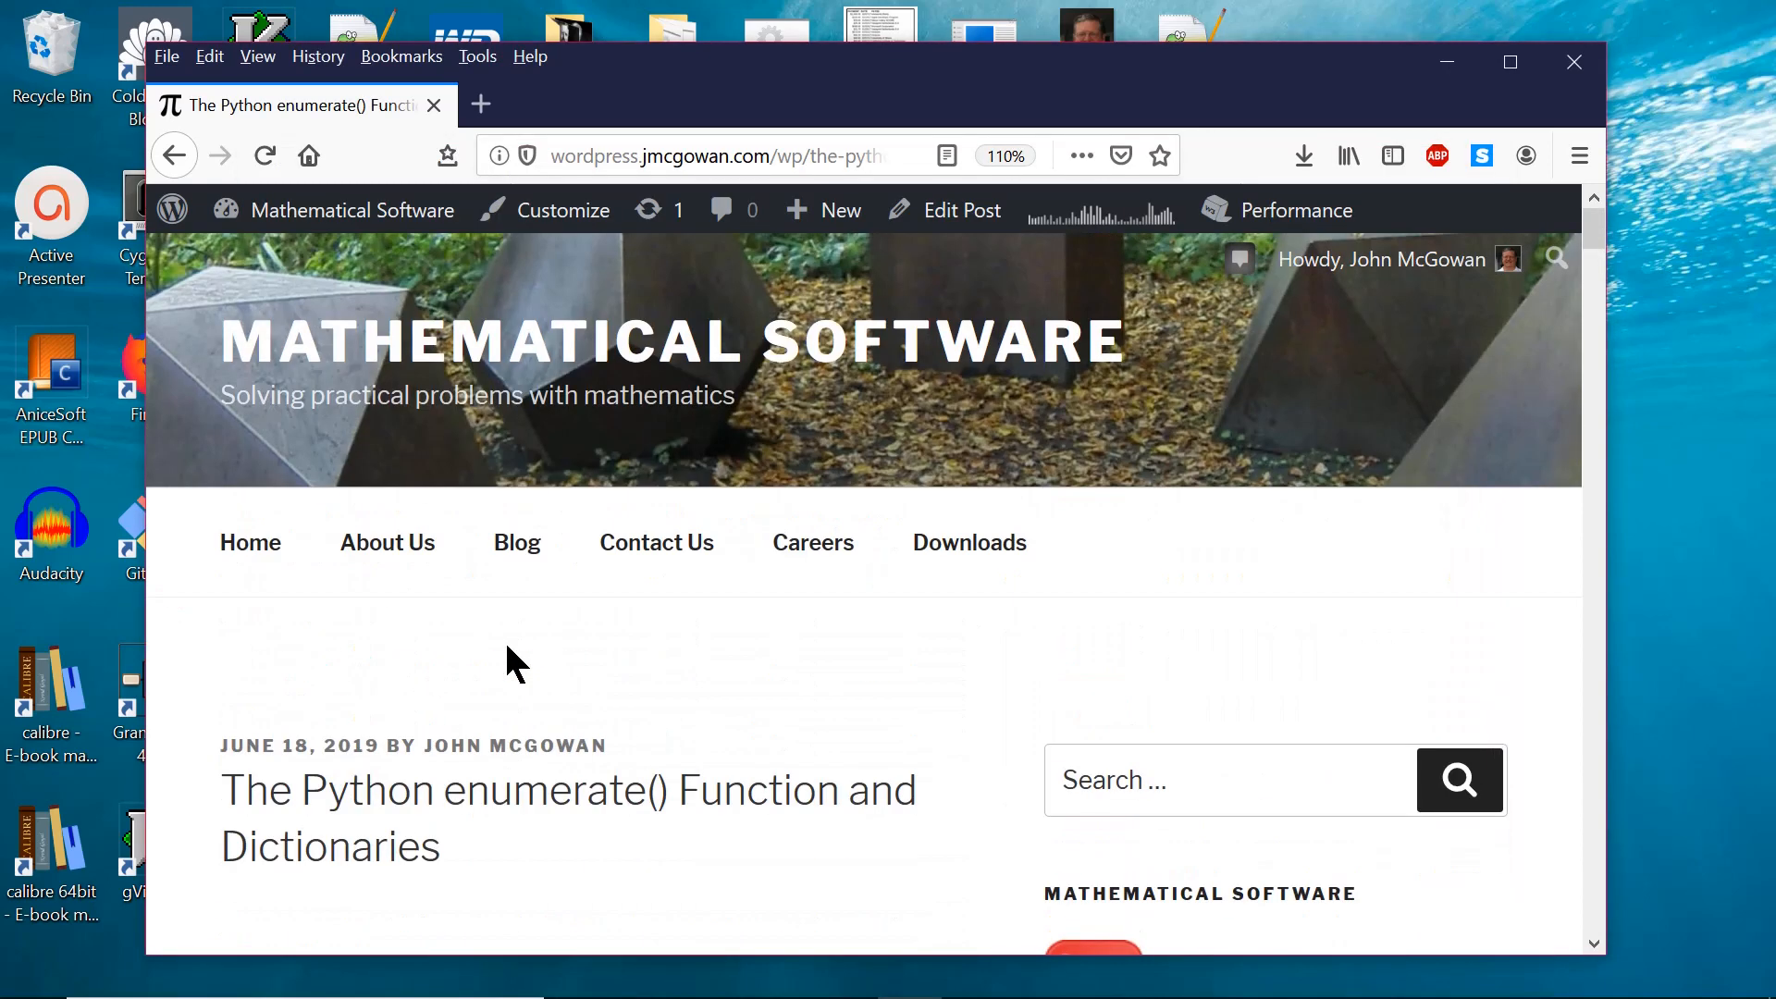
Bring the Firefox blog post on Python enumerate() and dictionaries to the front.
left_click(770, 156)
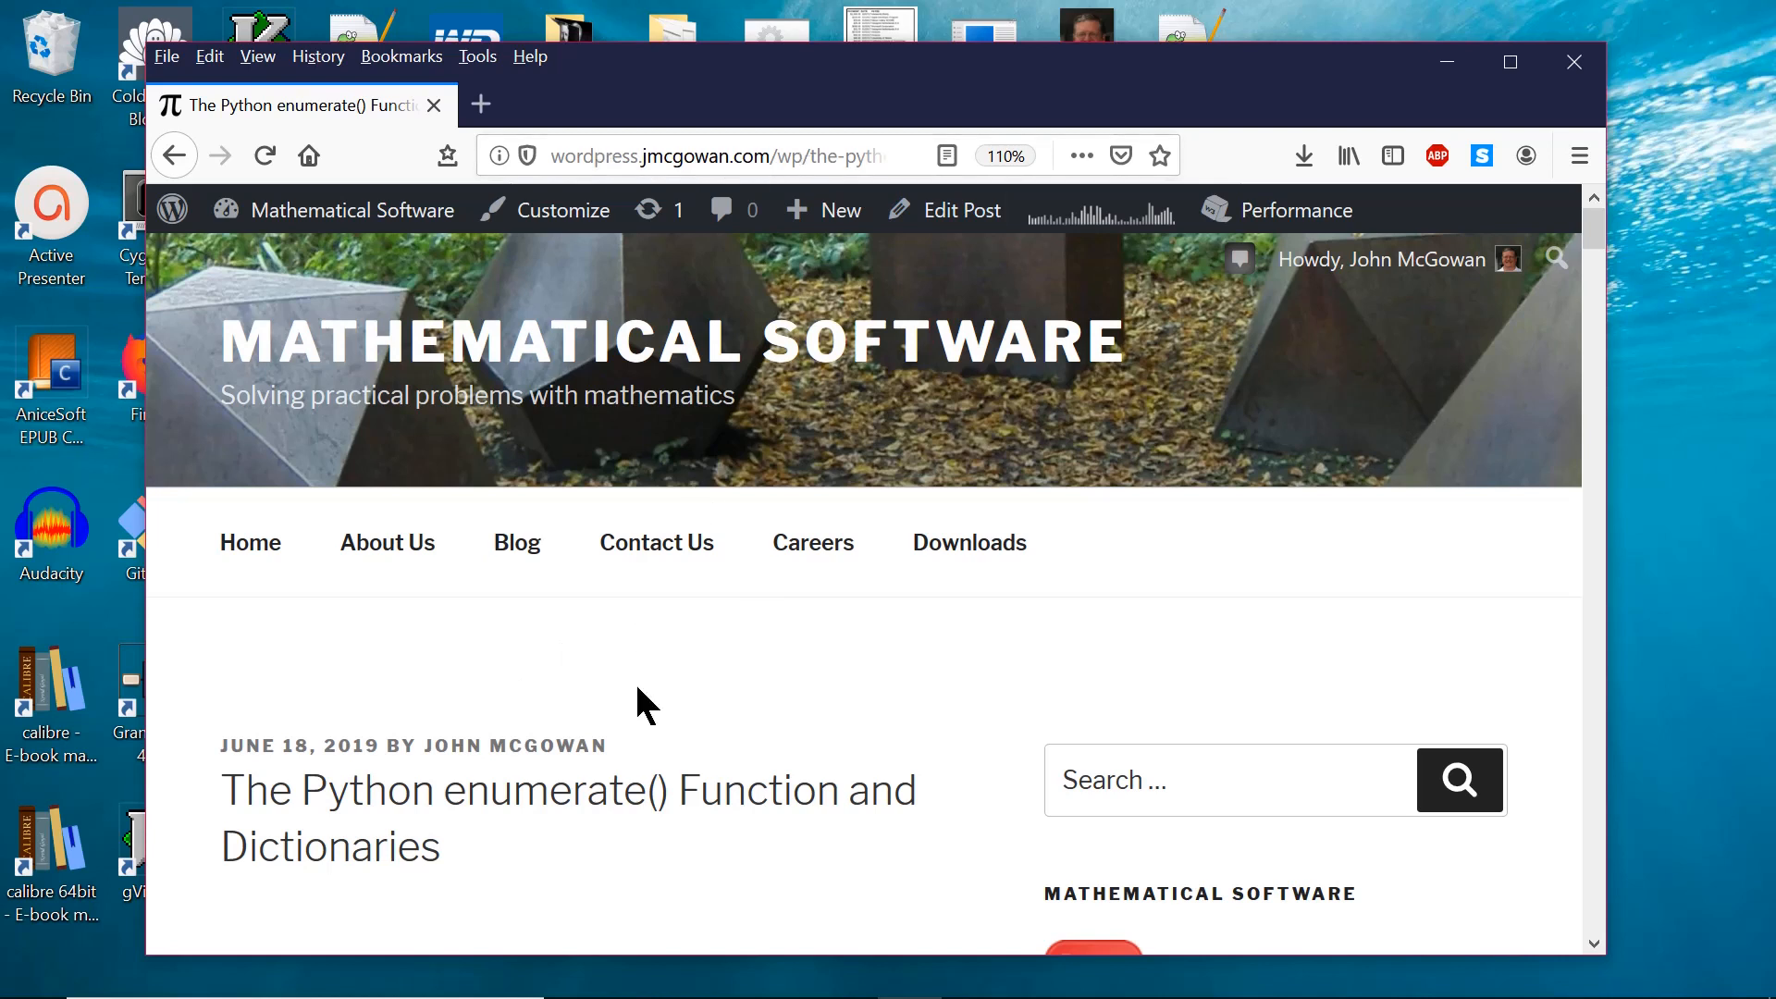
mouse_move(847, 379)
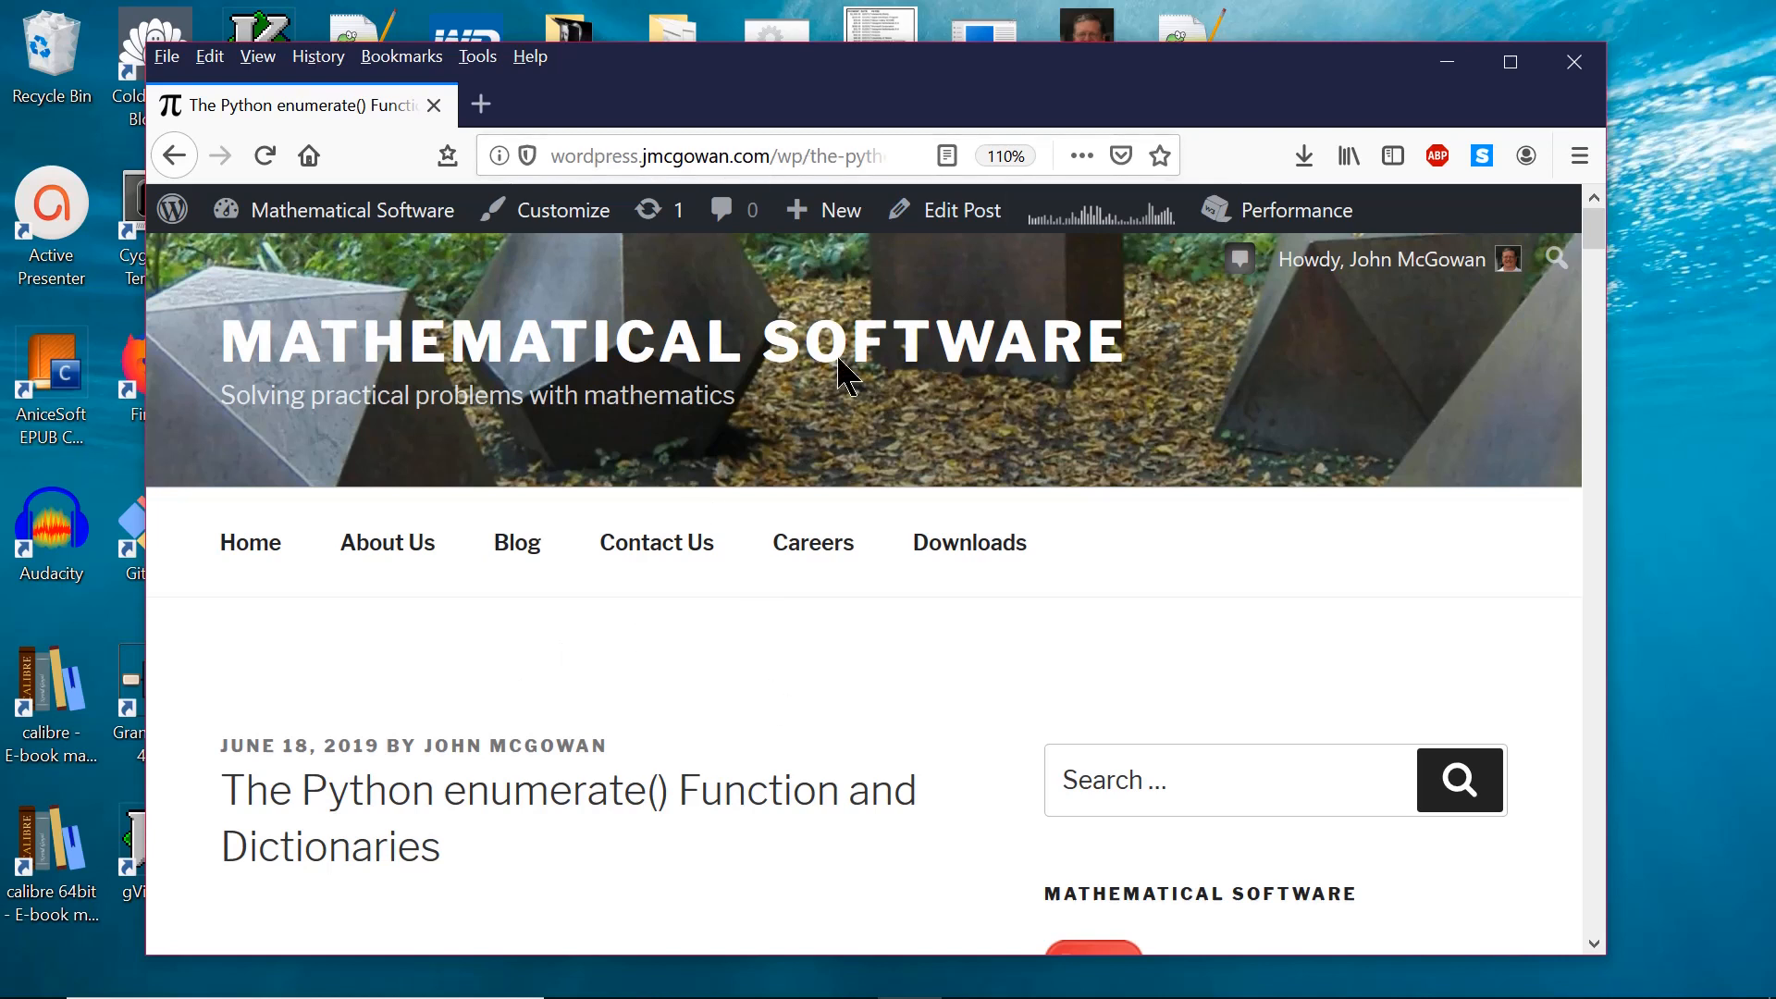
mouse_move(410, 798)
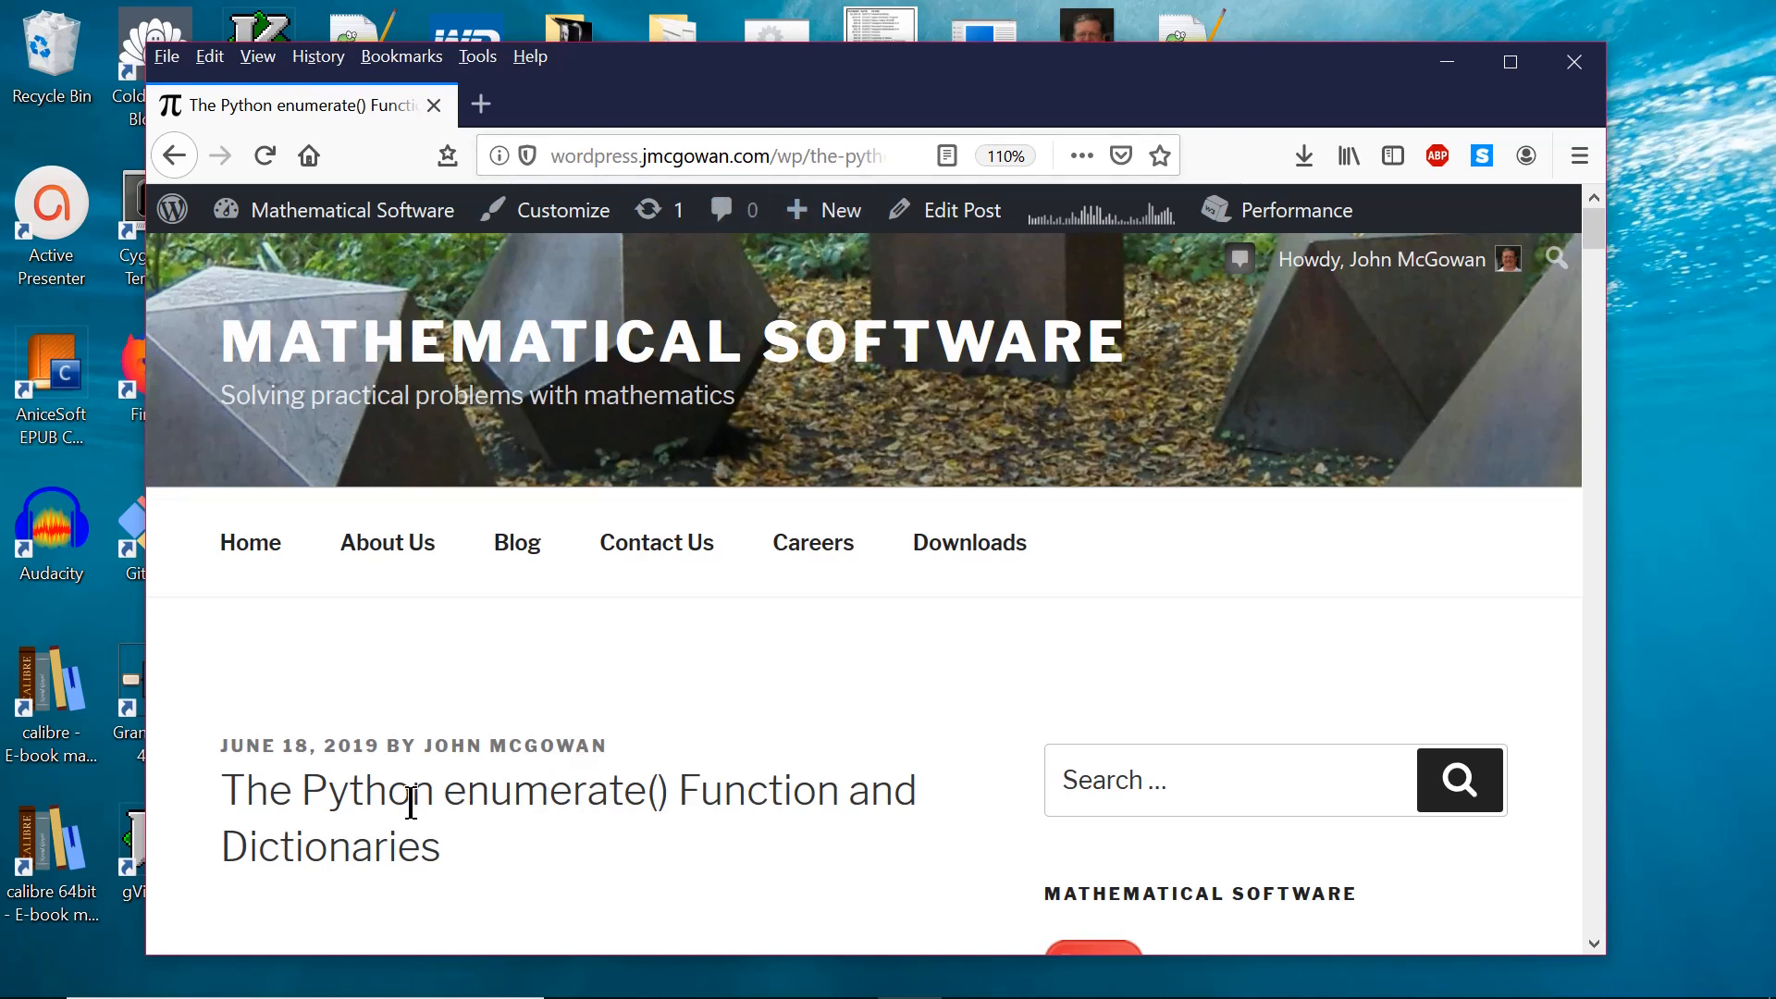
mouse_move(592, 862)
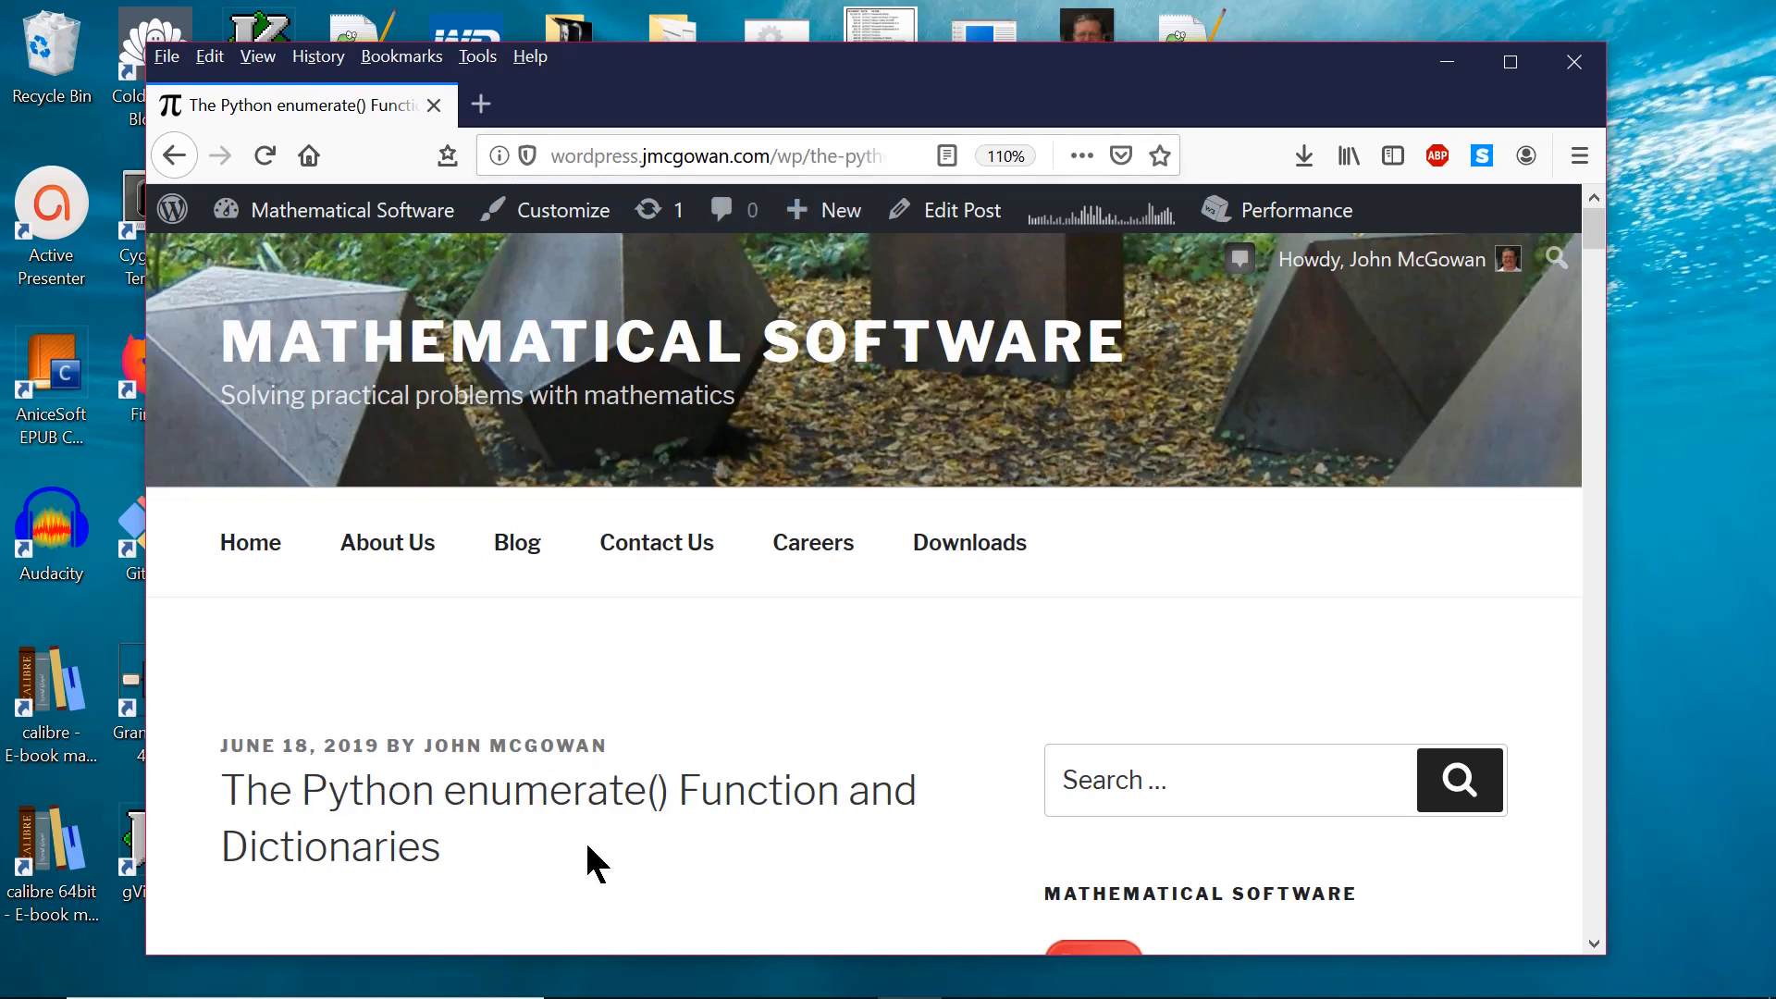